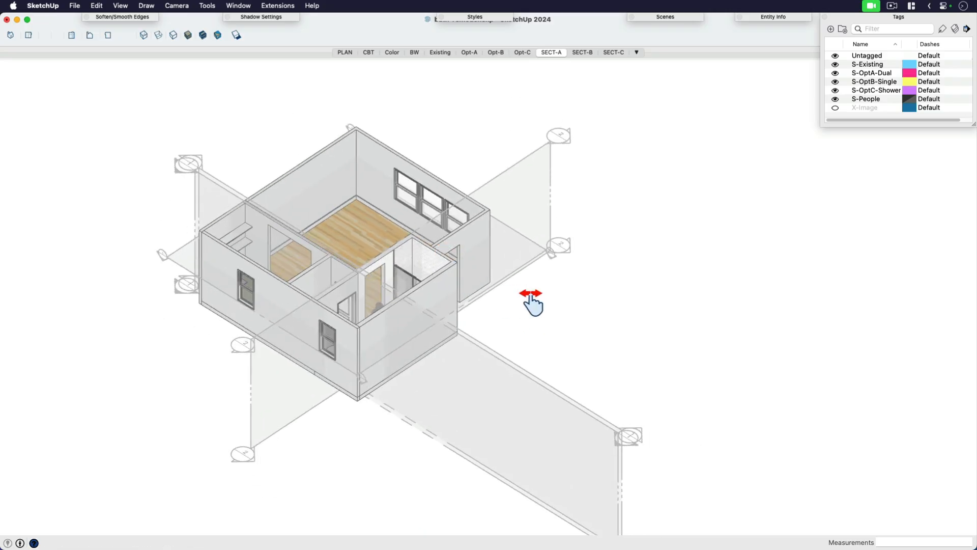
- Orbit the sectioned bathroom to view the SECT-A cut through vanity, mirrors and tub
left_click_drag(530, 299, 399, 305)
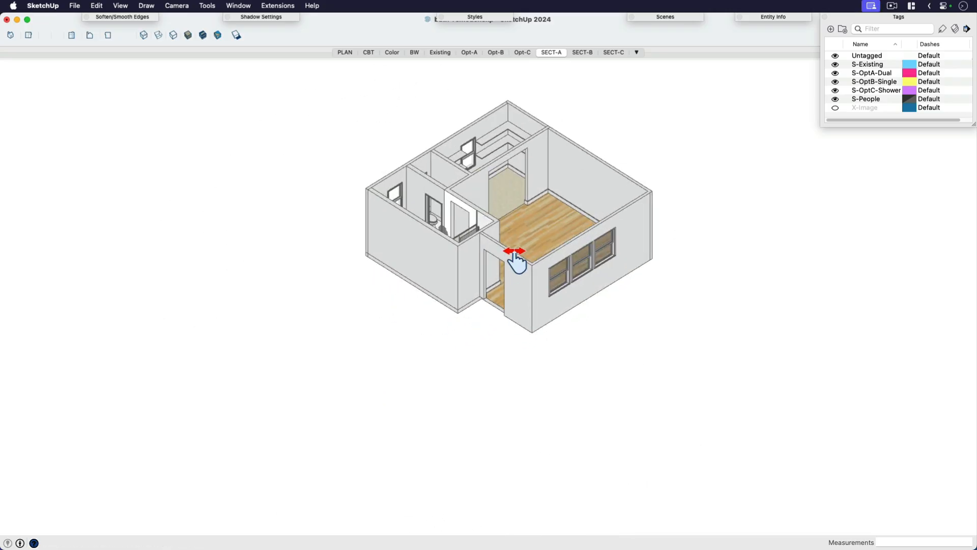
left_click_drag(516, 252, 455, 270)
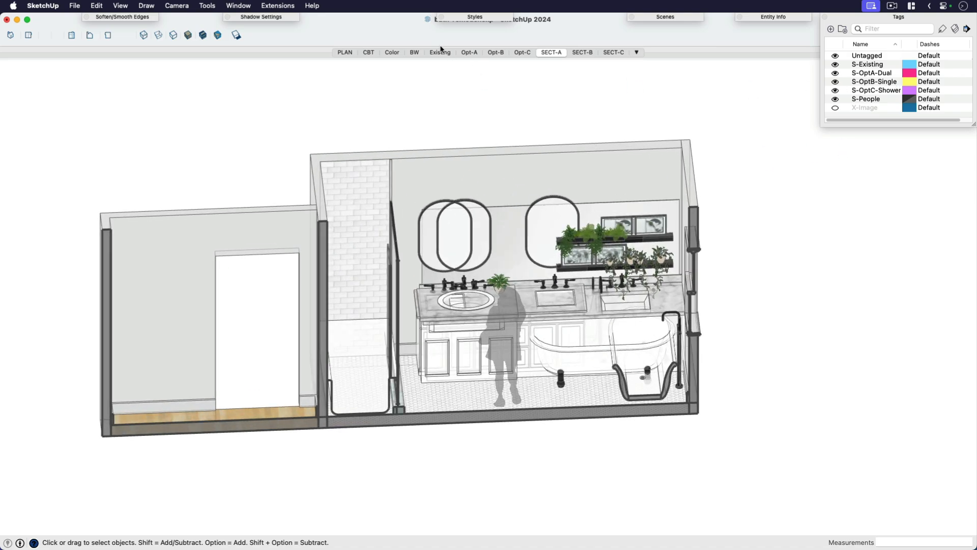
- Orbit and pan through the Existing scene's shower and vanity, then show the PLAN scene
left_click(439, 52)
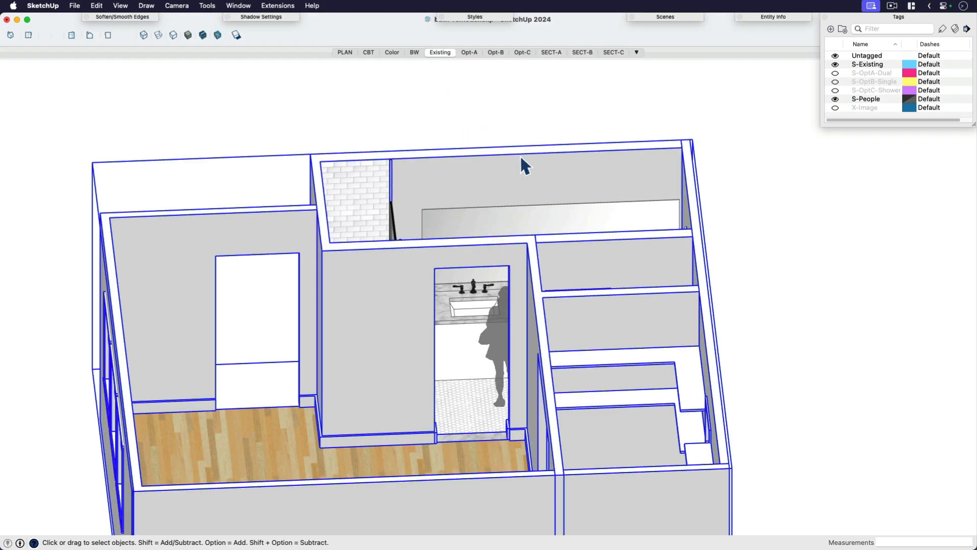
left_click_drag(523, 165, 616, 287)
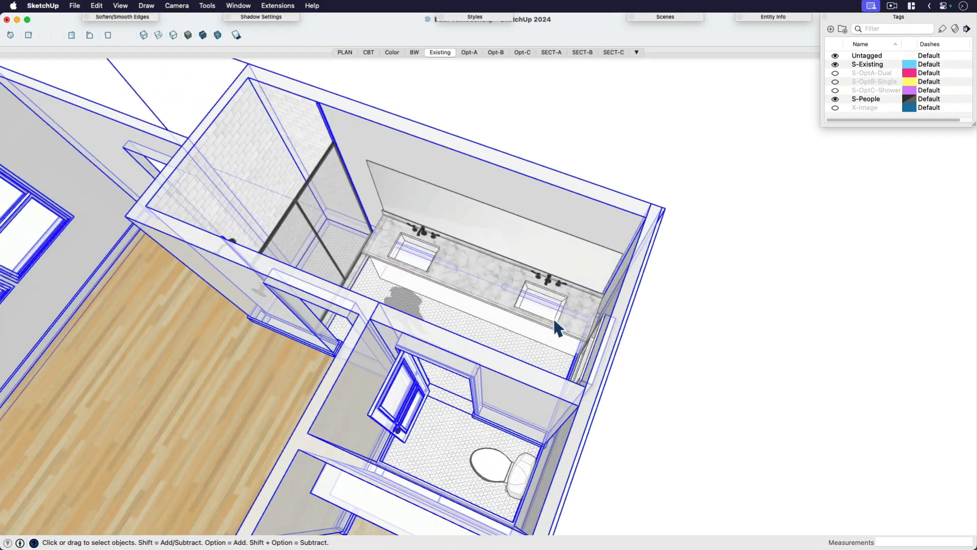
left_click_drag(558, 330, 408, 275)
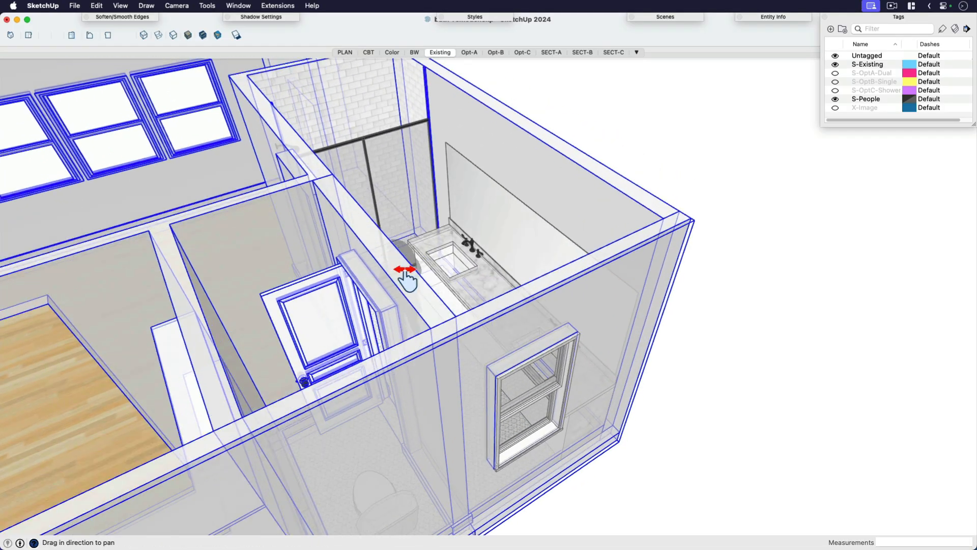
left_click_drag(405, 281, 436, 318)
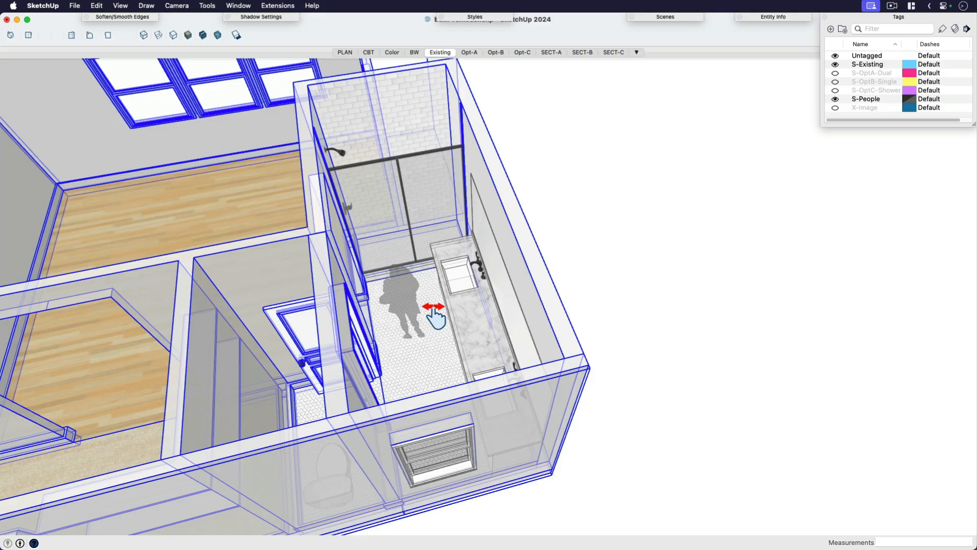
left_click(344, 52)
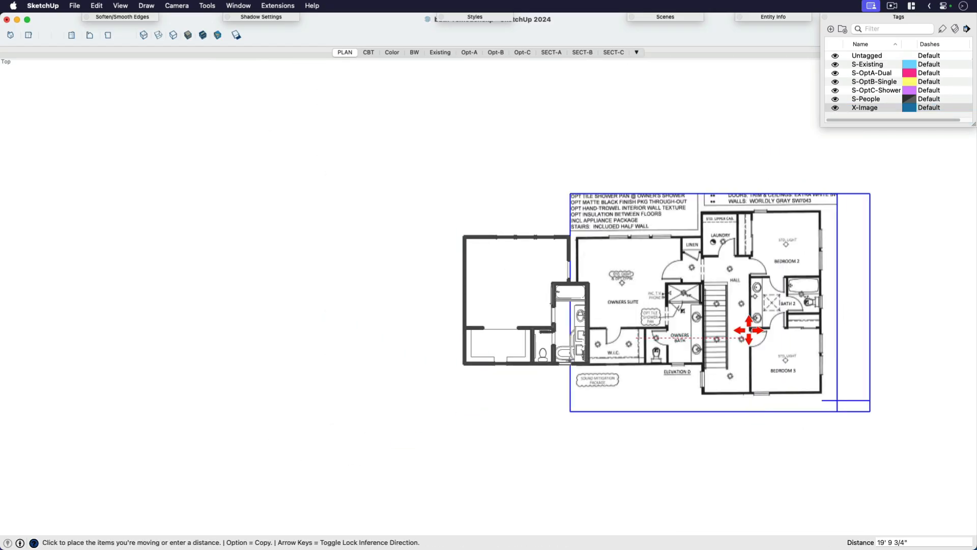
- Move the floor plan image to the right, clear of the model outline
left_click_drag(745, 330, 791, 328)
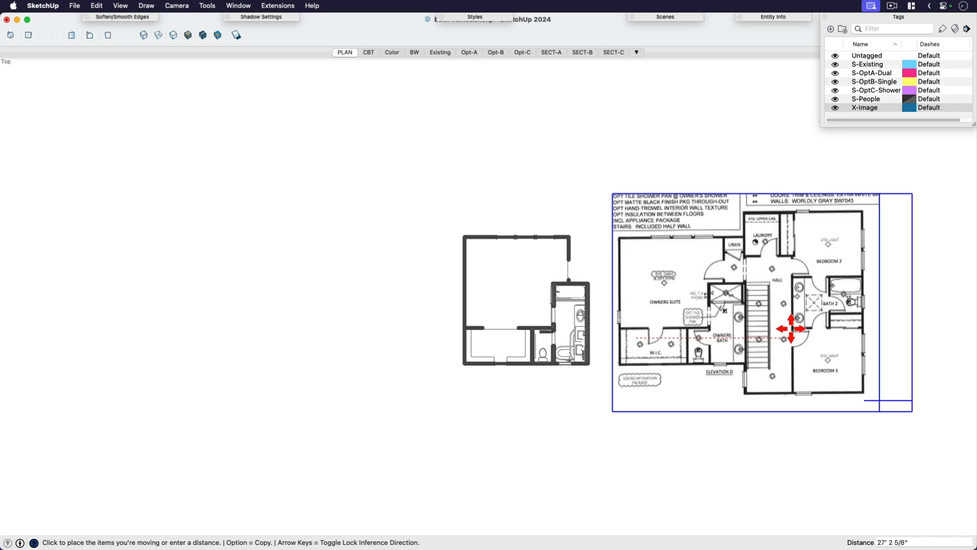
mouse_move(790, 328)
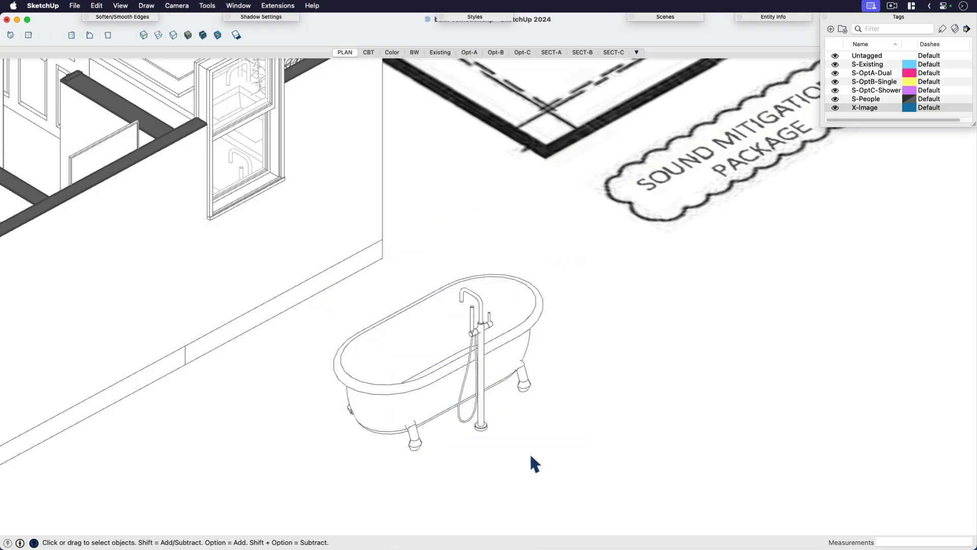
mouse_move(521, 458)
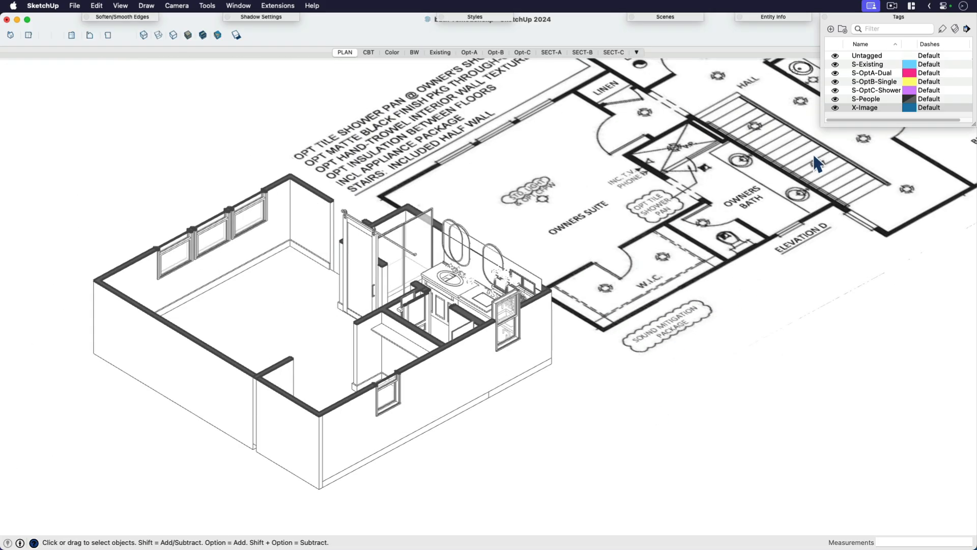
- Hide the X-Image tag and colour-code S-Existing, S-OptA-Dual, S-OptB-Single and S-OptC-Shower
left_click(836, 107)
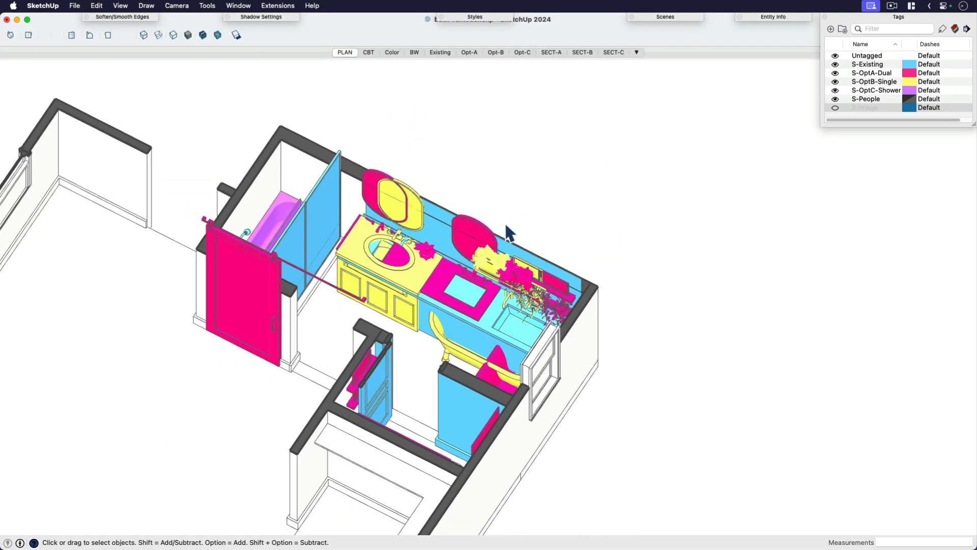
left_click_drag(505, 233, 349, 234)
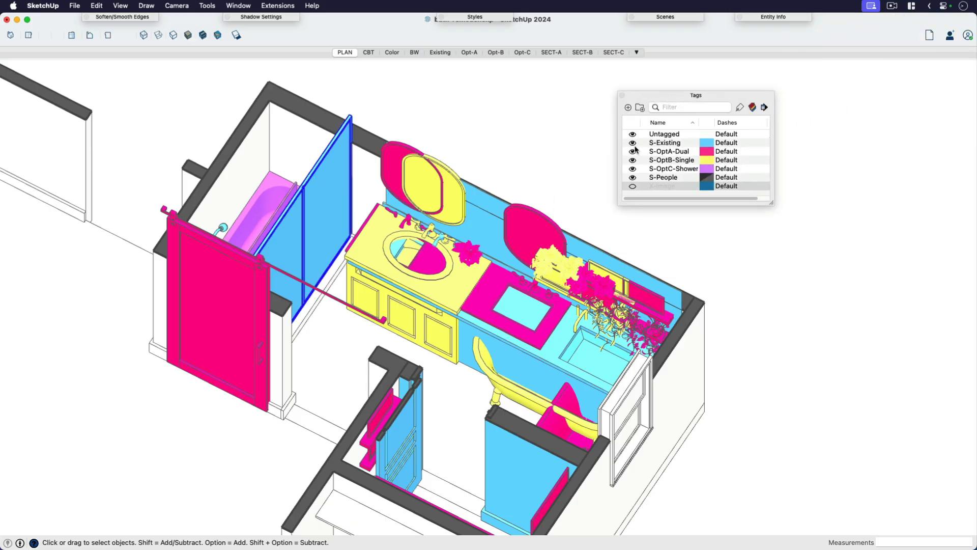
left_click(664, 142)
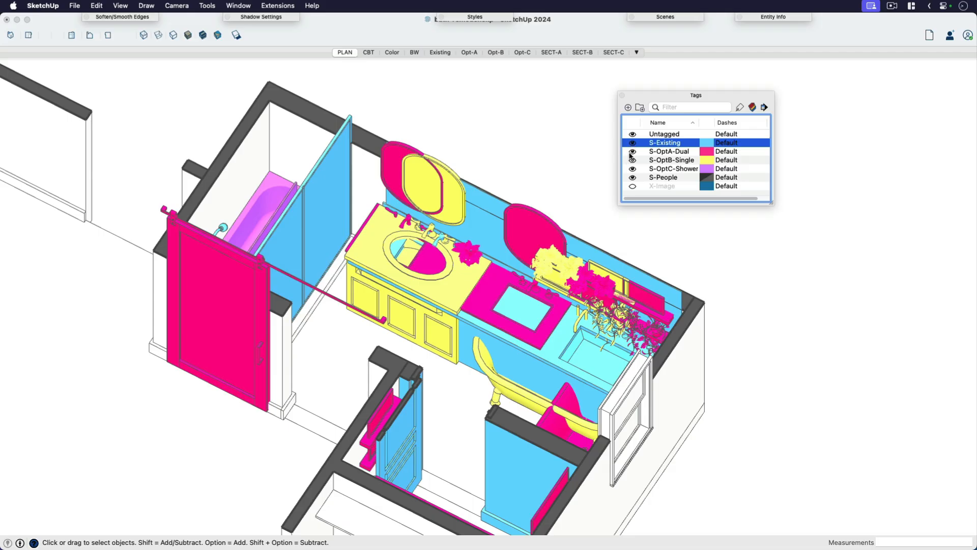
left_click(669, 150)
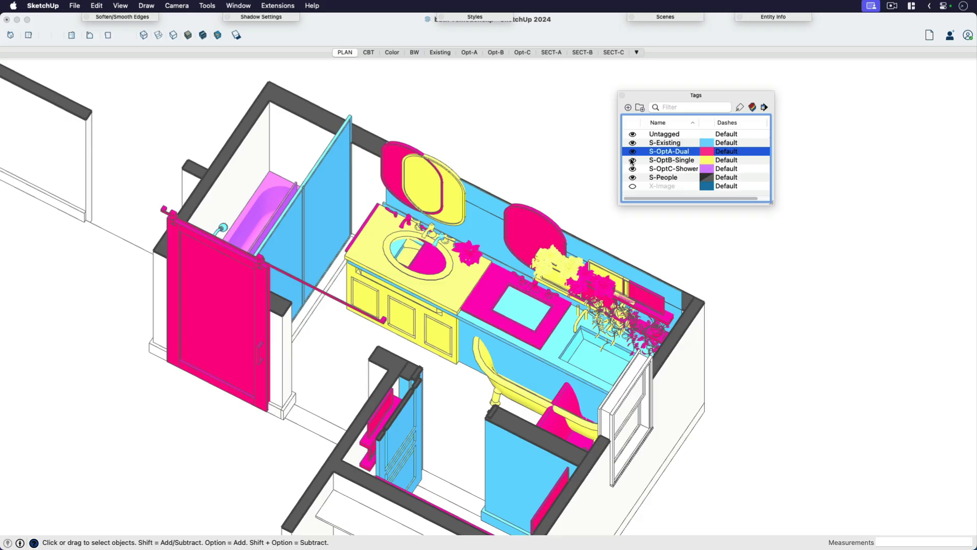
left_click(672, 159)
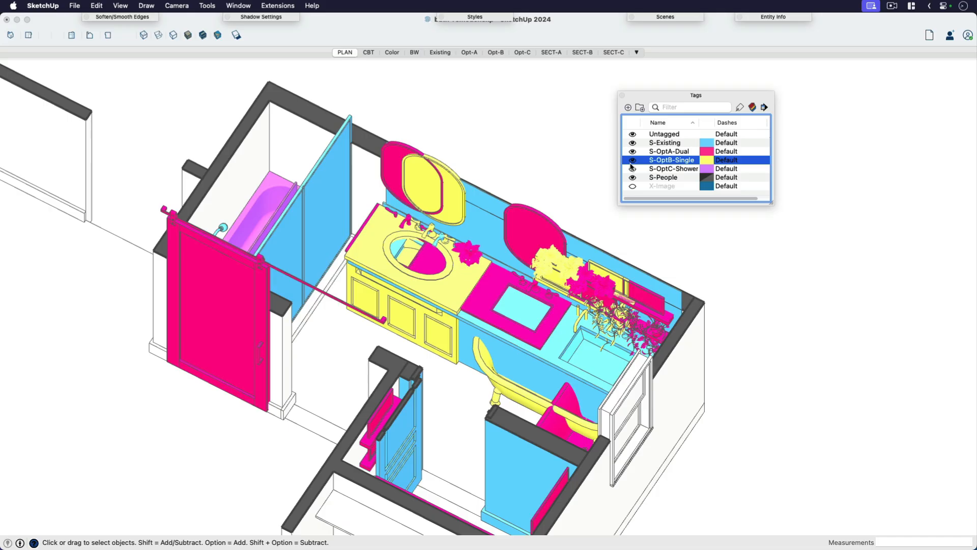
left_click(673, 168)
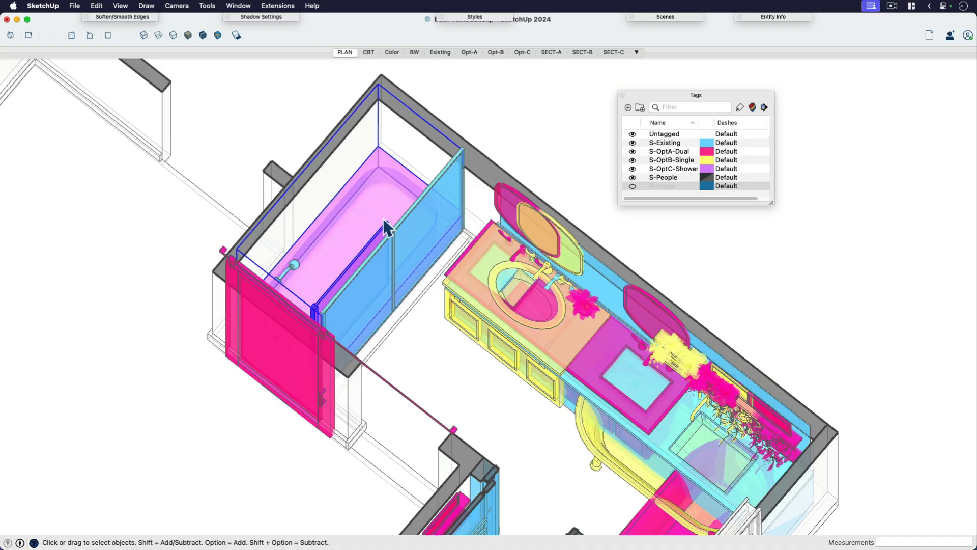
left_click_drag(696, 94, 897, 17)
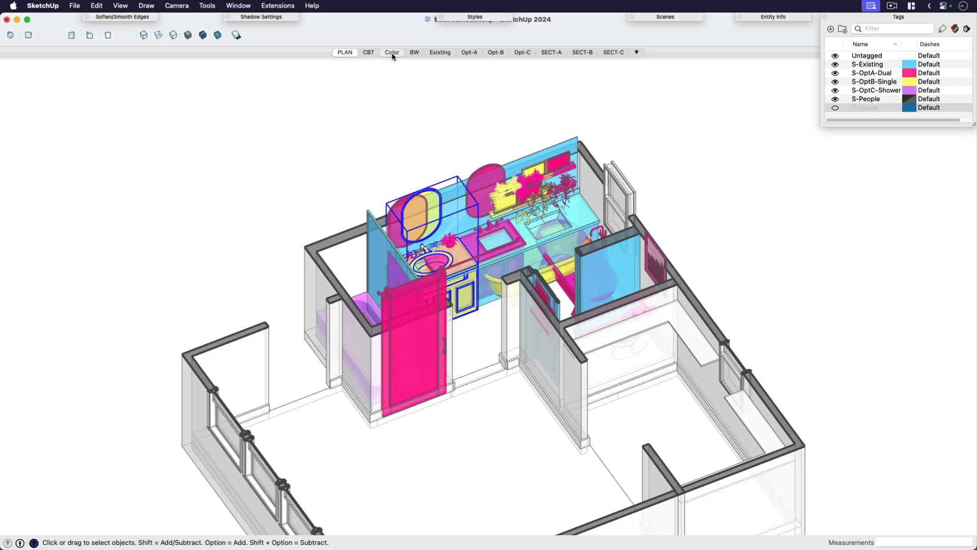
- Preview the Color, Opt-A and Opt-B scenes, ending on the Existing scene
left_click(392, 52)
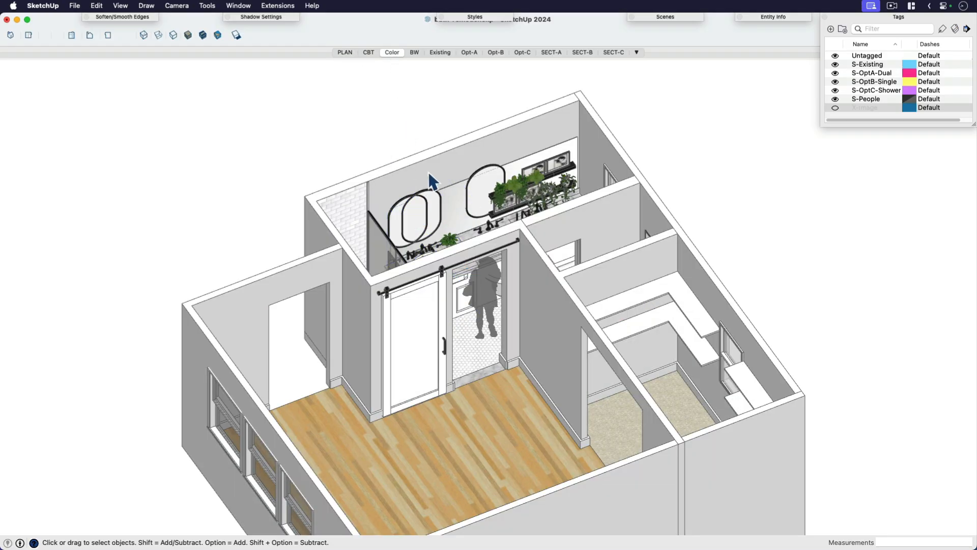
left_click(469, 52)
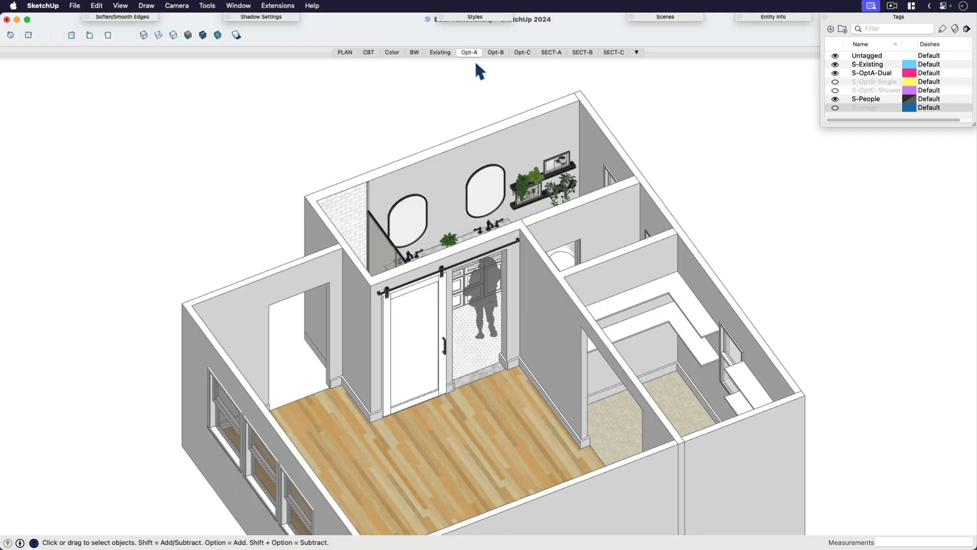
left_click(495, 52)
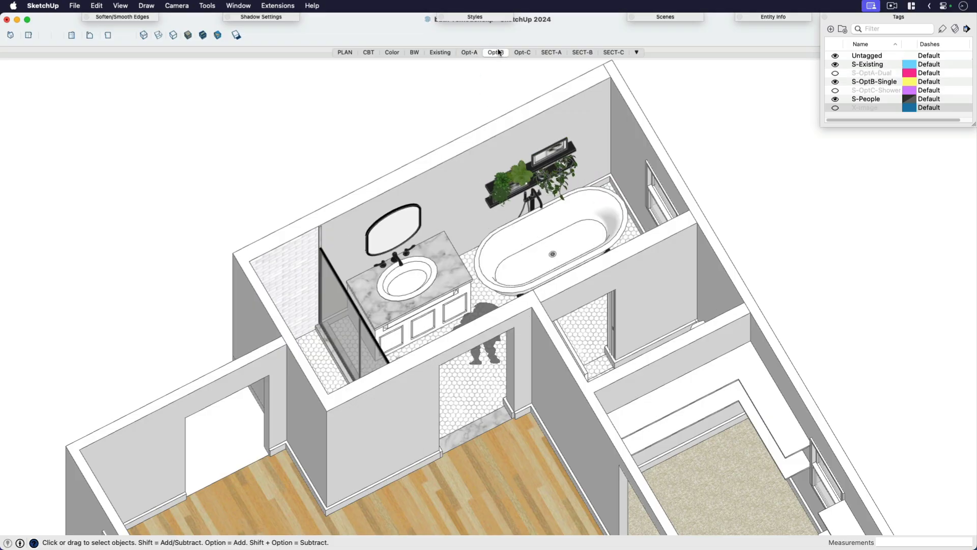
left_click(495, 52)
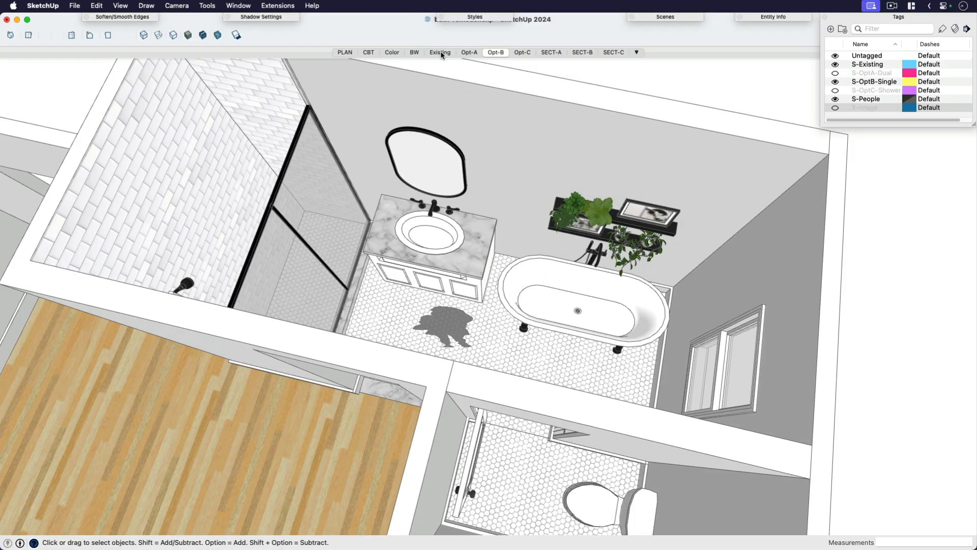
left_click(439, 52)
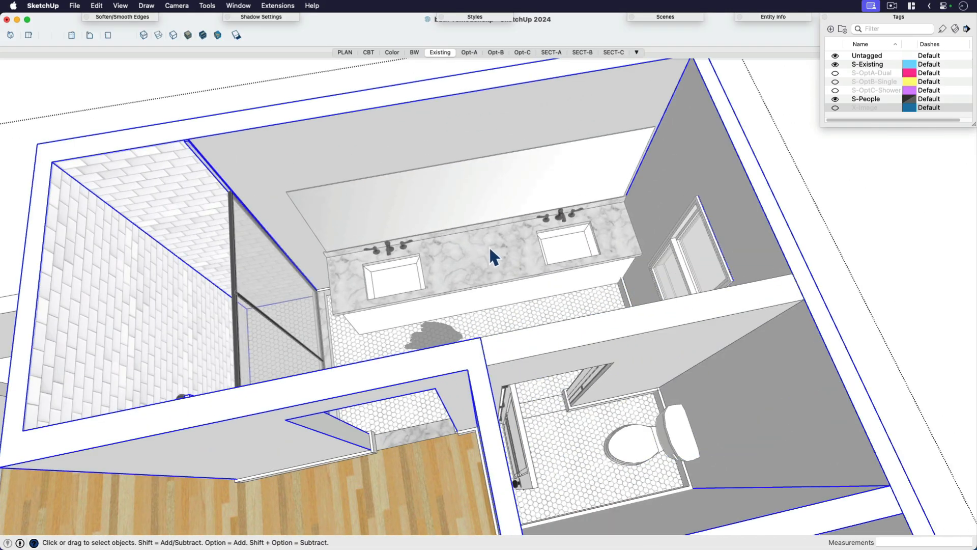
- Show S-OptA-Dual, hide S-Existing, and activate the Opt-A scene
left_click(473, 250)
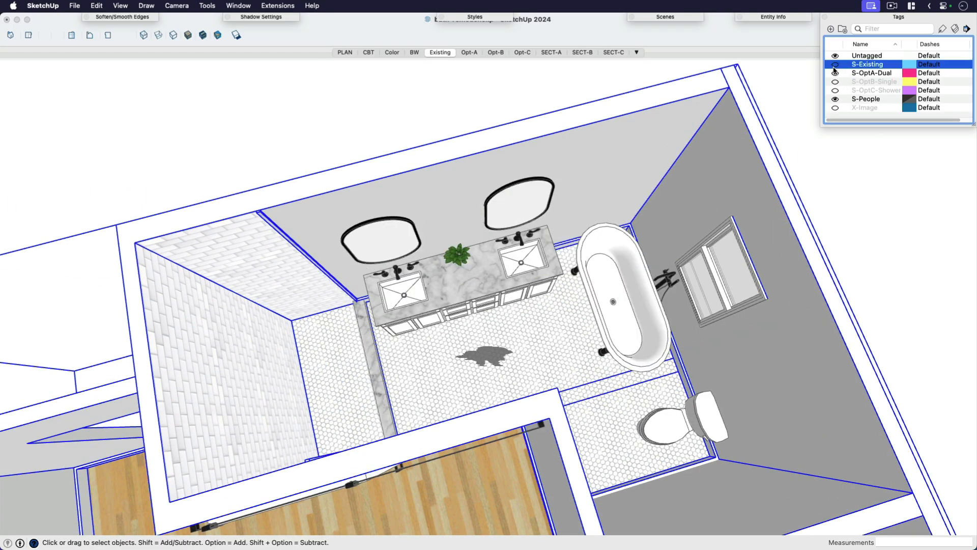
left_click(835, 72)
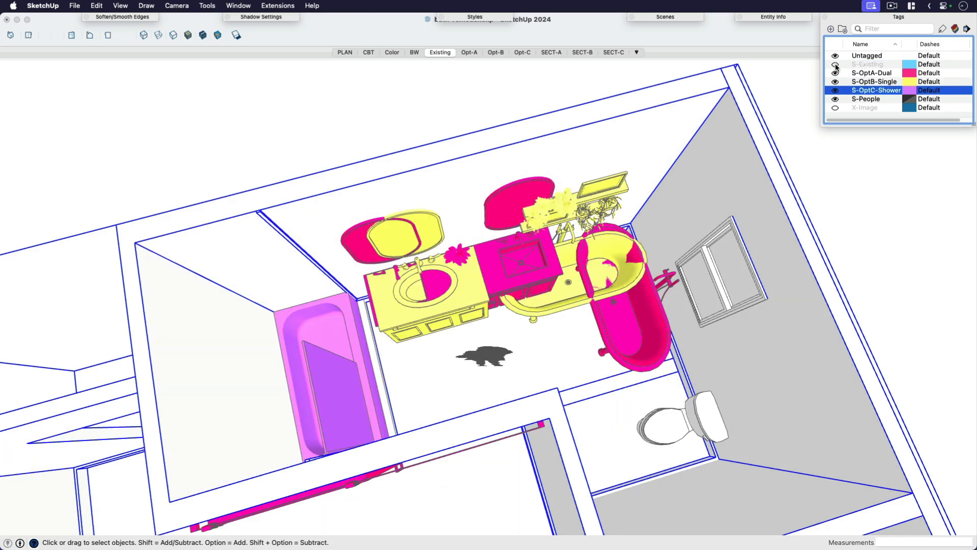
left_click(834, 64)
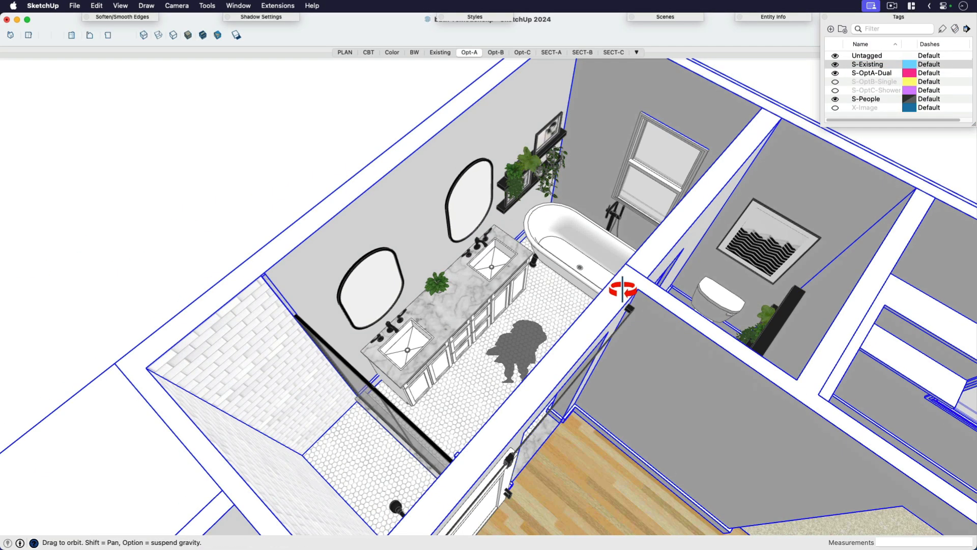
- Compare the Opt-B, Opt-C tub-shower and Existing scenes, panning out to surrounding rooms
left_click_drag(623, 290, 511, 235)
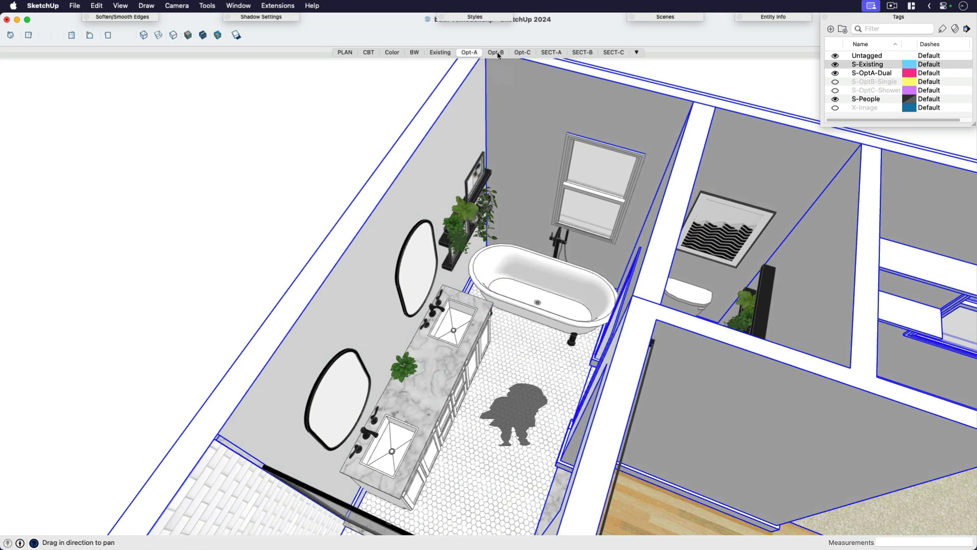
left_click(495, 52)
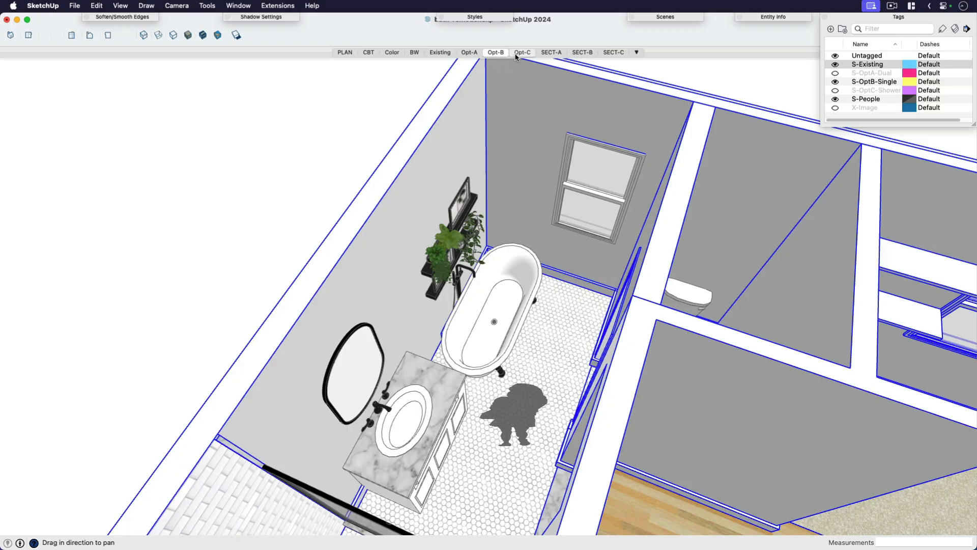
left_click(523, 52)
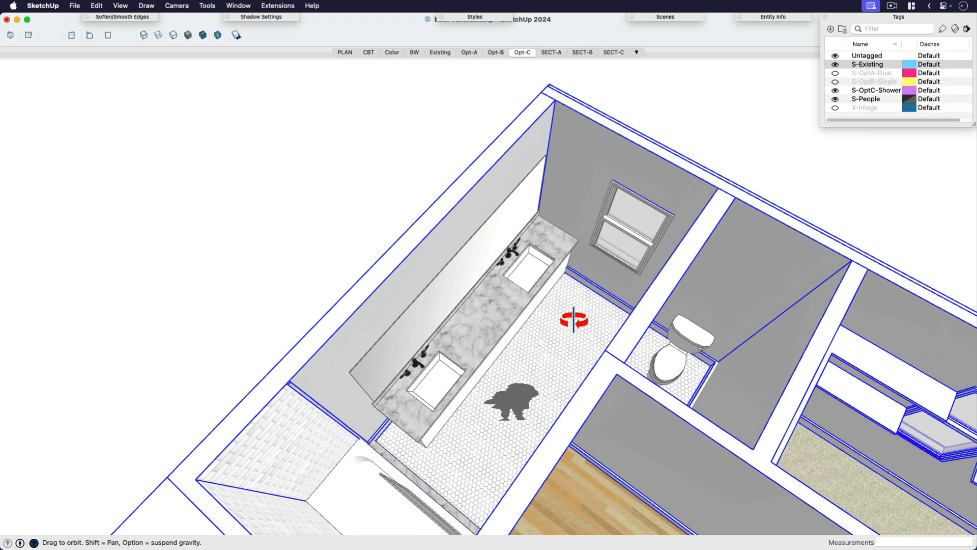
left_click_drag(573, 320, 436, 206)
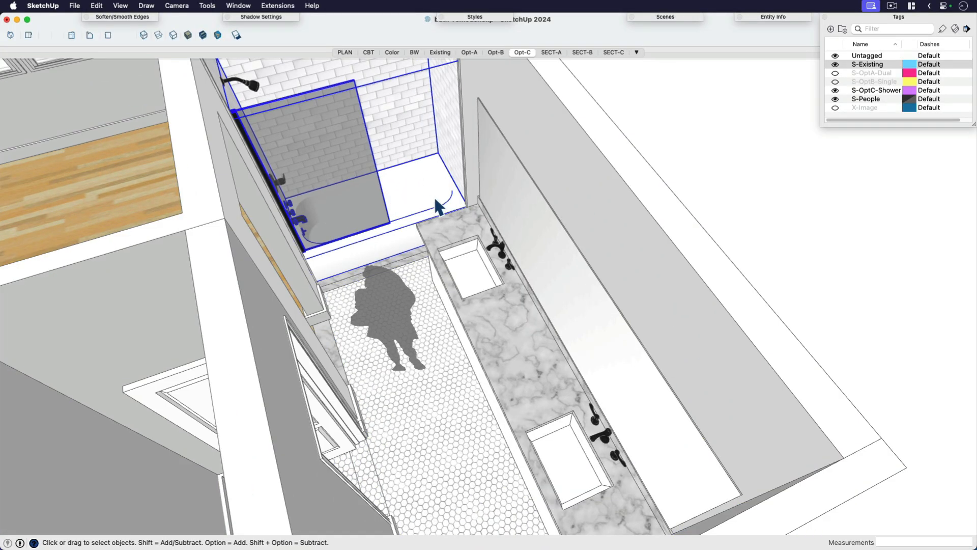
left_click(440, 52)
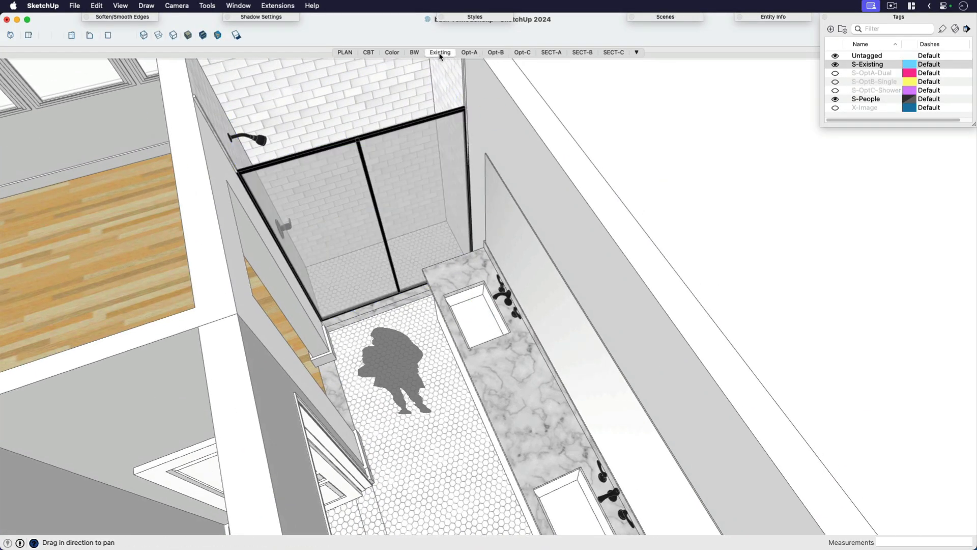
left_click(521, 51)
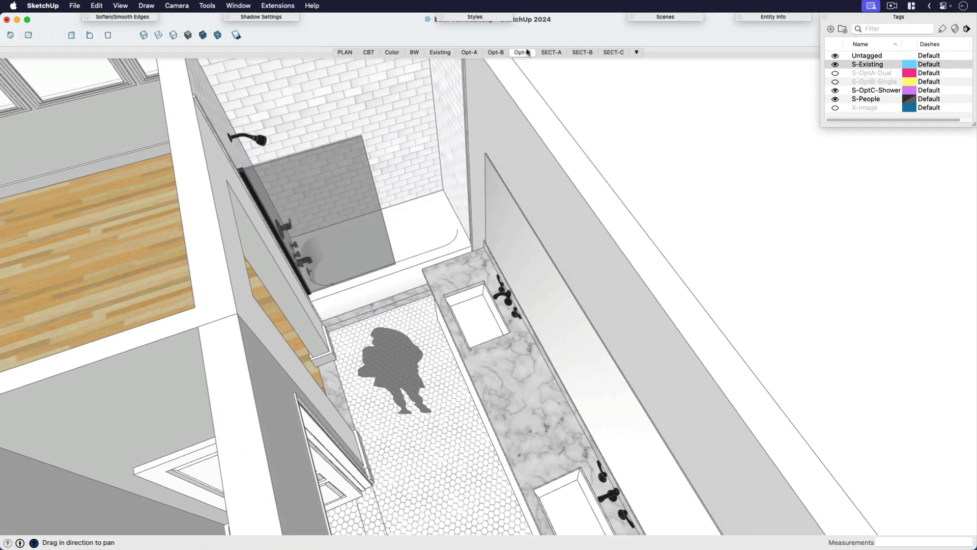
mouse_move(522, 53)
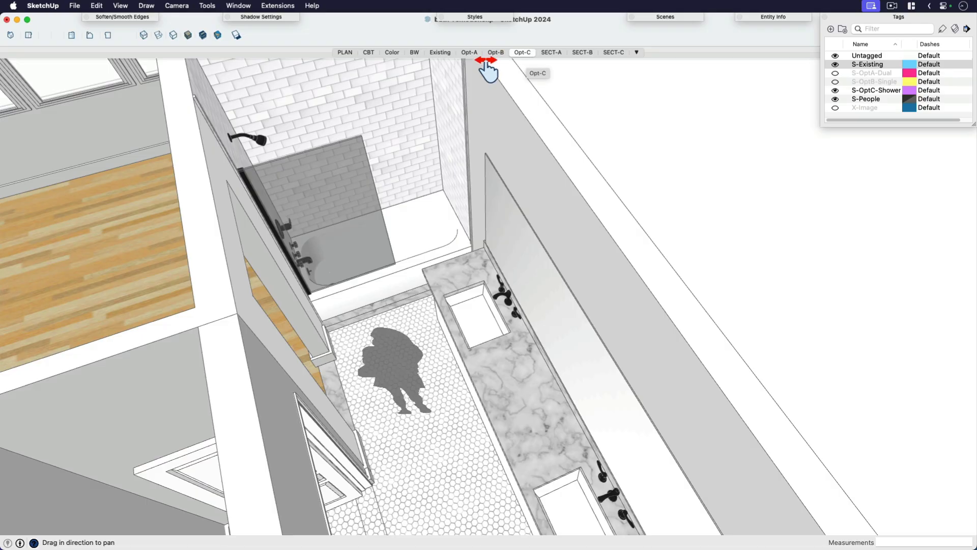
left_click_drag(489, 66, 466, 324)
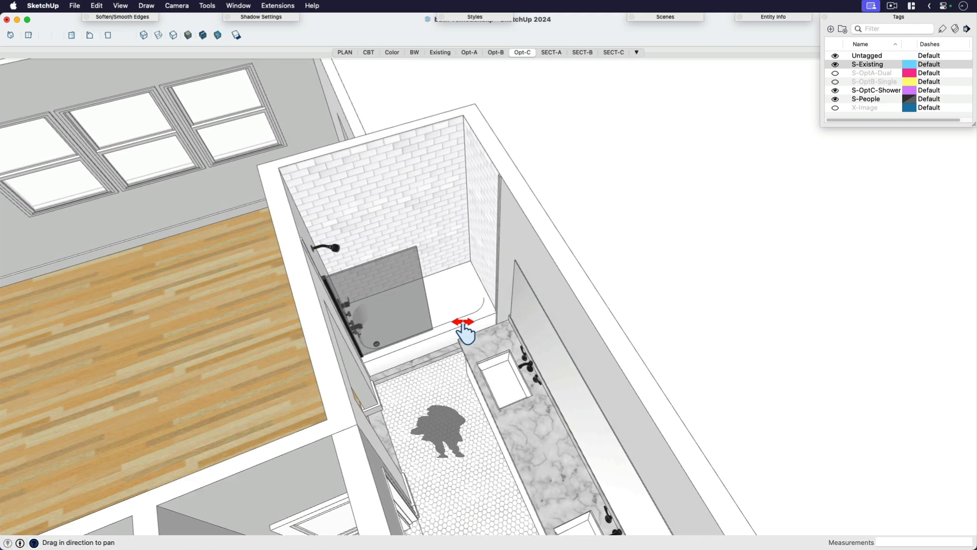
left_click_drag(465, 330, 478, 78)
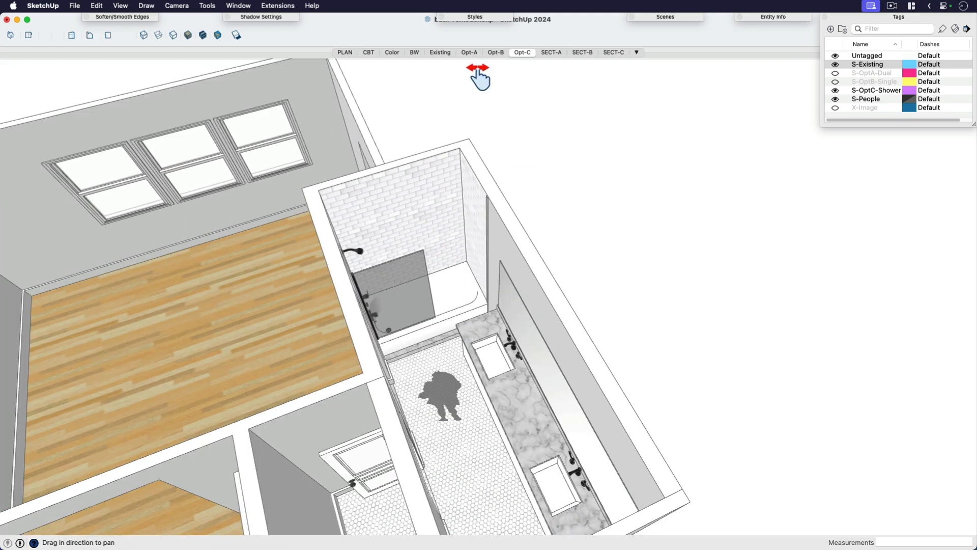
- Show the Opt-A dual-vanity scene and pan around its freestanding tub
left_click(469, 52)
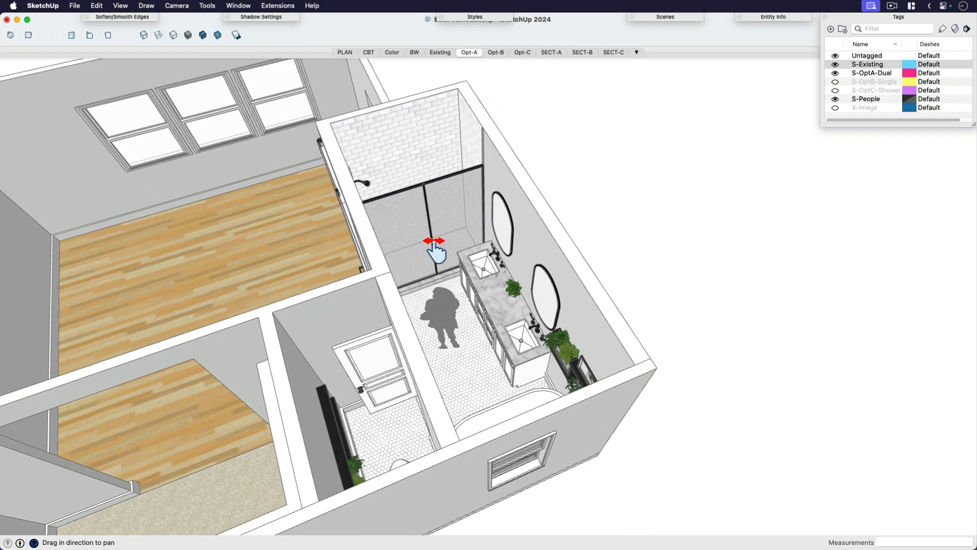
left_click_drag(436, 250, 399, 203)
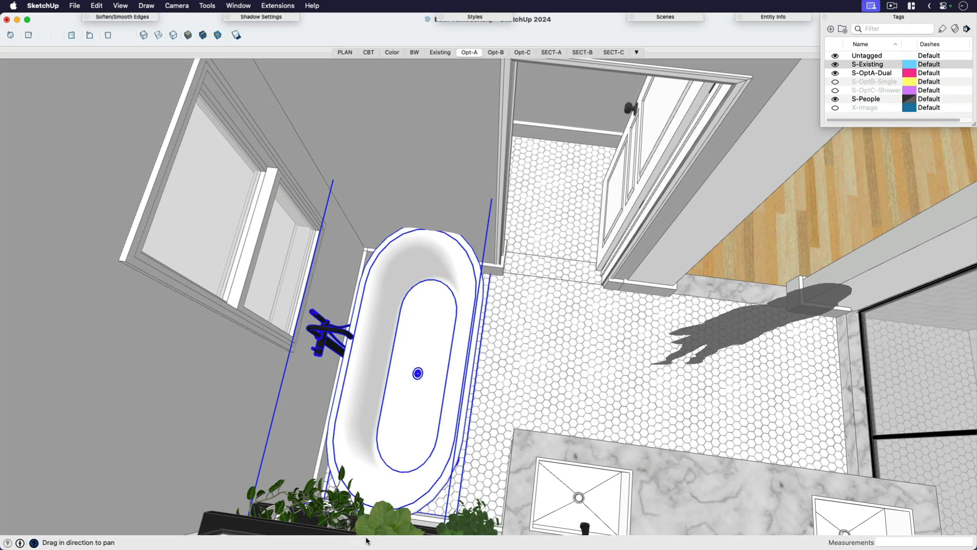
mouse_move(433, 222)
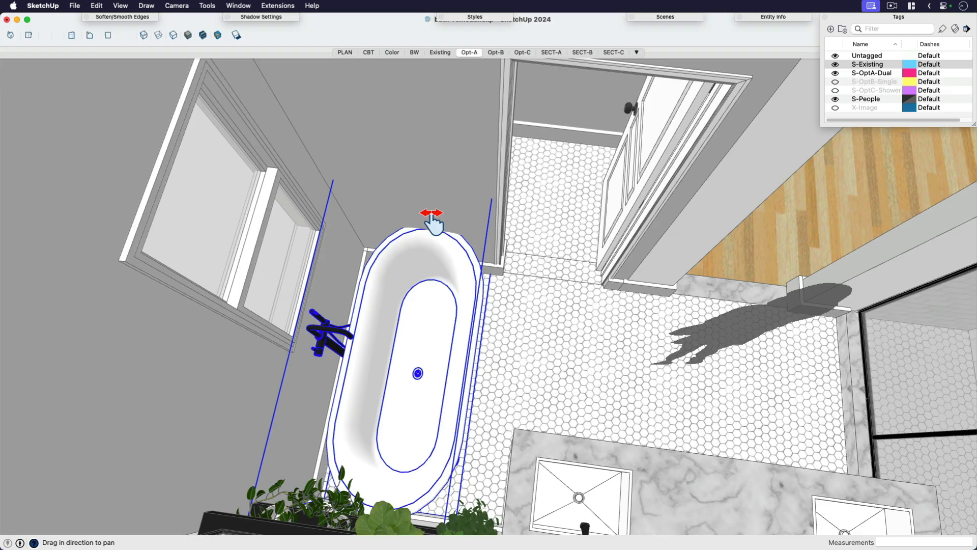
left_click_drag(430, 219, 455, 358)
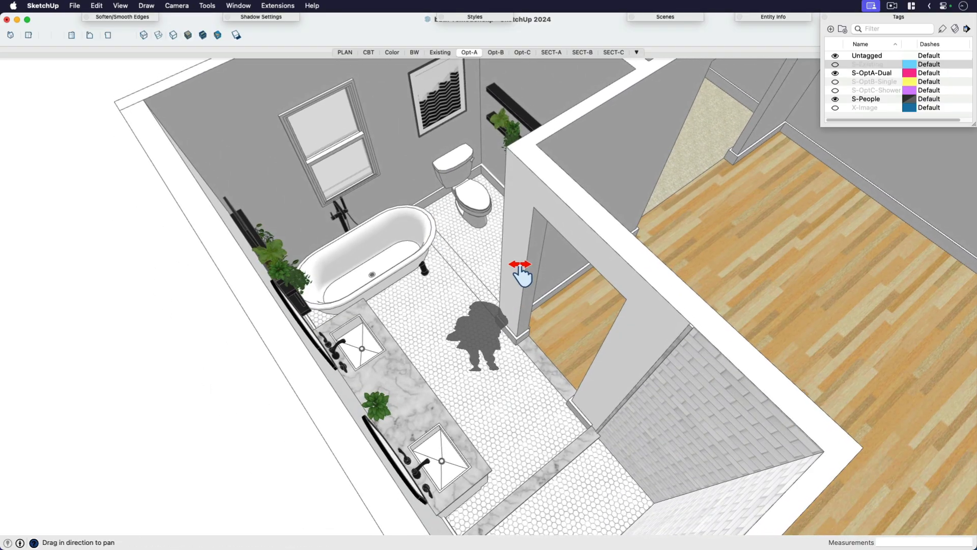
left_click_drag(520, 275, 391, 233)
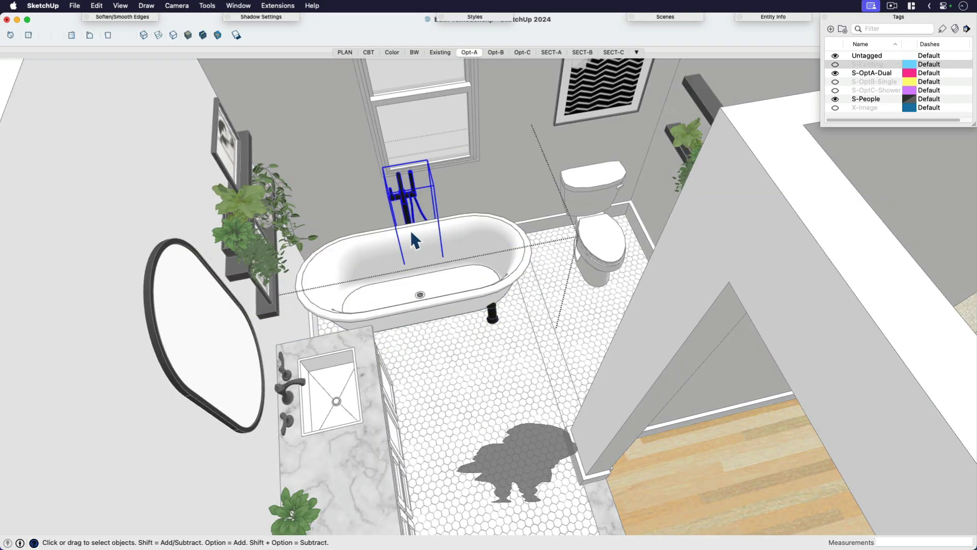
left_click_drag(414, 240, 455, 375)
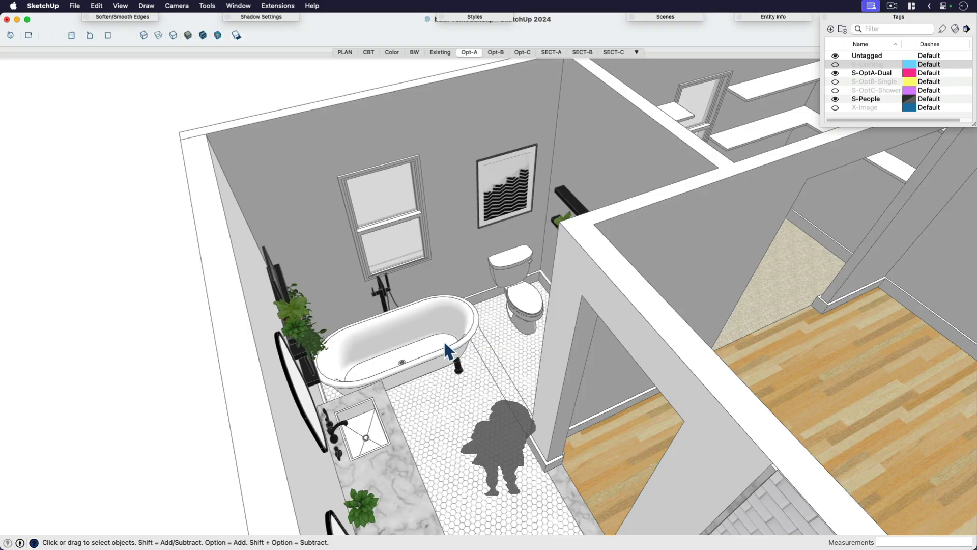
mouse_move(449, 354)
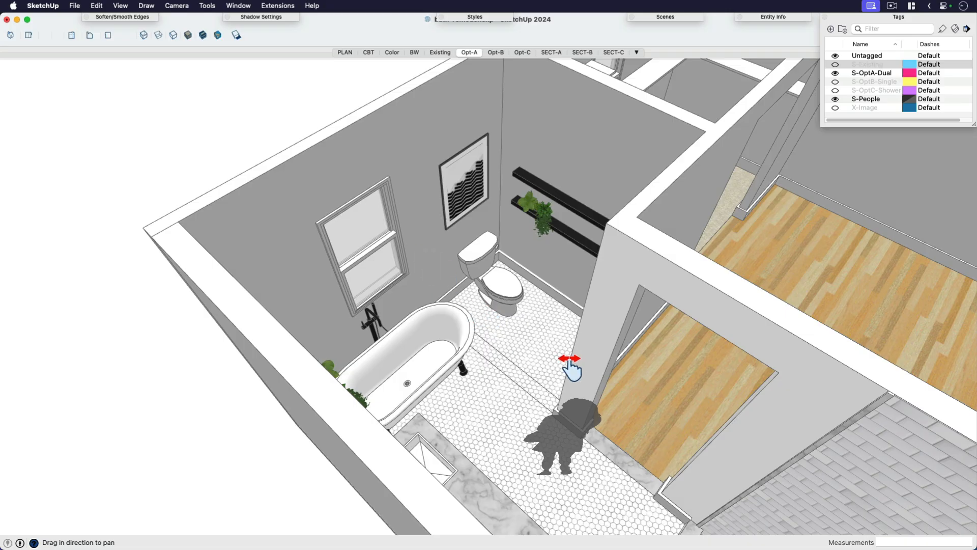
left_click_drag(570, 365, 530, 297)
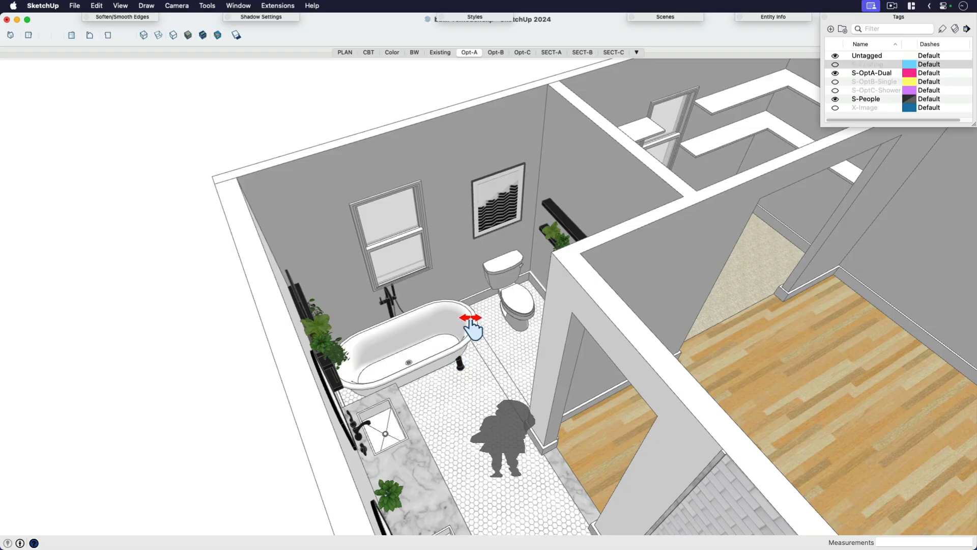
mouse_move(719, 465)
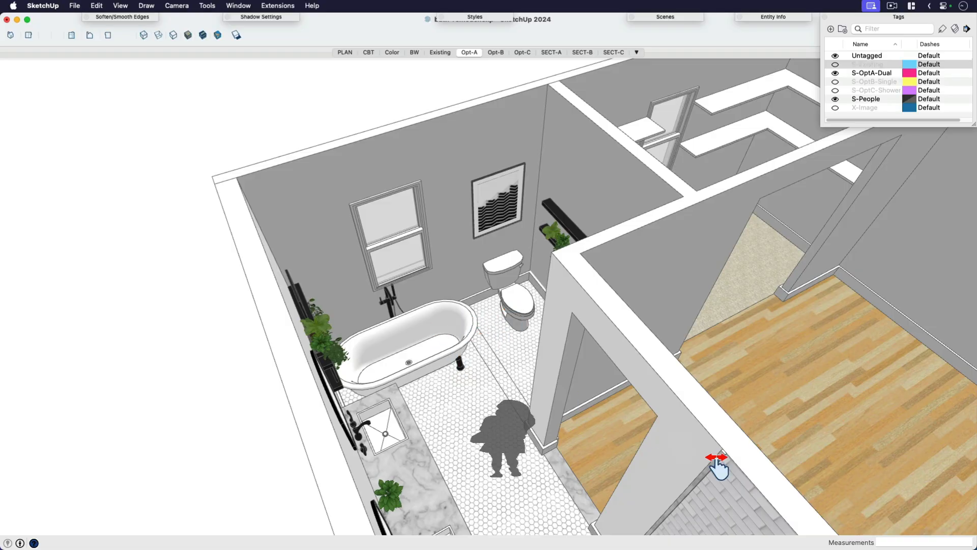
left_click_drag(716, 465, 399, 302)
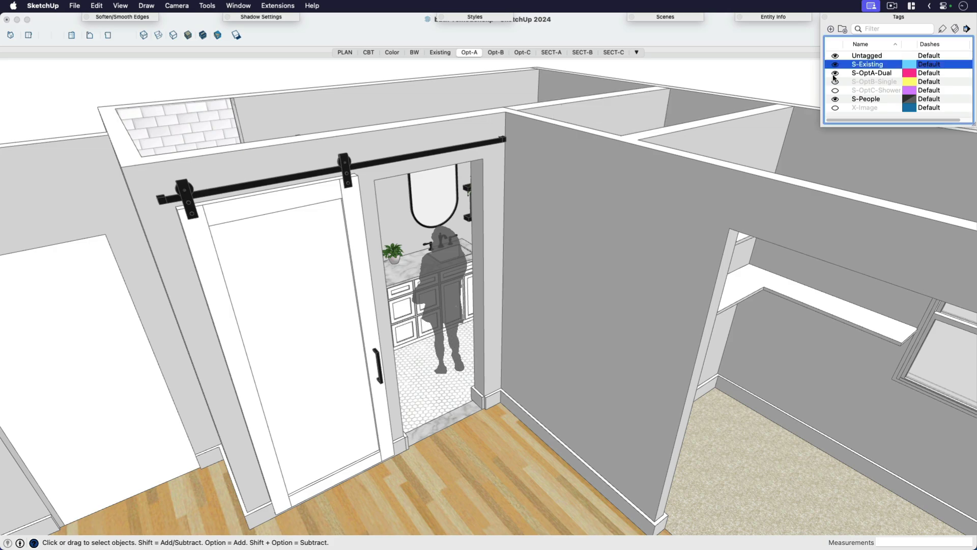
left_click(835, 64)
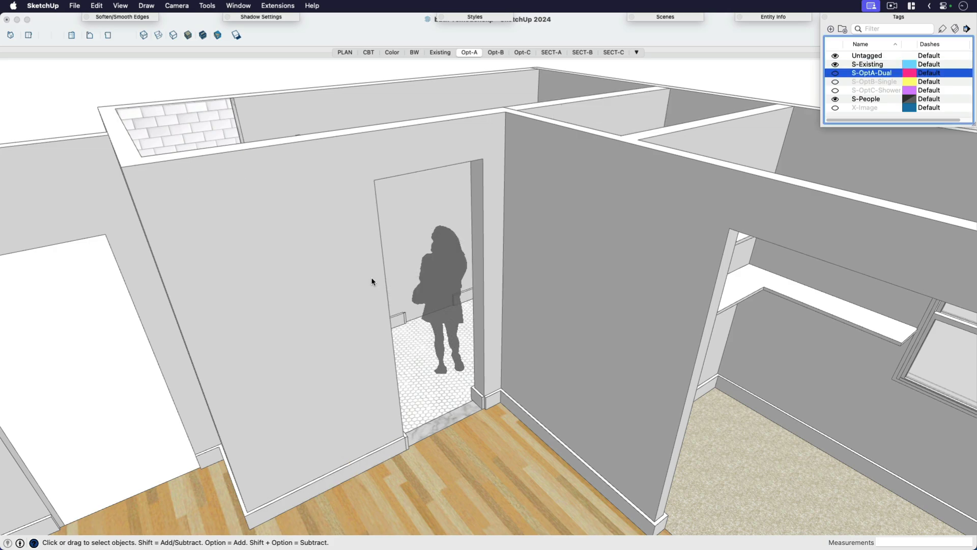
left_click_drag(372, 281, 559, 325)
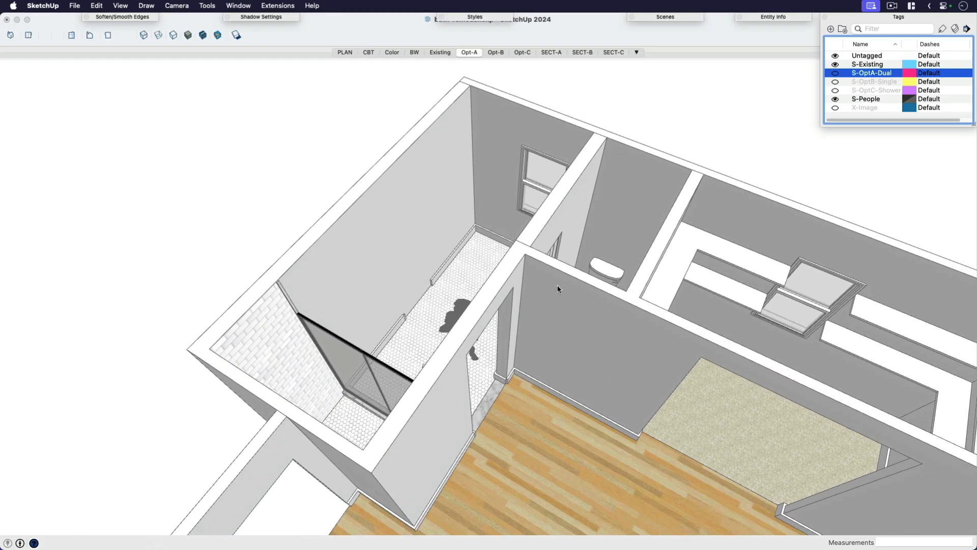
left_click(835, 72)
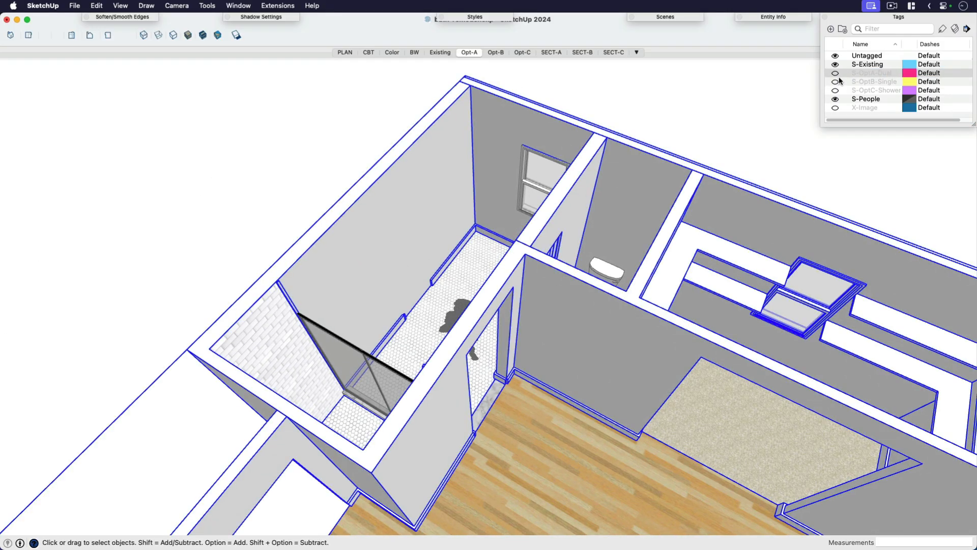
left_click(835, 73)
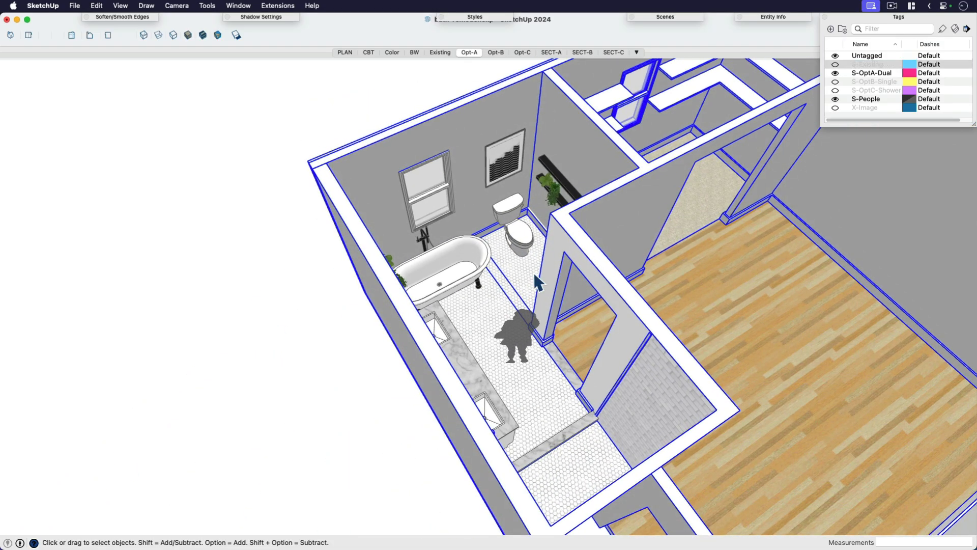
left_click_drag(536, 280, 414, 386)
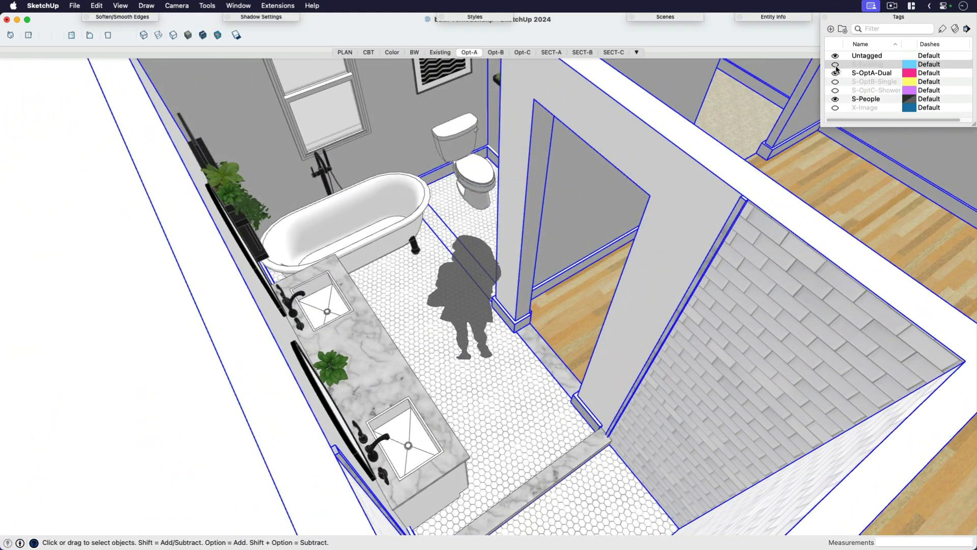
- Turn S-Existing back on and select the hallway barn door
left_click(835, 64)
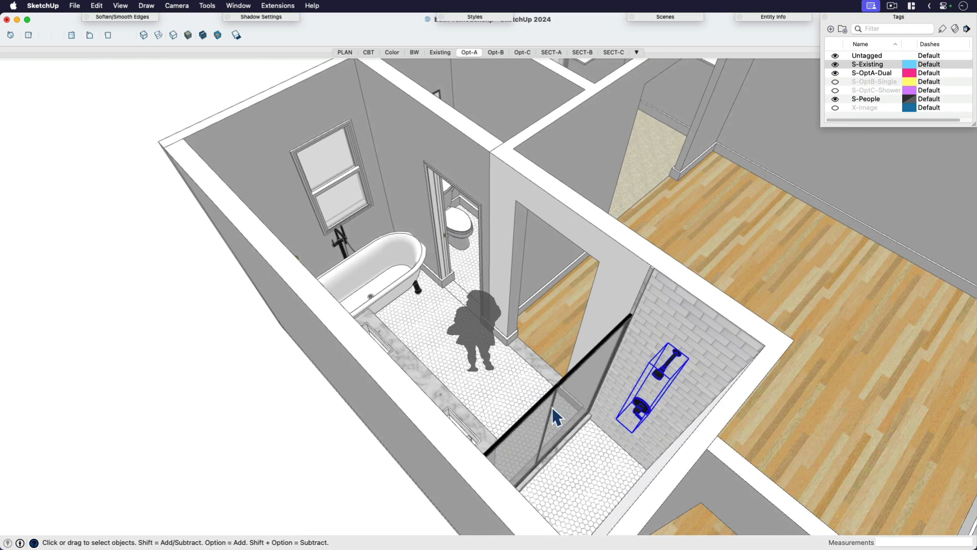
left_click_drag(555, 417, 505, 399)
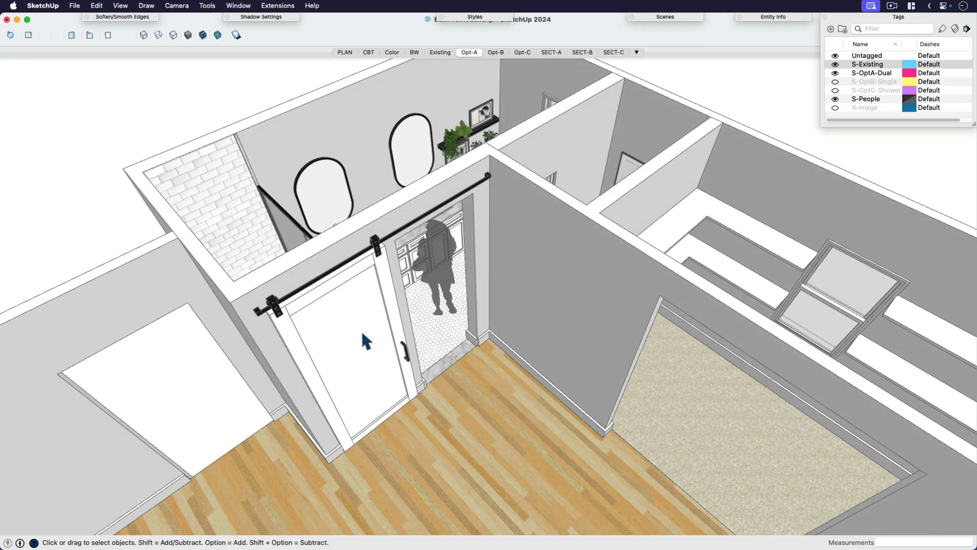
left_click(349, 342)
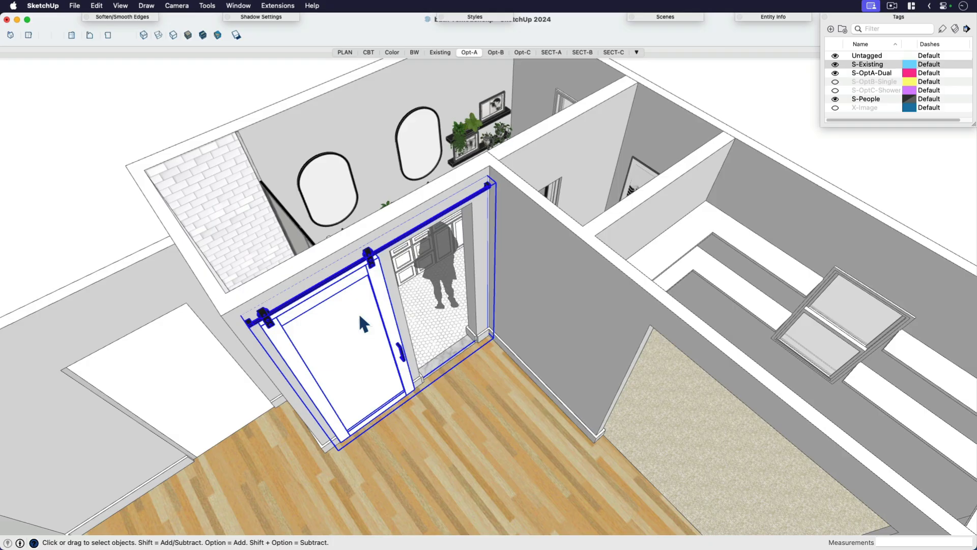
mouse_move(483, 334)
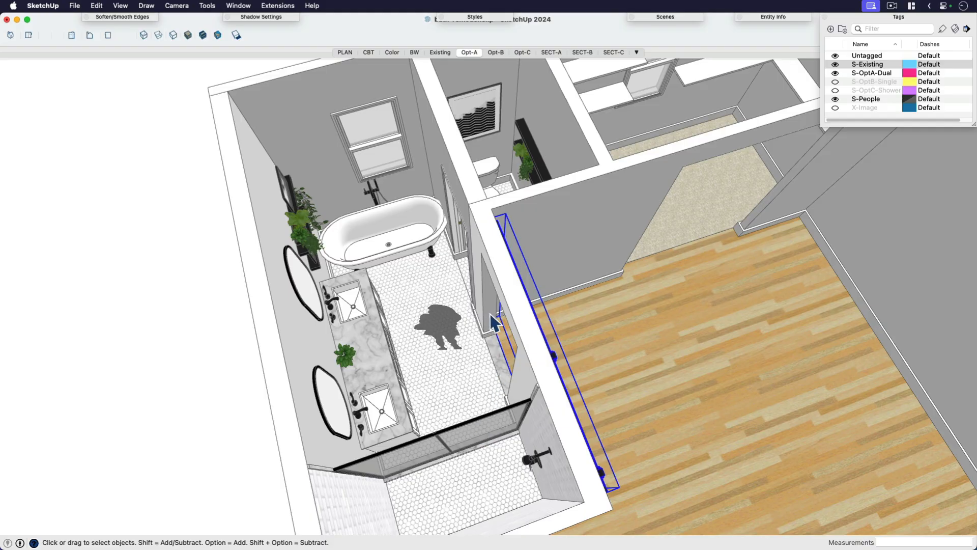
mouse_move(405, 283)
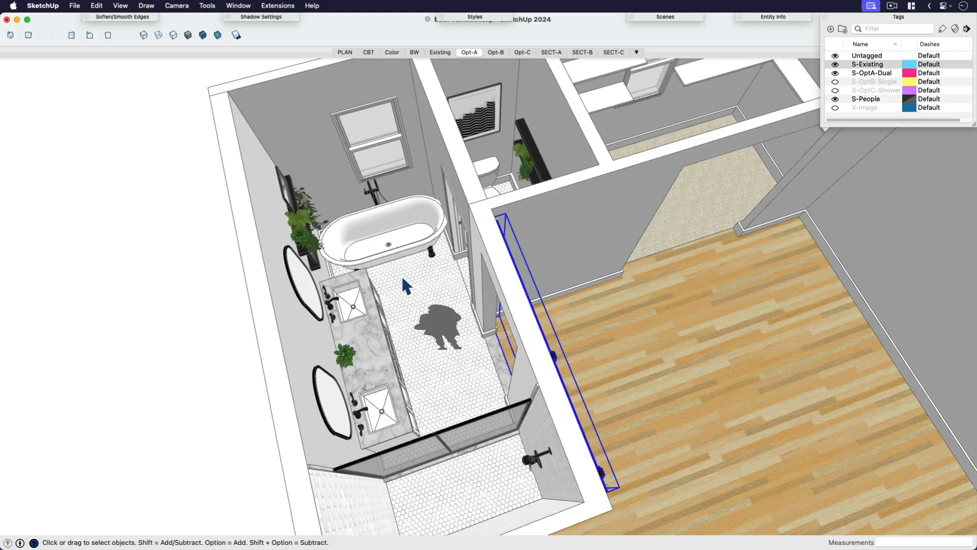
left_click_drag(405, 283, 455, 321)
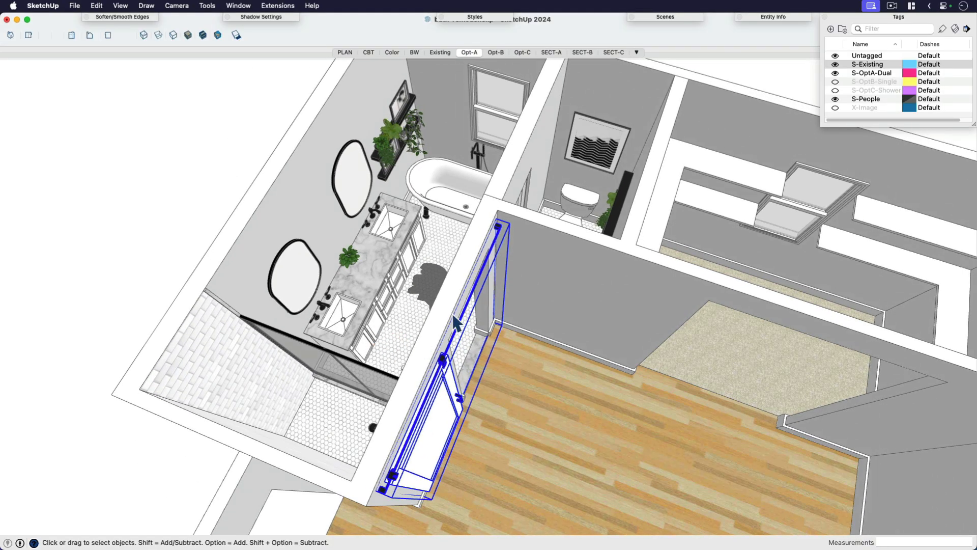
mouse_move(536, 349)
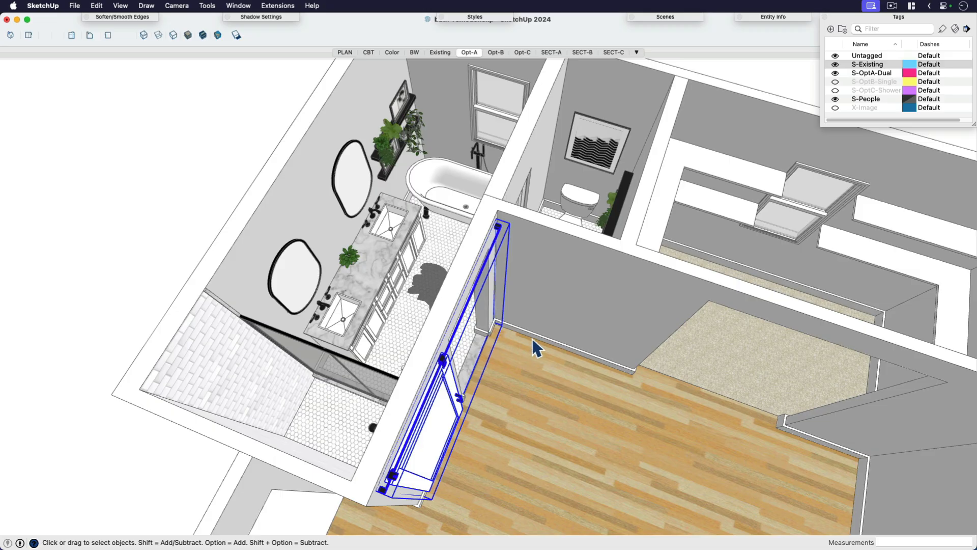
mouse_move(531, 343)
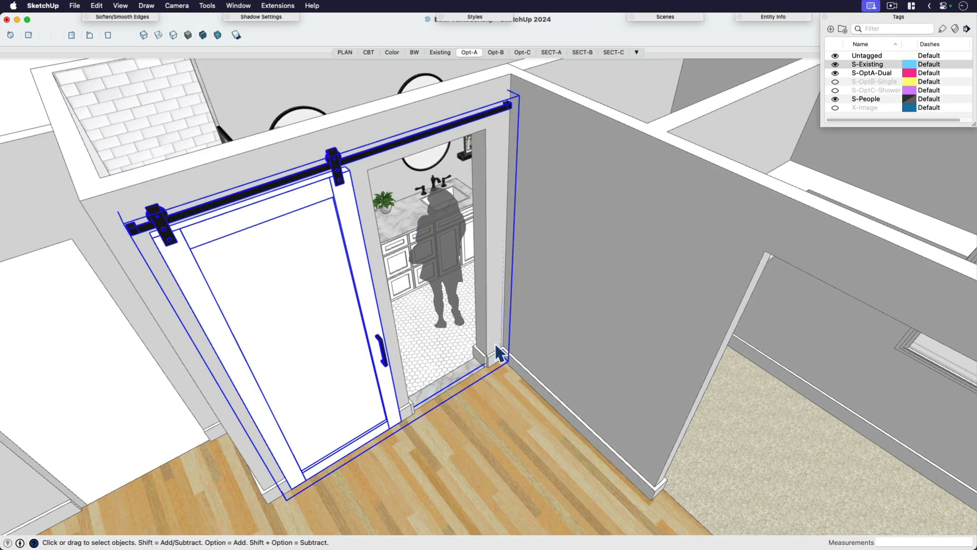
mouse_move(491, 325)
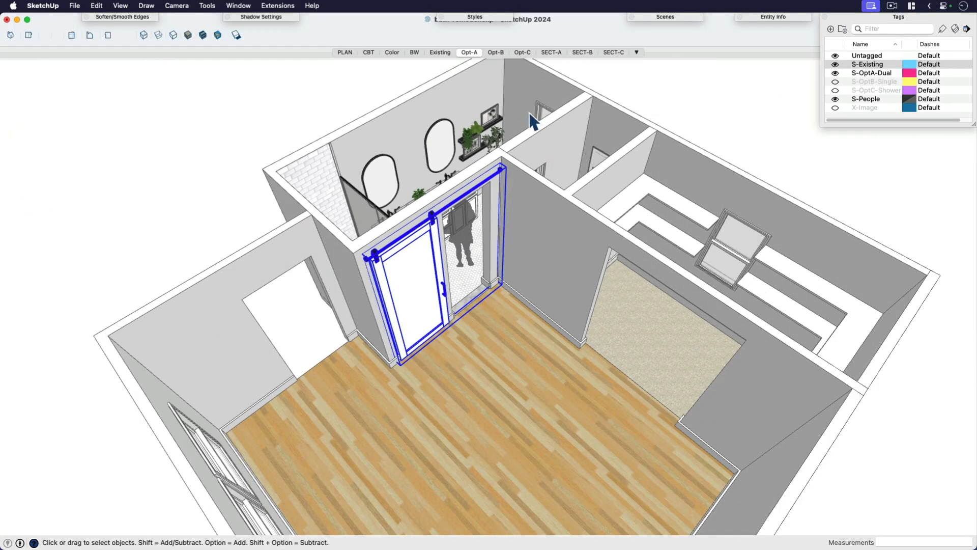
mouse_move(519, 158)
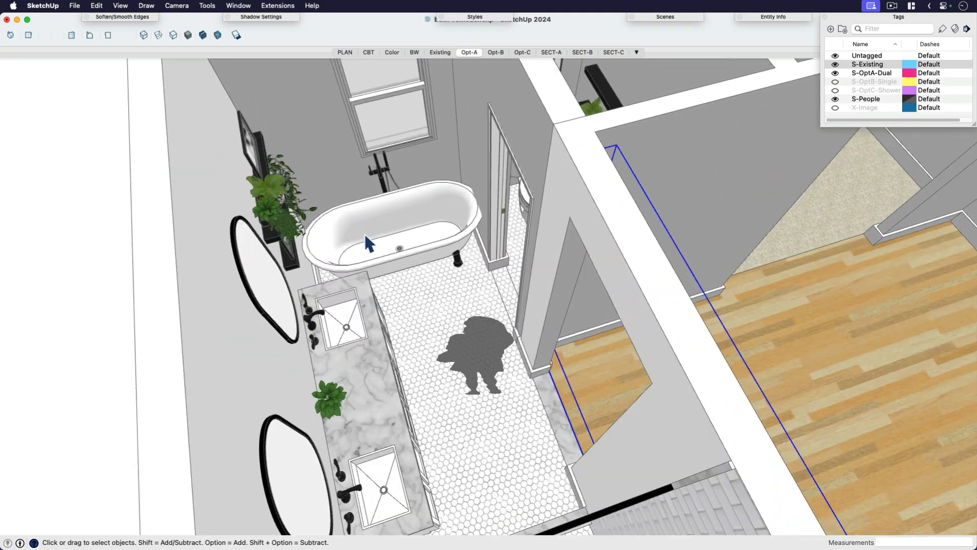
left_click(387, 243)
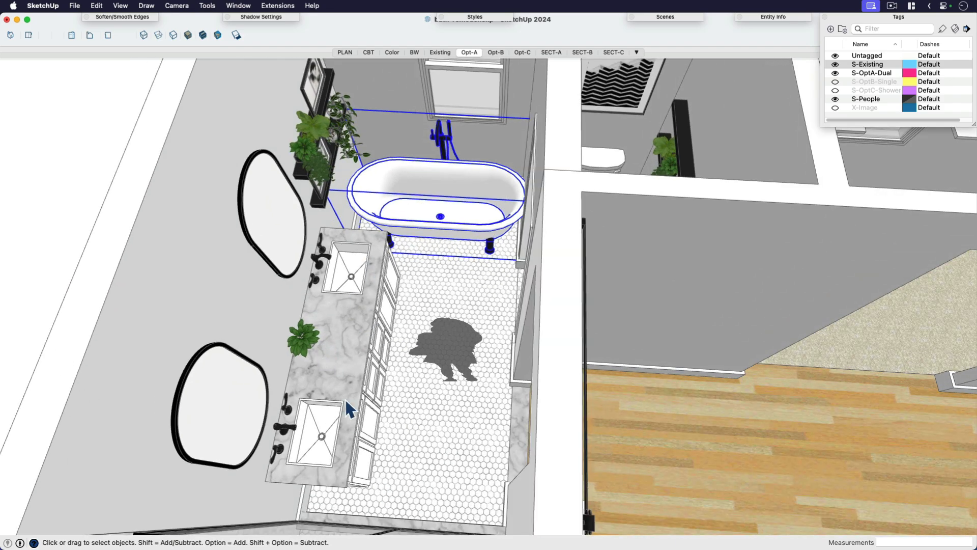
mouse_move(346, 349)
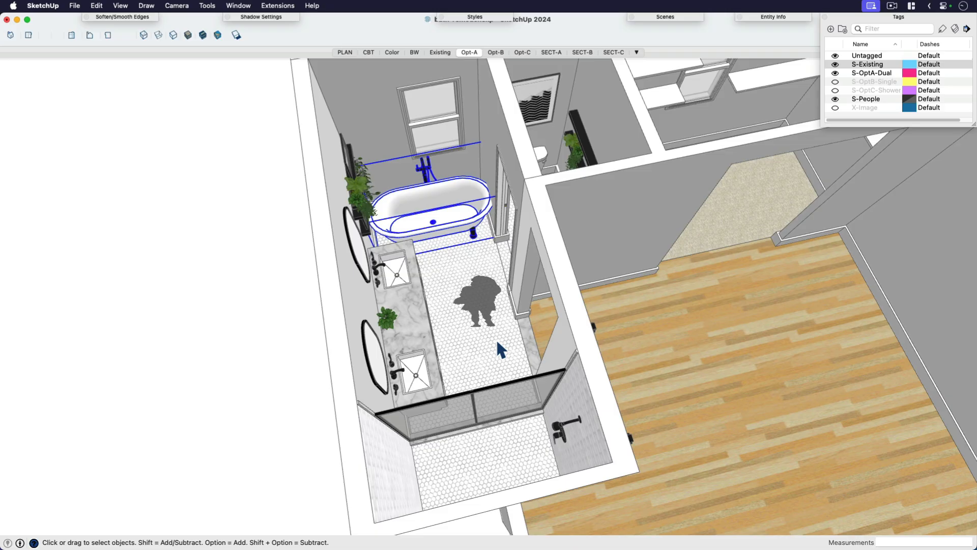
mouse_move(493, 19)
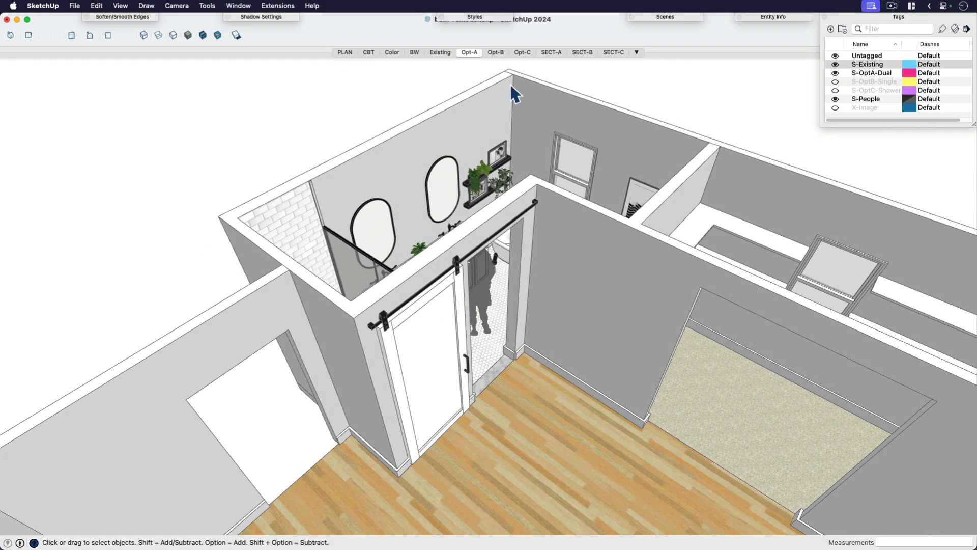
- Activate the Opt-B scene and select its single vanity
left_click(495, 53)
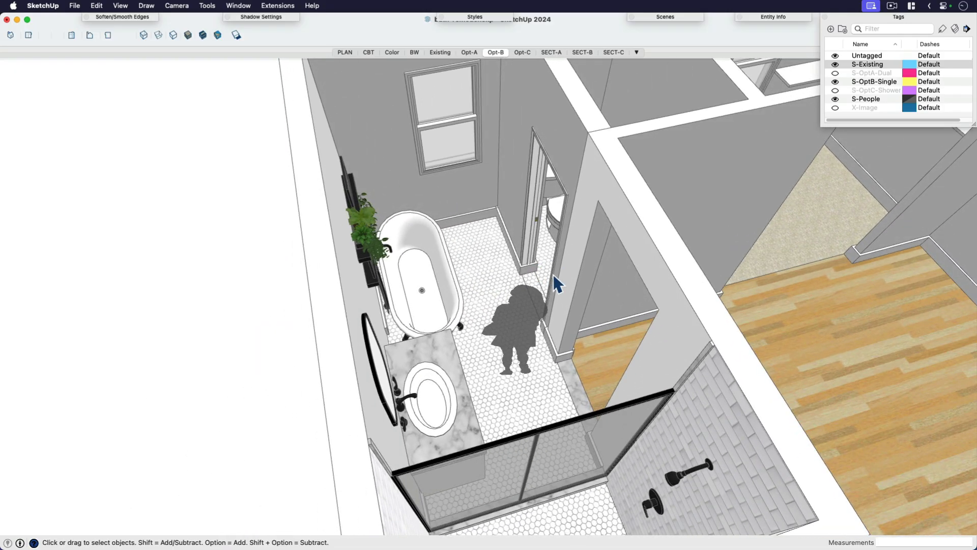
mouse_move(430, 229)
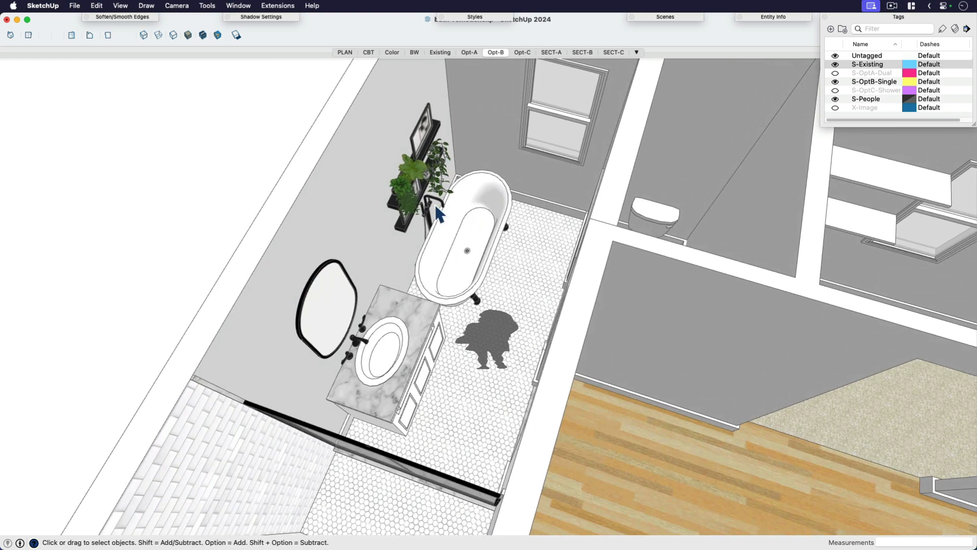
mouse_move(455, 233)
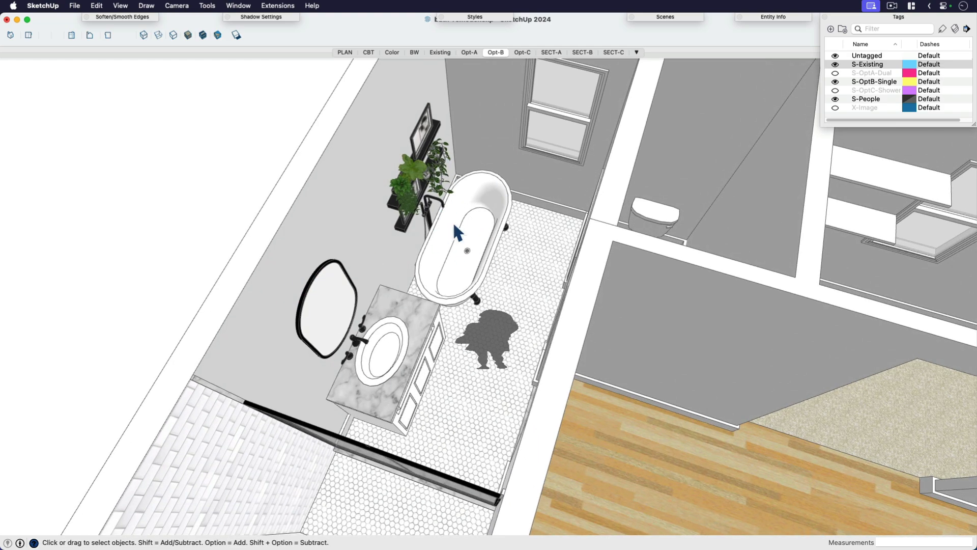
mouse_move(461, 248)
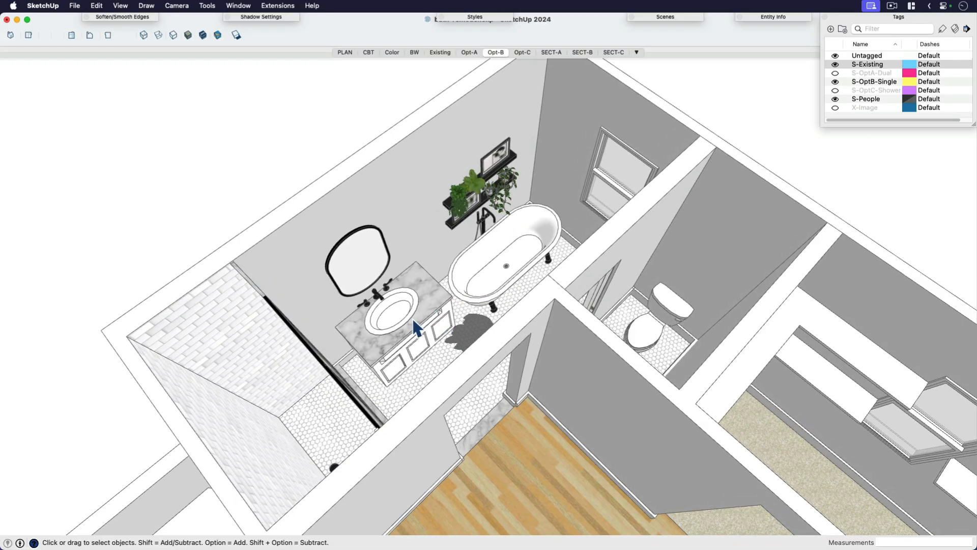
left_click(399, 321)
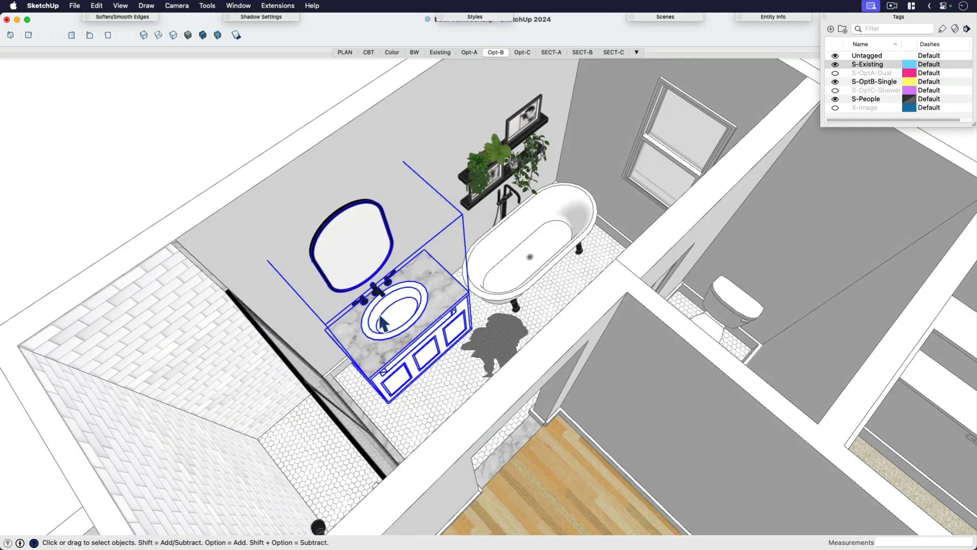
mouse_move(436, 286)
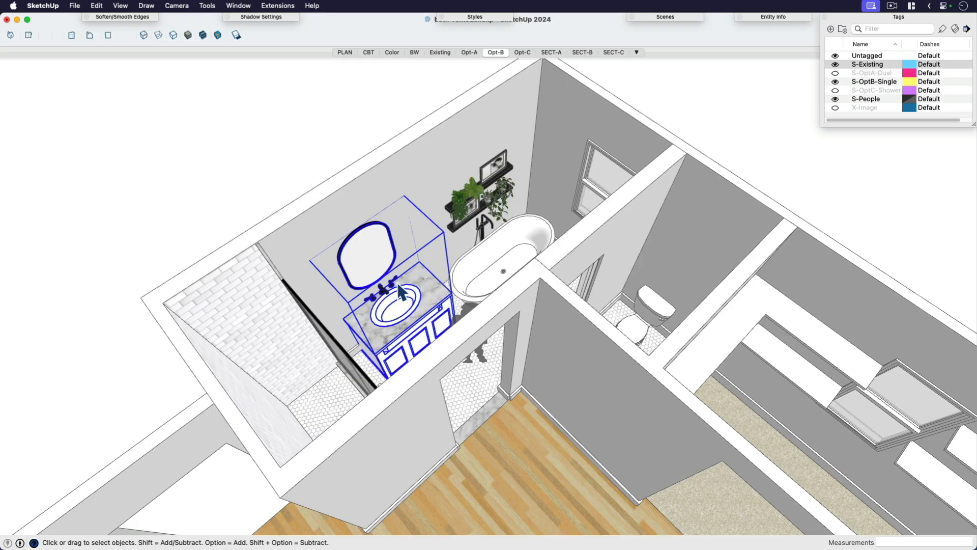
mouse_move(417, 315)
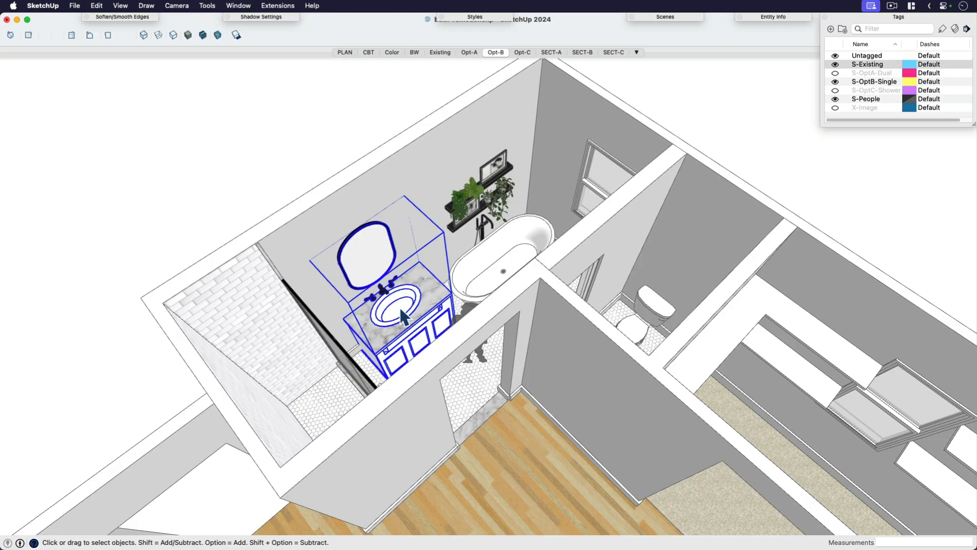
mouse_move(402, 334)
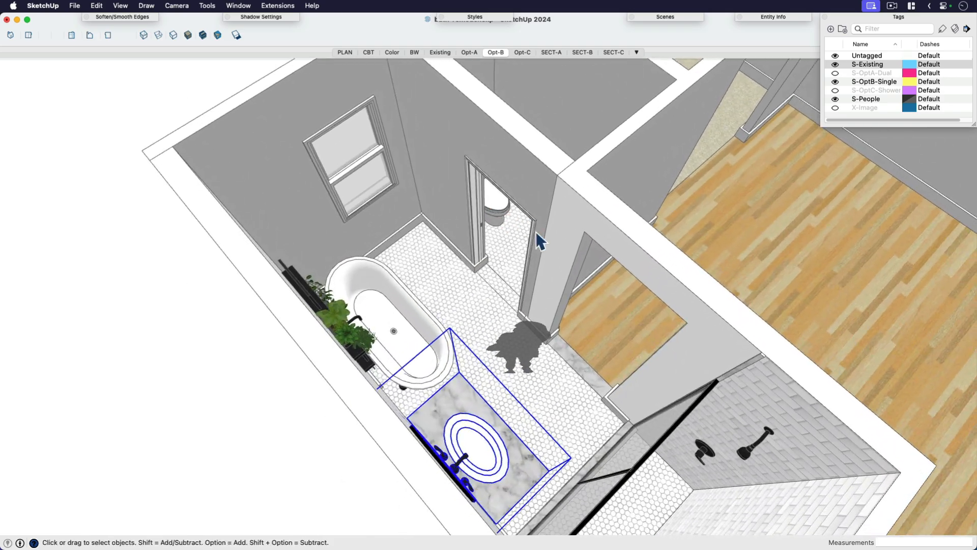
left_click_drag(536, 243, 349, 281)
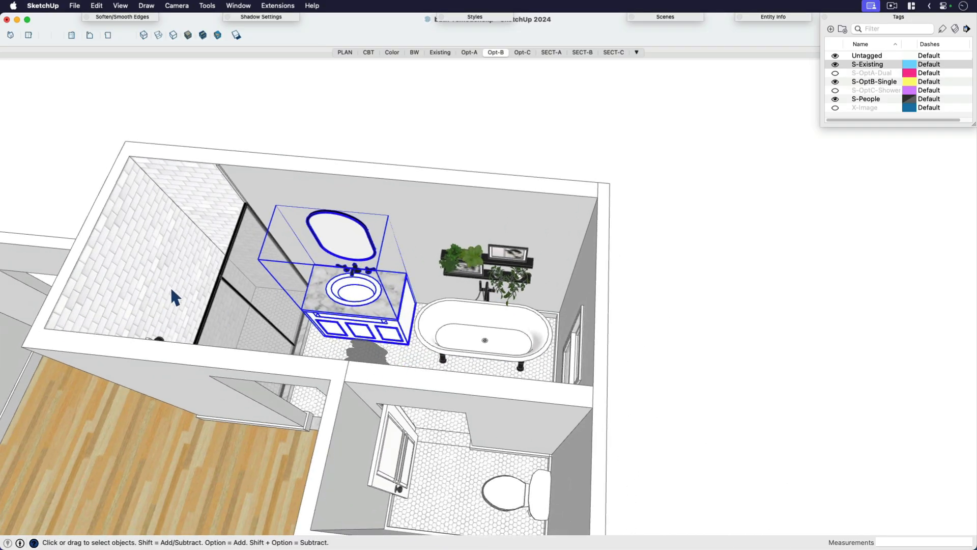
mouse_move(403, 314)
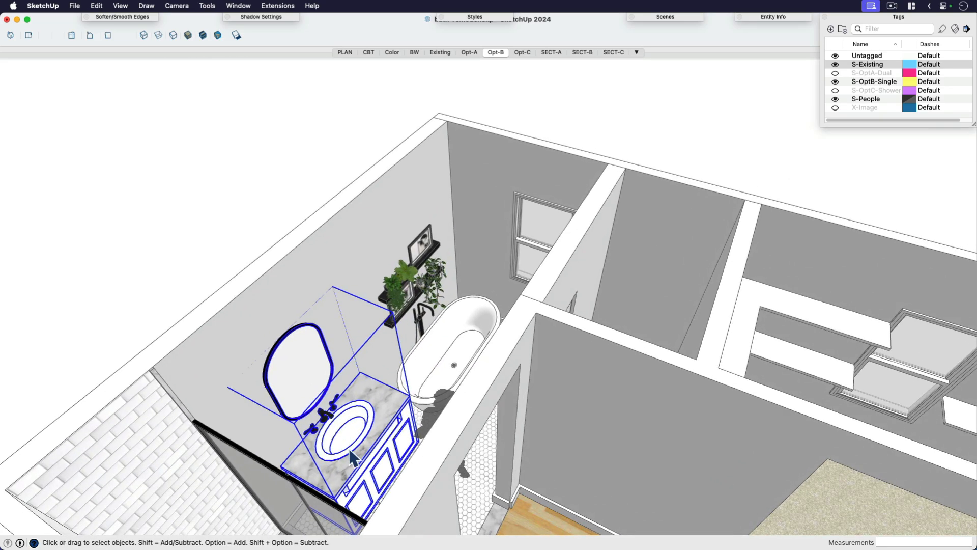
mouse_move(358, 452)
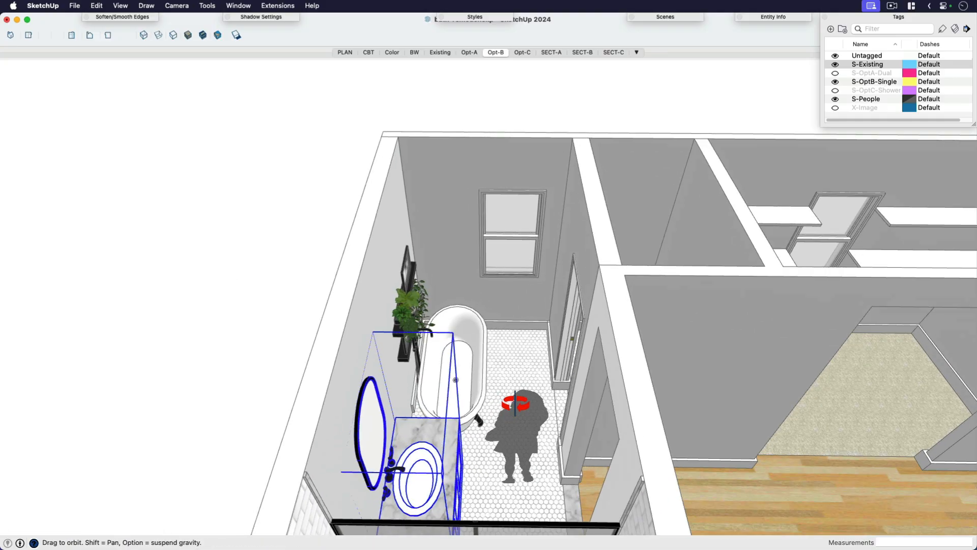
- Activate the Opt-C scene, orbit into the tub-shower, and select its glass panel
left_click(522, 52)
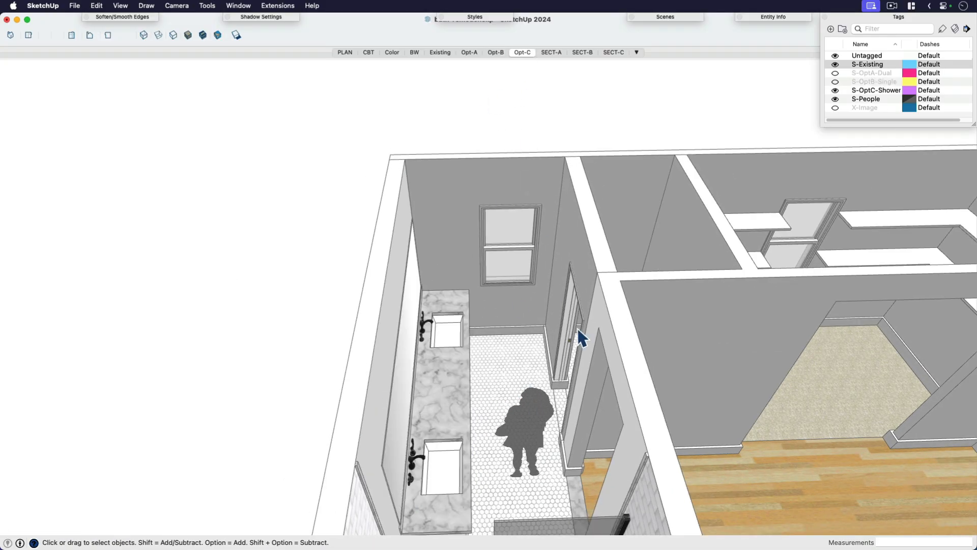
left_click_drag(580, 336, 405, 405)
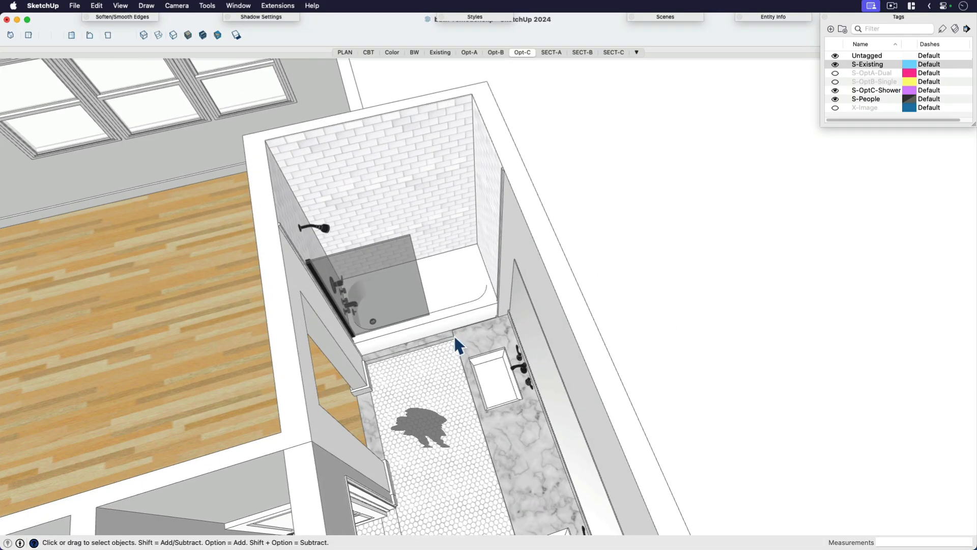
left_click(458, 328)
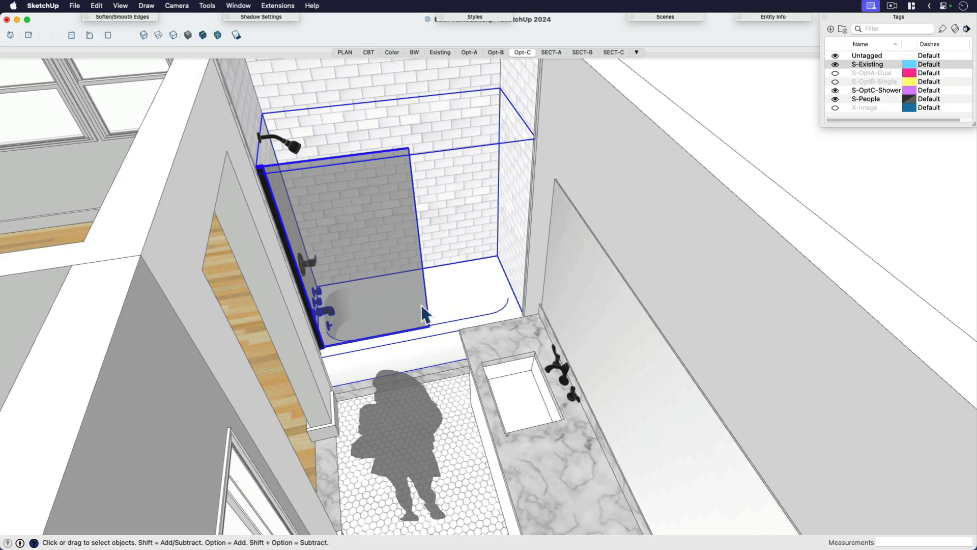
mouse_move(476, 304)
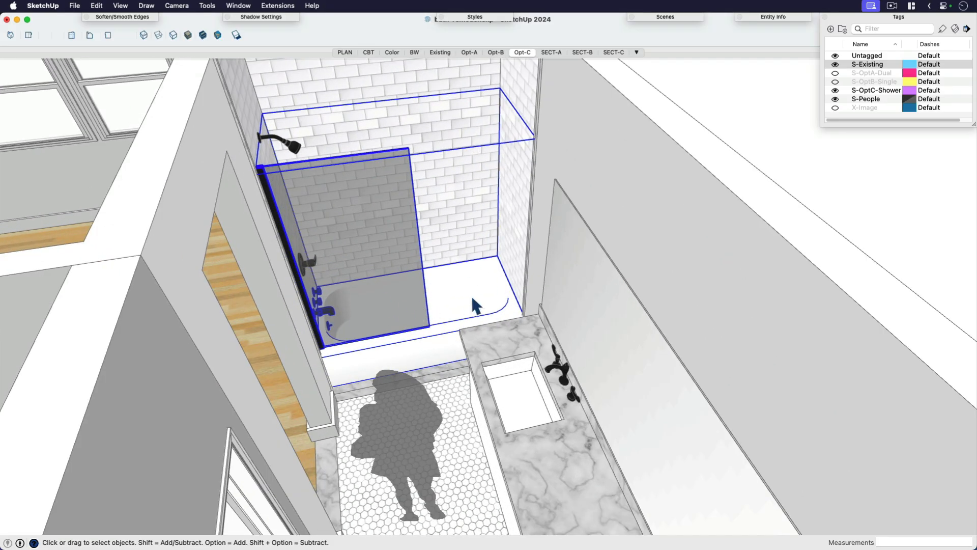
mouse_move(364, 292)
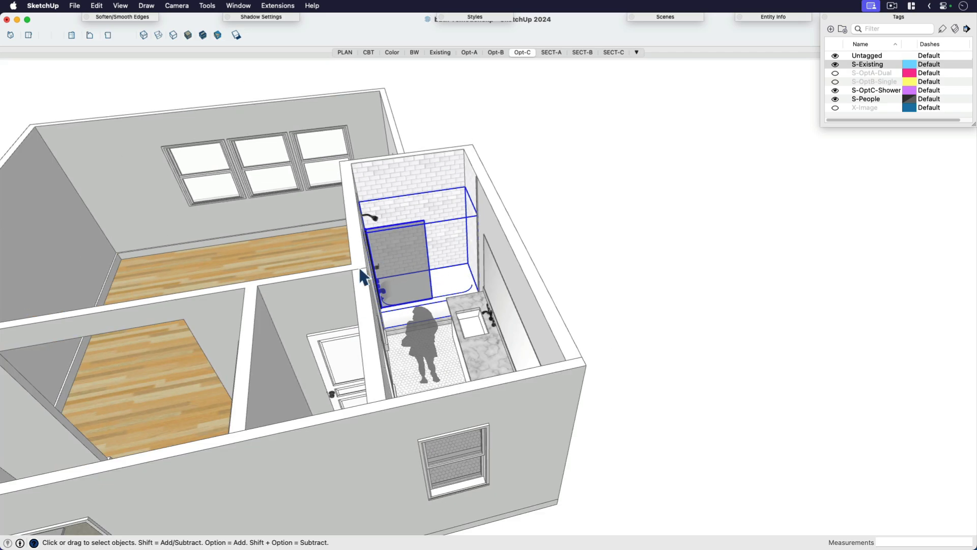
mouse_move(417, 352)
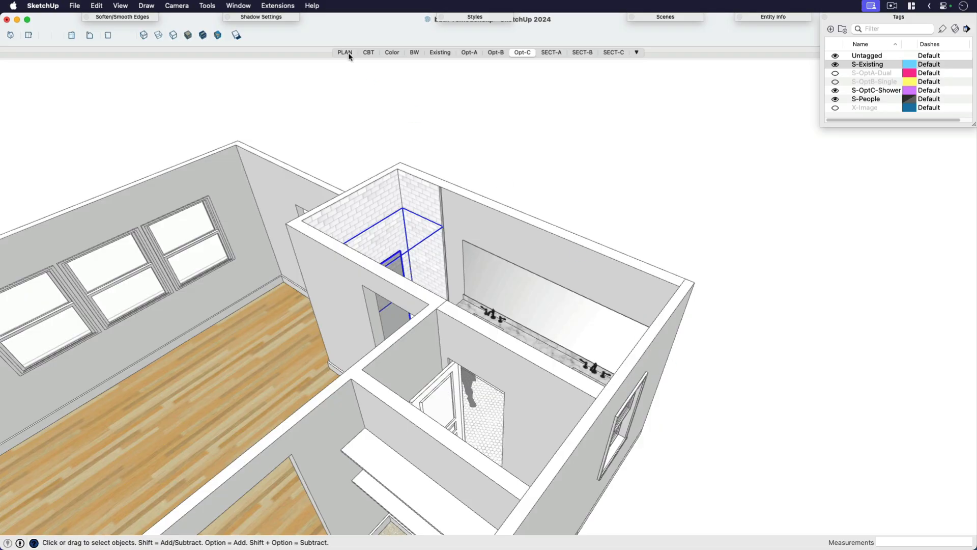
- Adjust tags from the PLAN scene, then show the Opt-A dual vanity in the Color scene
left_click(344, 52)
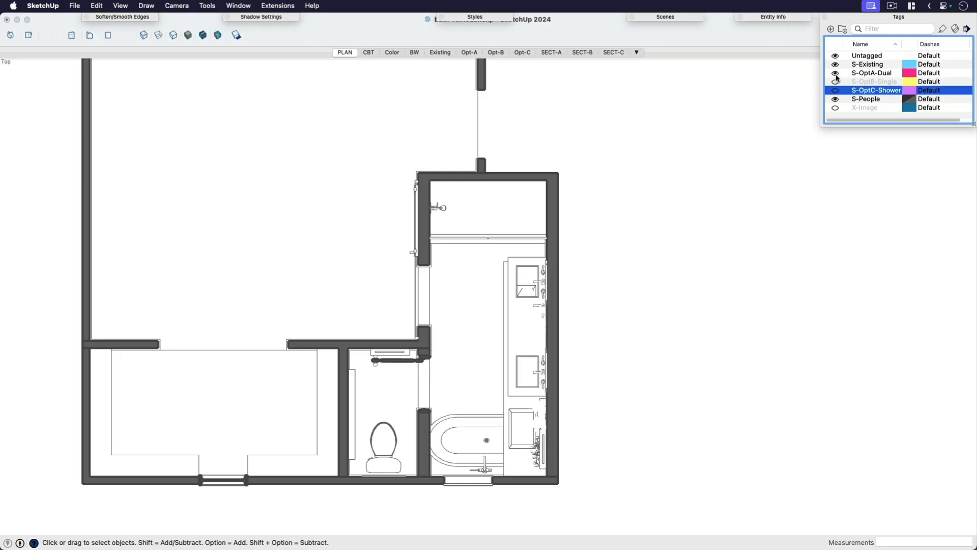
left_click(867, 64)
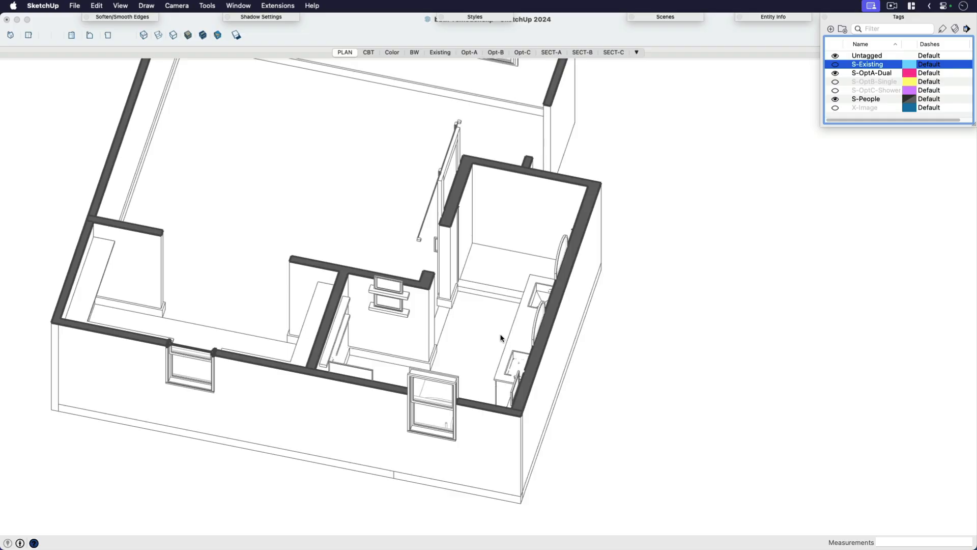
left_click(469, 51)
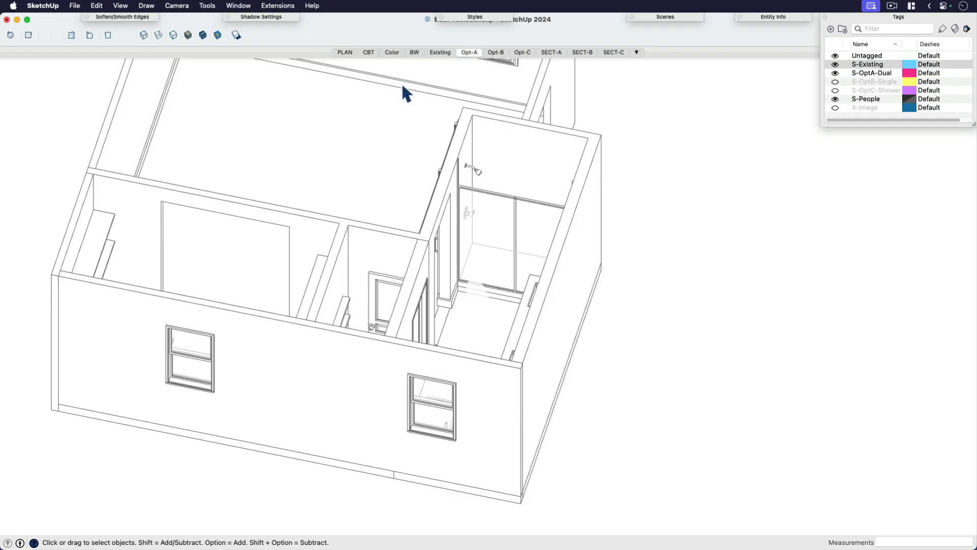
left_click(392, 53)
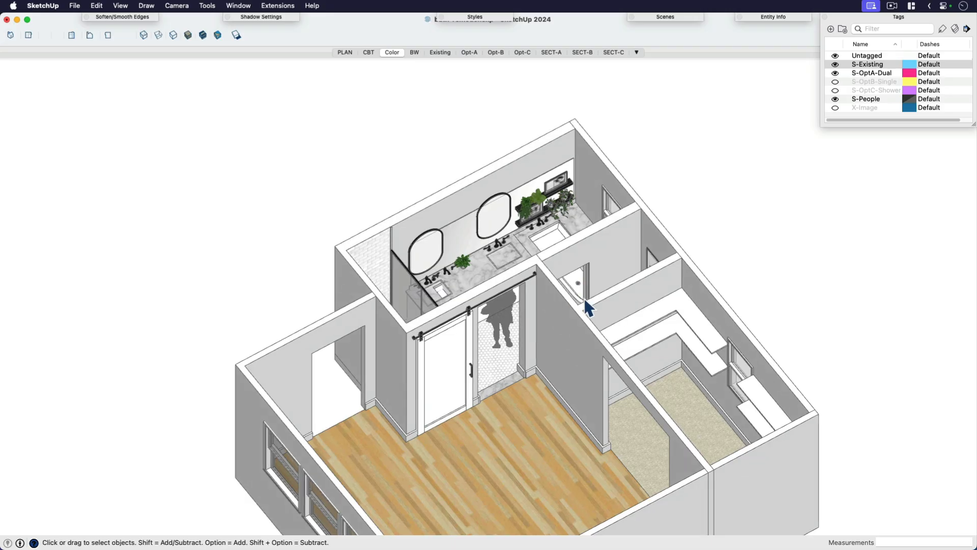
mouse_move(418, 122)
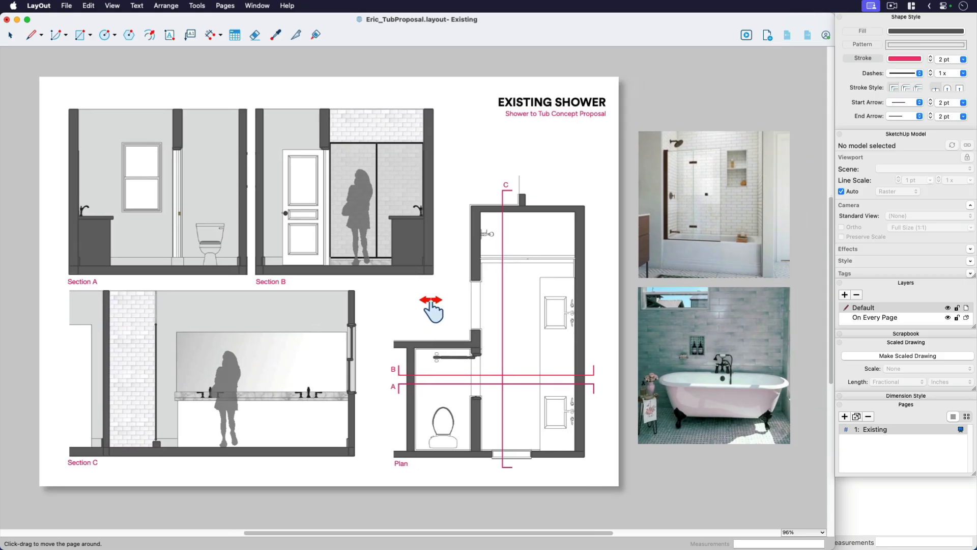
mouse_move(315, 226)
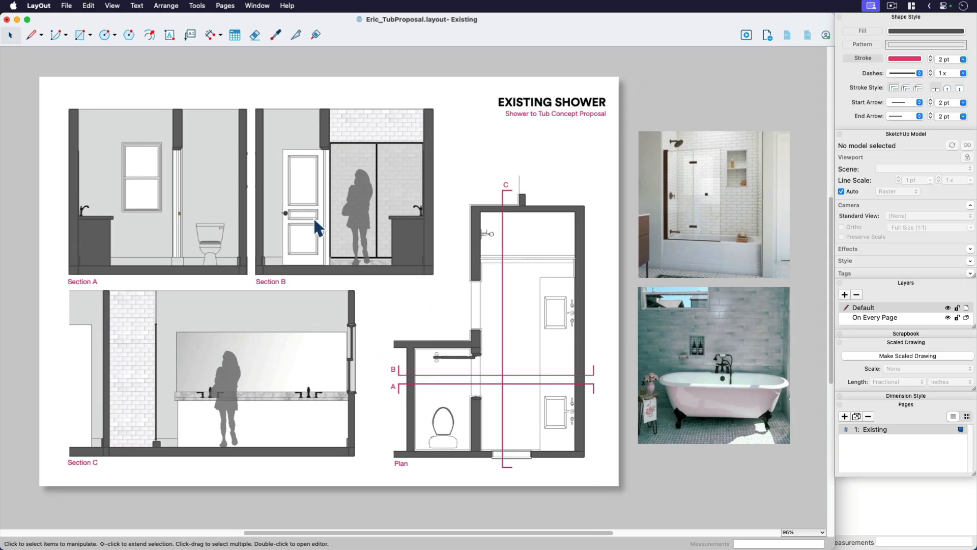
left_click(509, 327)
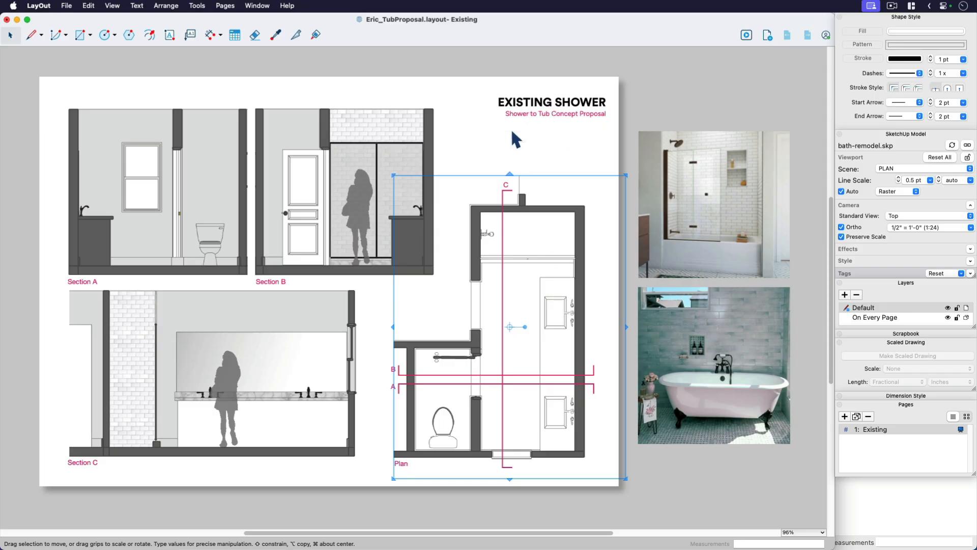
mouse_move(223, 236)
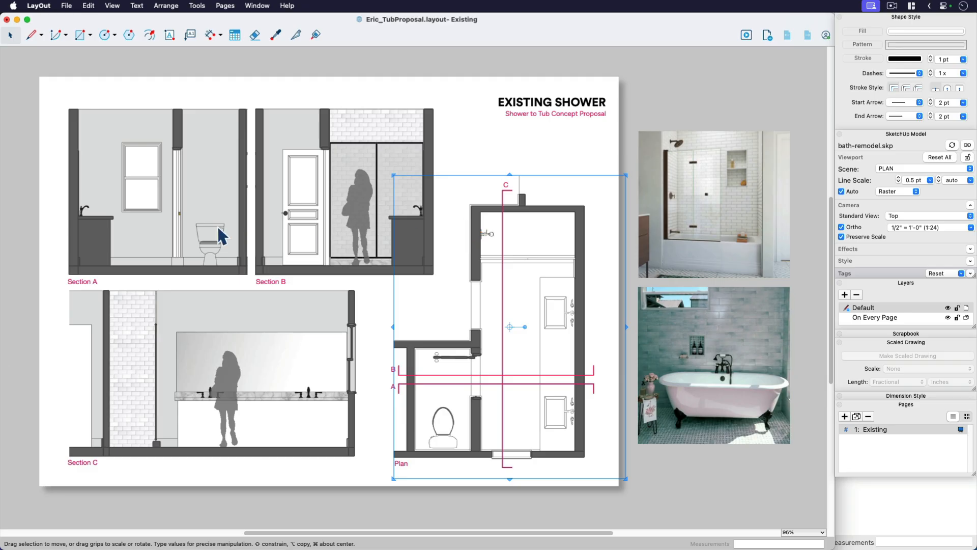
left_click(156, 180)
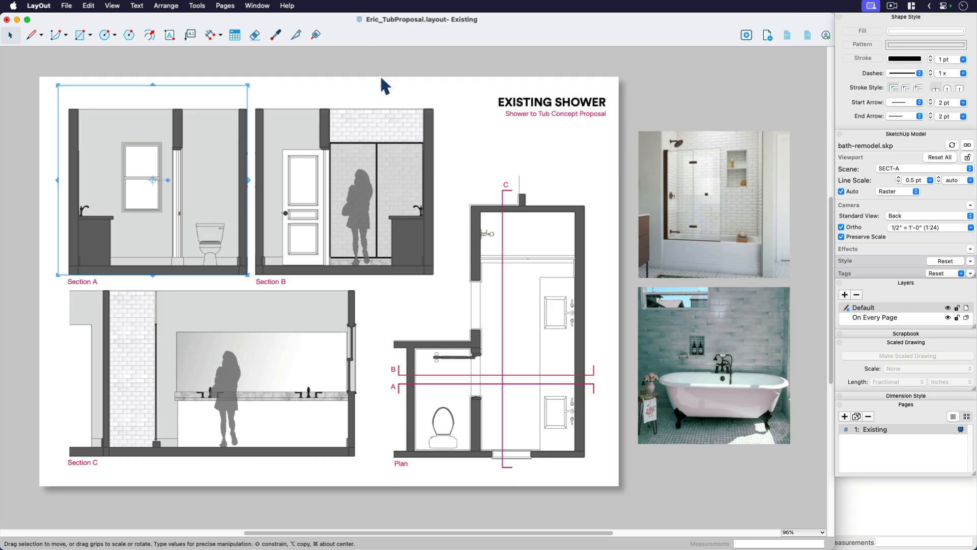
mouse_move(296, 327)
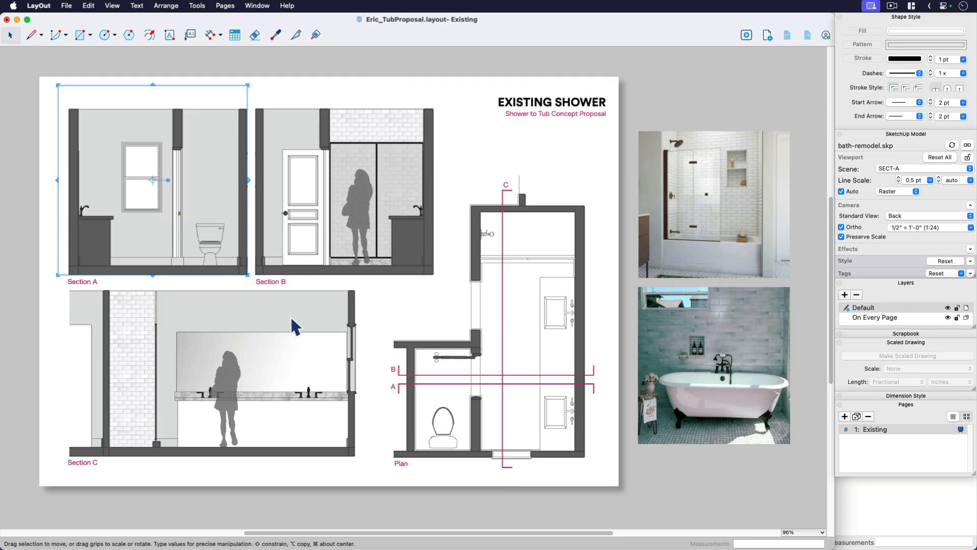
left_click(510, 327)
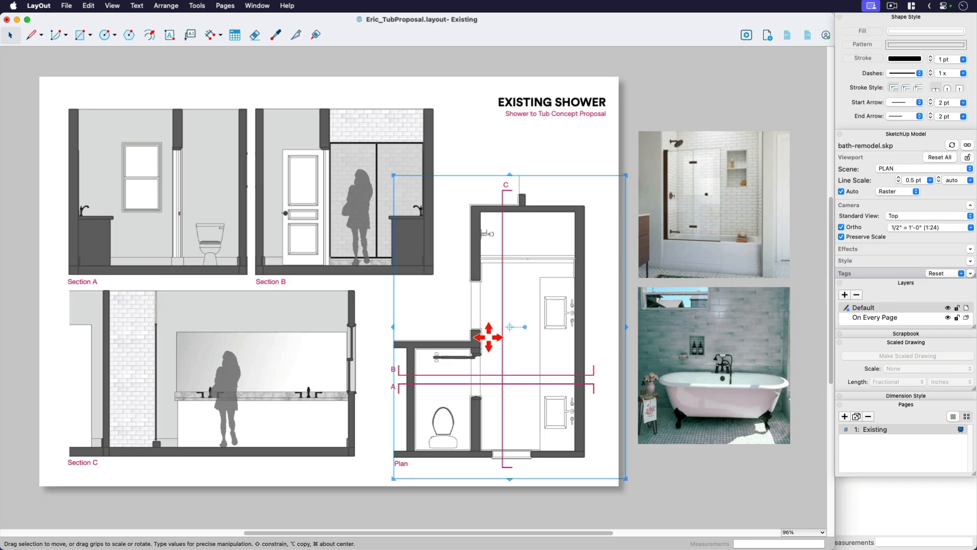
mouse_move(597, 259)
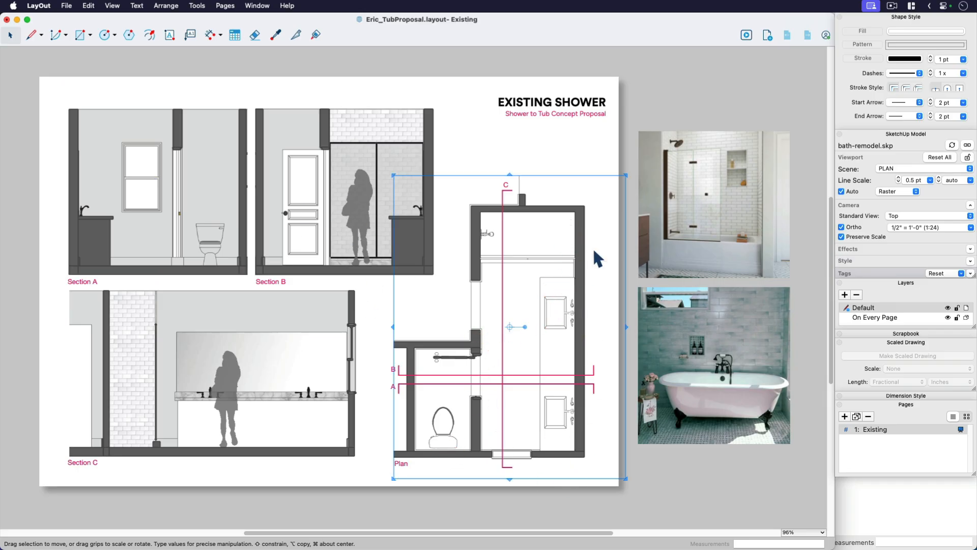
mouse_move(374, 190)
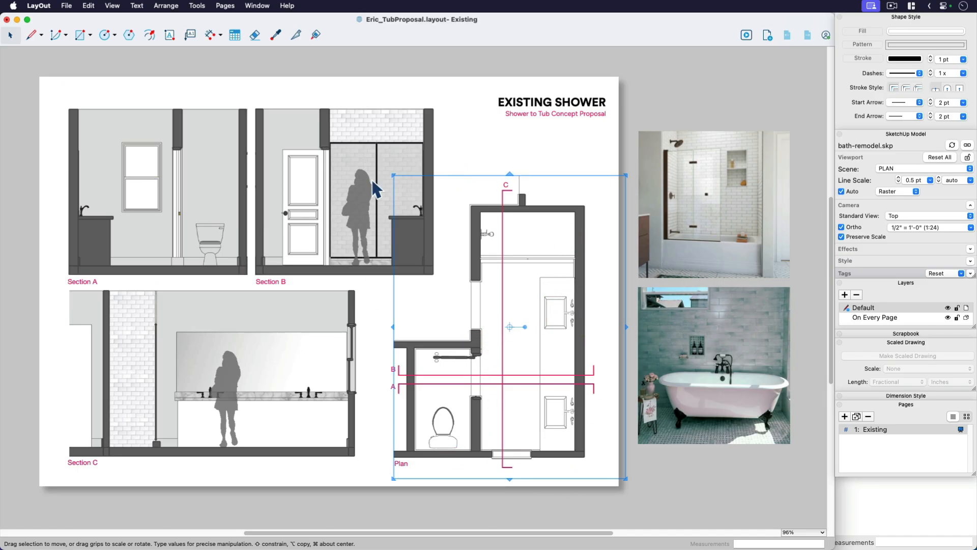
left_click(155, 180)
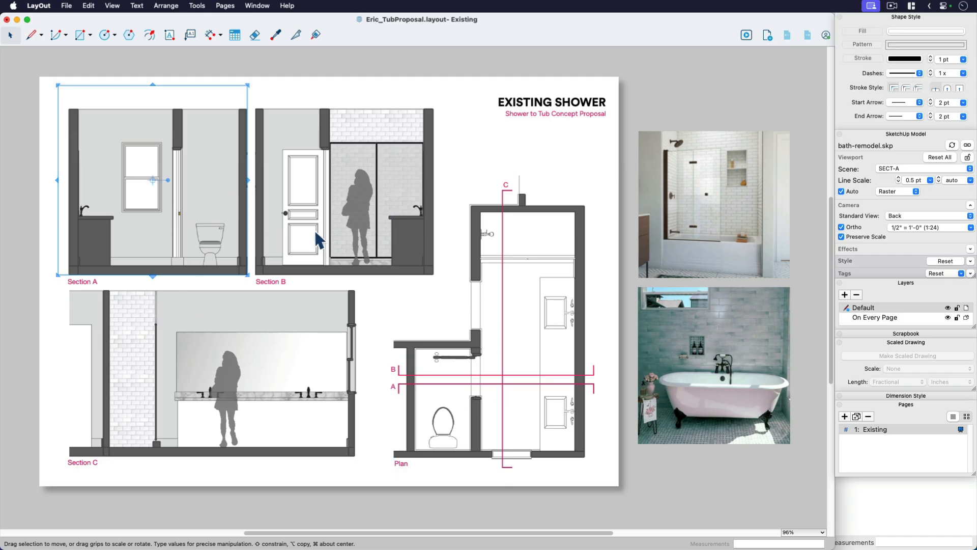
mouse_move(907, 241)
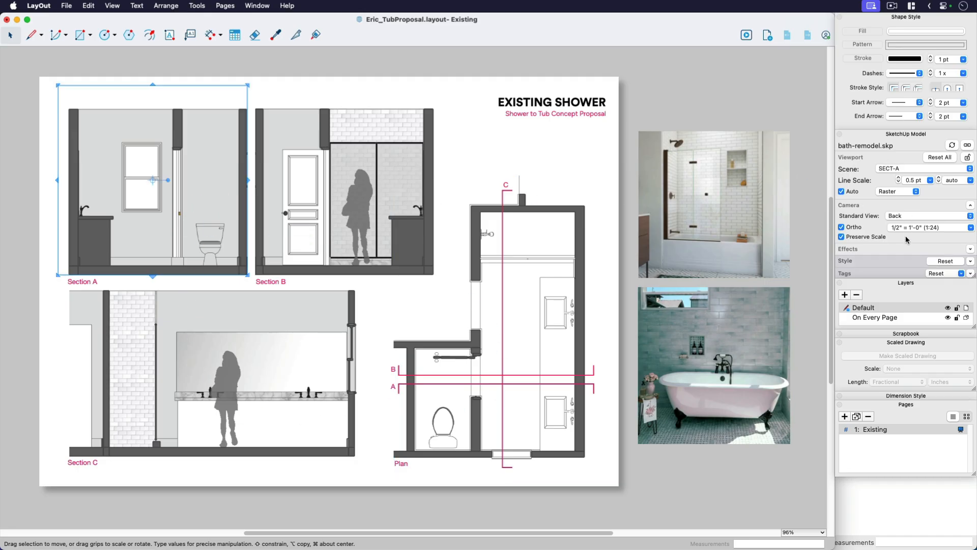
mouse_move(878, 262)
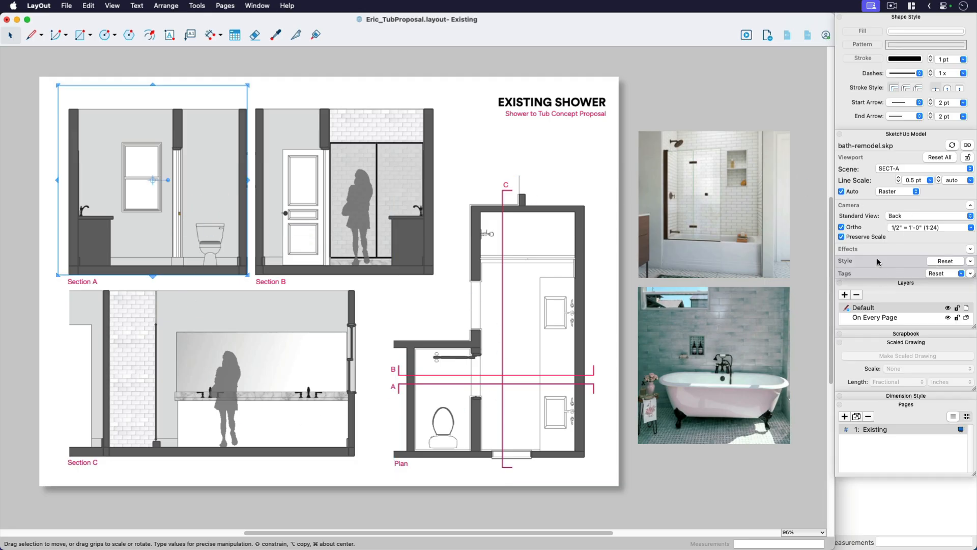
left_click(927, 168)
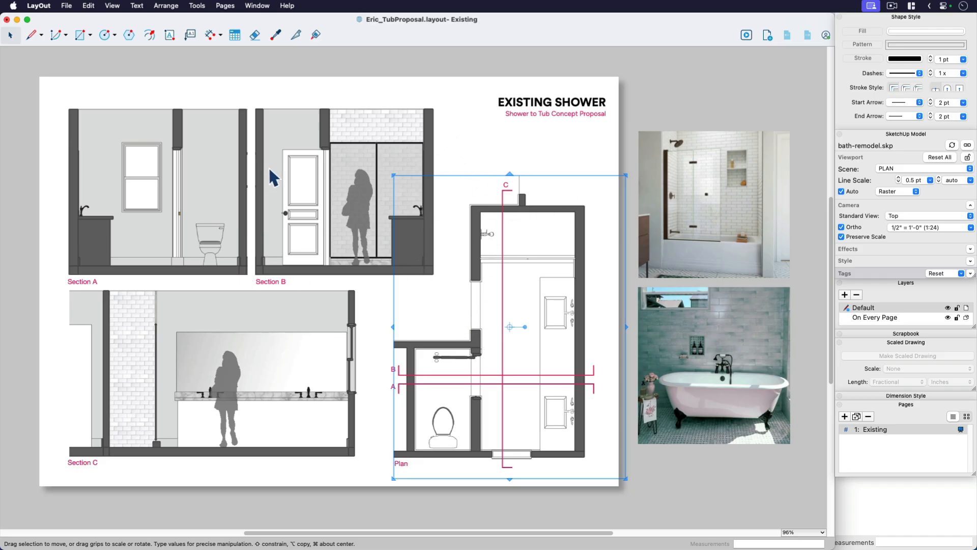
- Deselect and place a label near the plan's bottom wall that displays the floor area
left_click(278, 342)
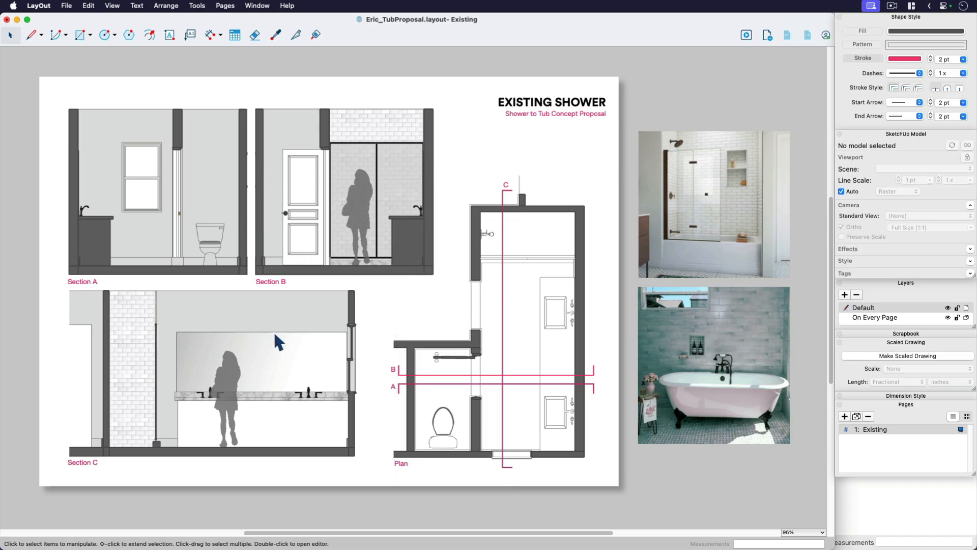
mouse_move(536, 428)
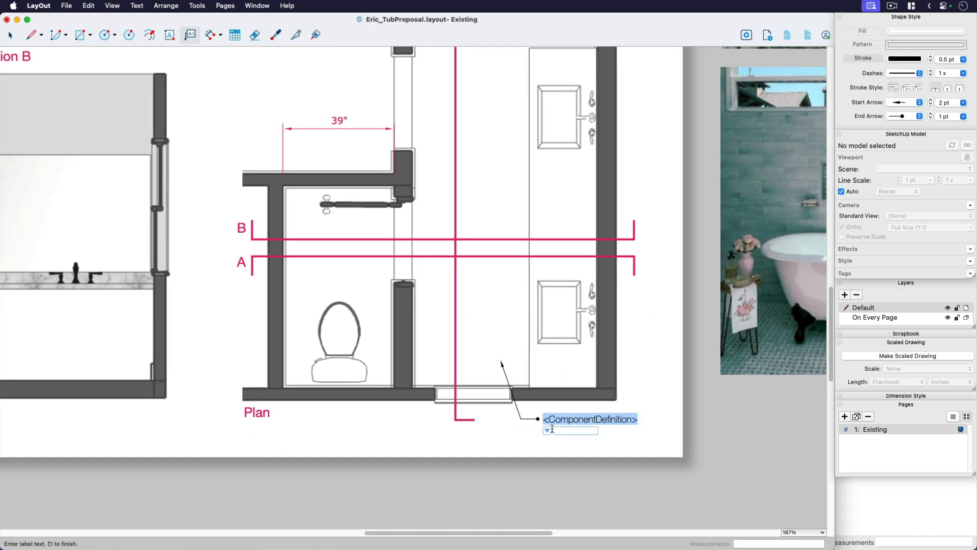
left_click(548, 431)
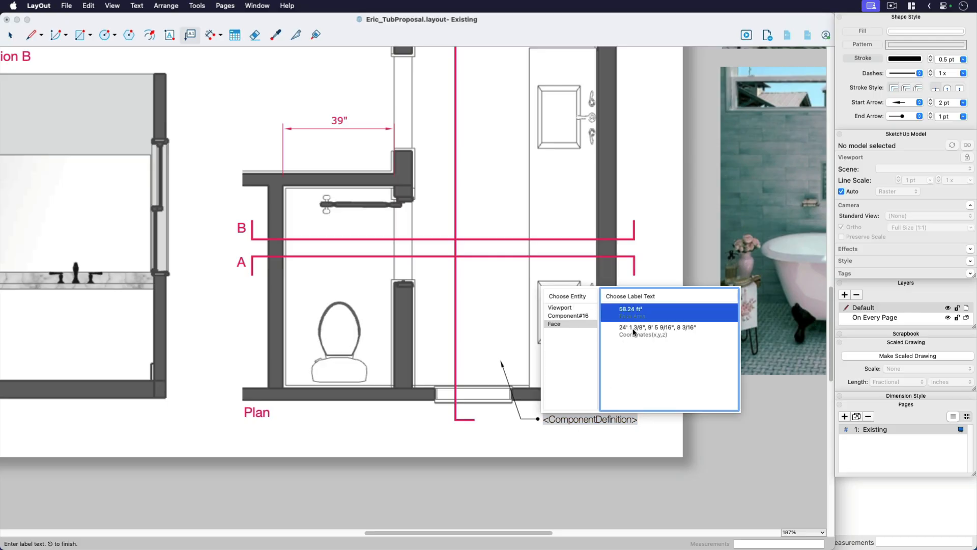
mouse_move(635, 314)
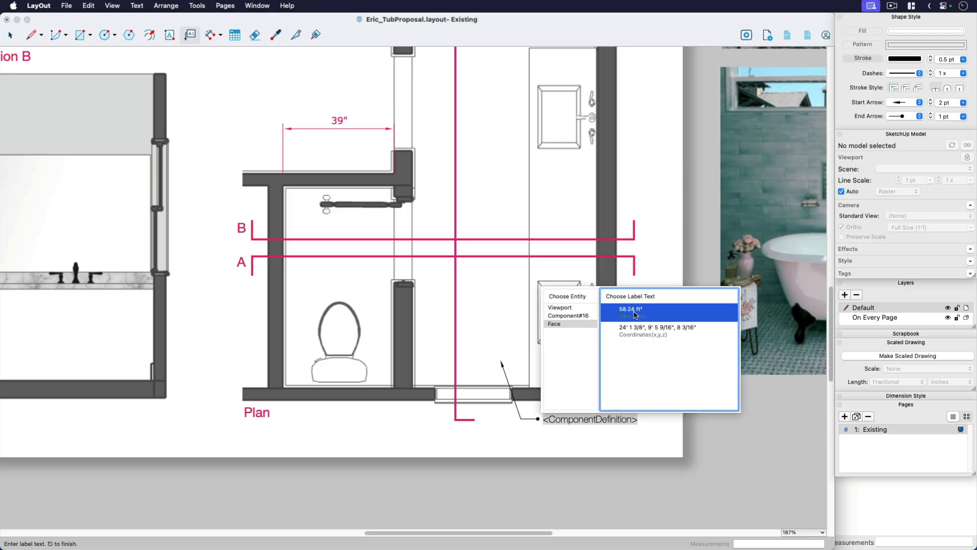
left_click(629, 310)
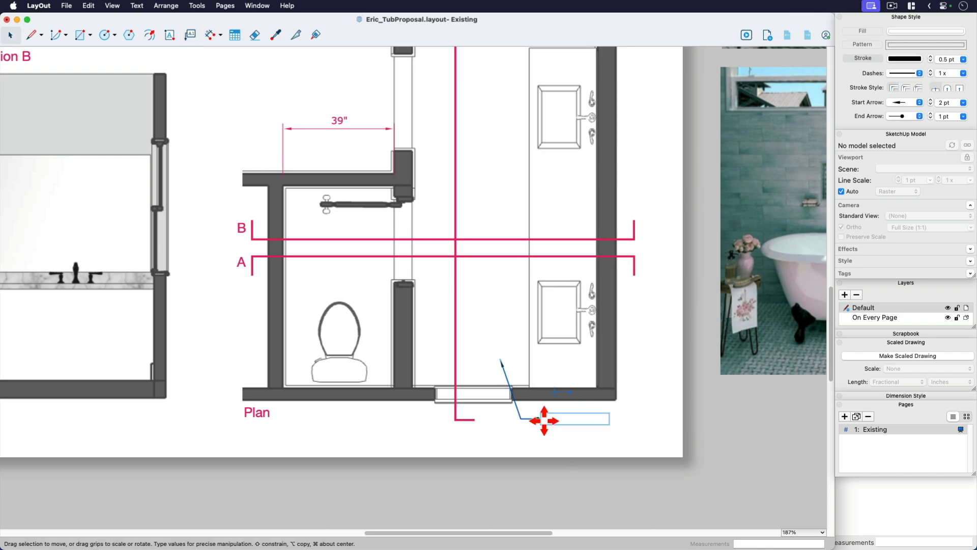
left_click(536, 419)
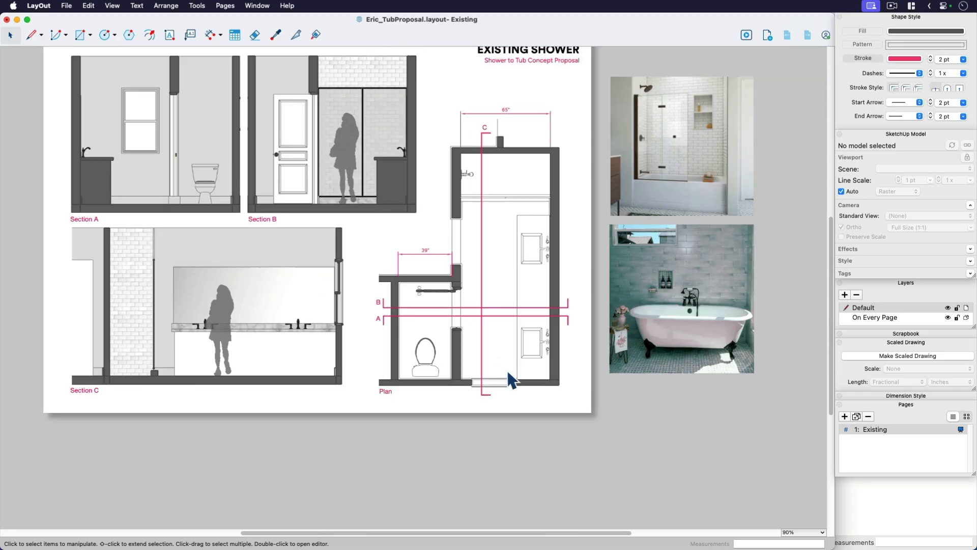
- Rename the newly duplicated page in the Pages panel to OptA-Dual
scroll("down", 3)
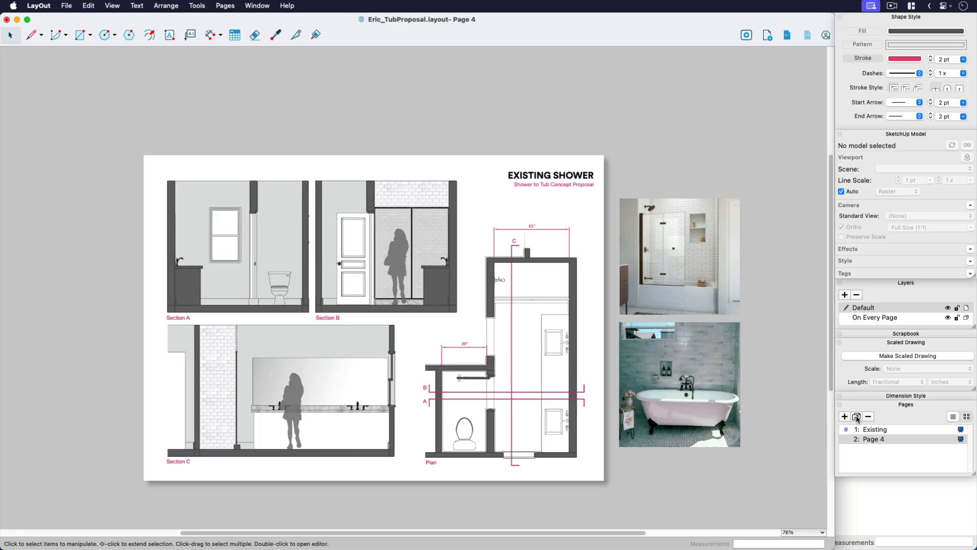
double_click(874, 439)
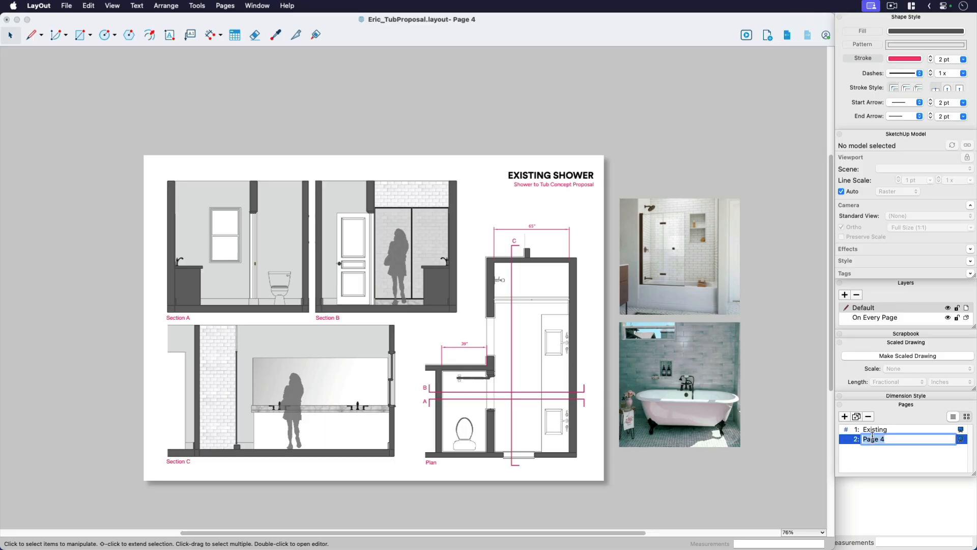
type("OptA-Dual")
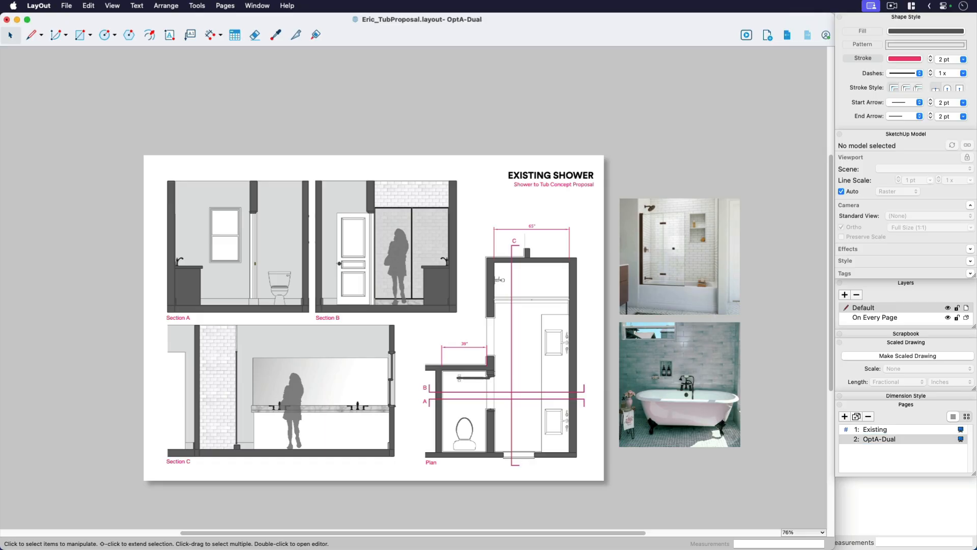
- Select the Section A and other viewports and make the Option A tag visible
left_click(224, 211)
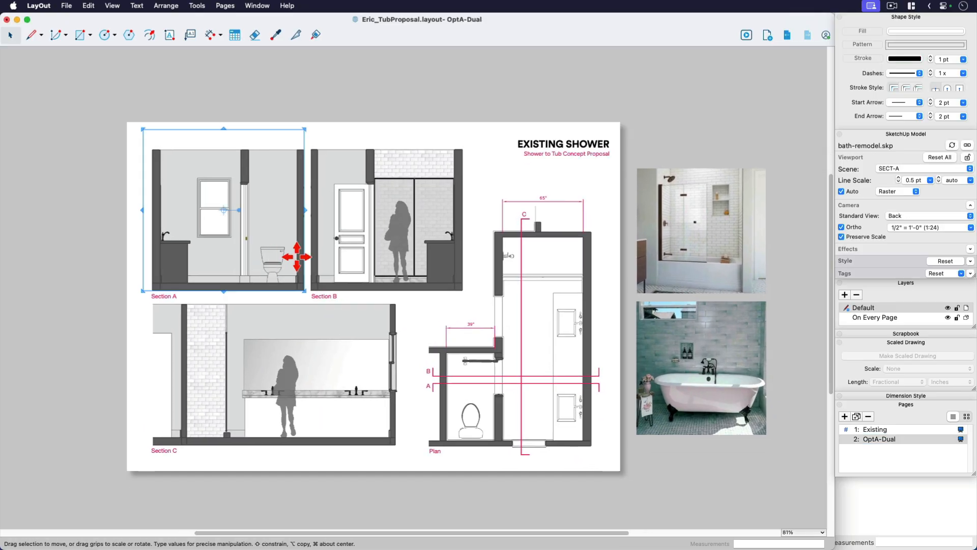
left_click(392, 212)
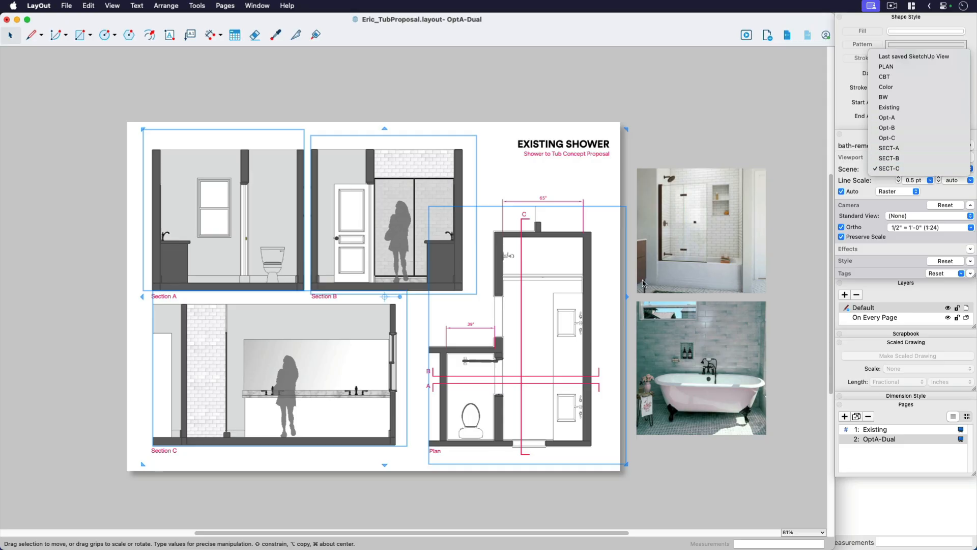
left_click(889, 169)
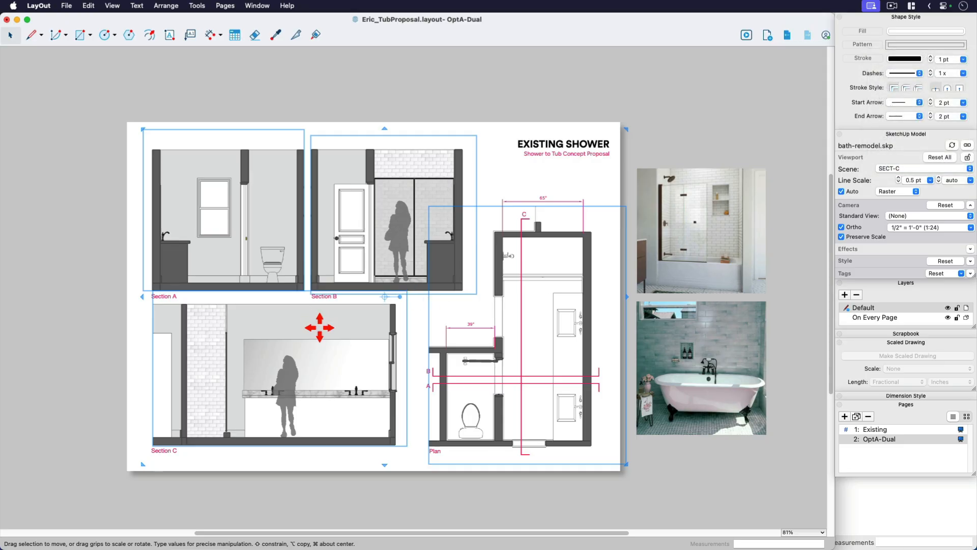
mouse_move(544, 347)
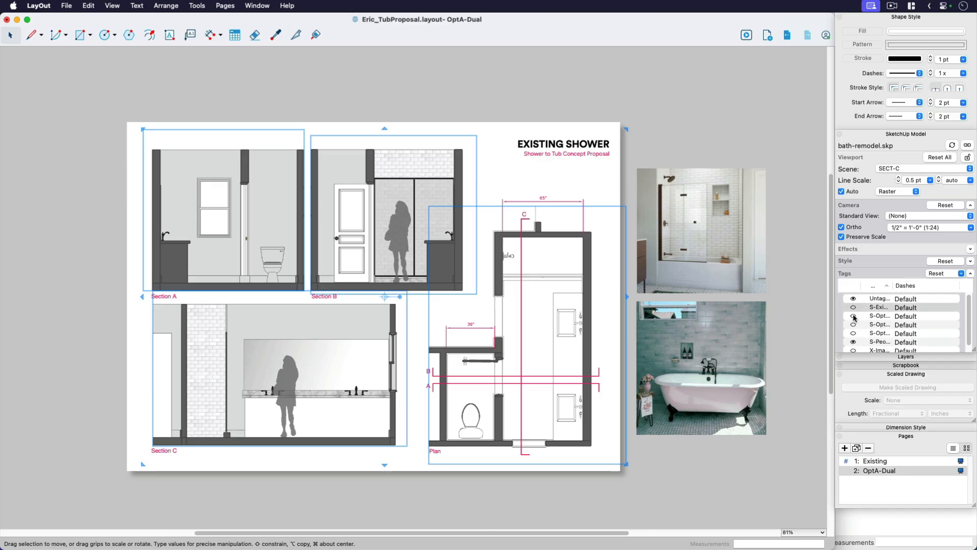
left_click(854, 317)
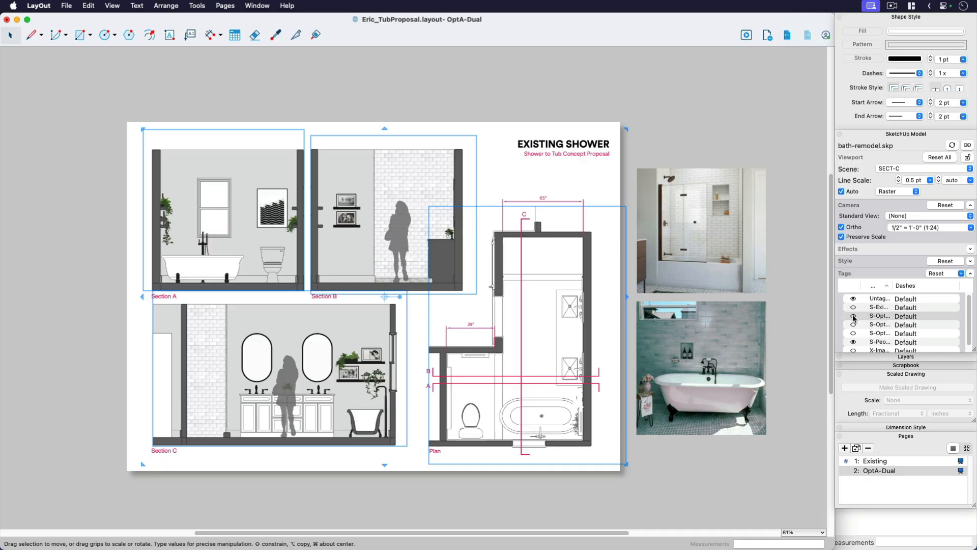
mouse_move(644, 503)
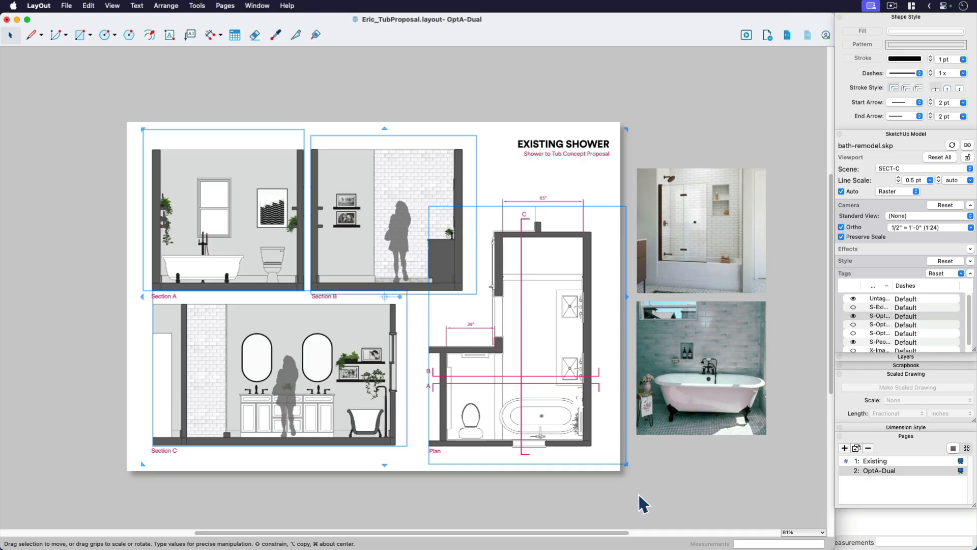
- Apply the Color-Sect style to the OptA-Dual plan viewport, then deselect
left_click(549, 311)
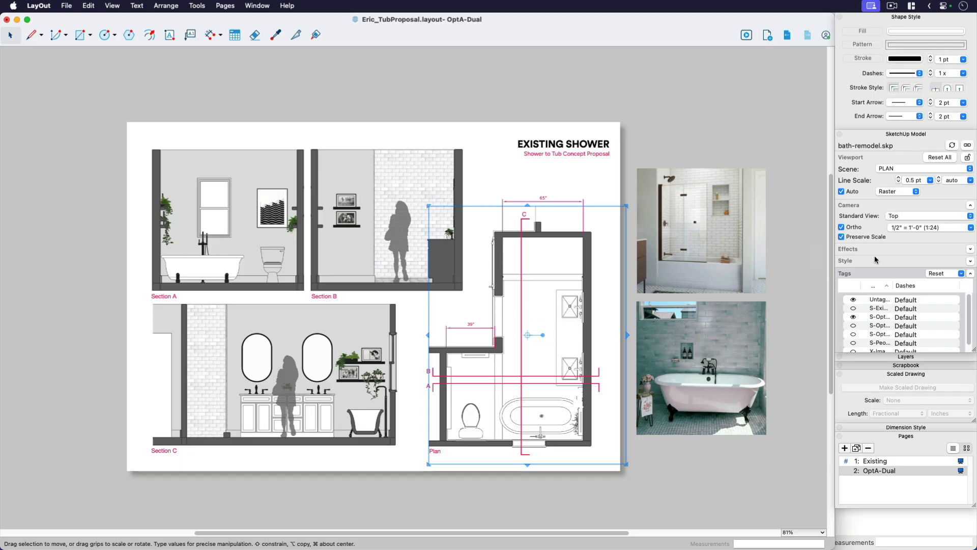
left_click(845, 261)
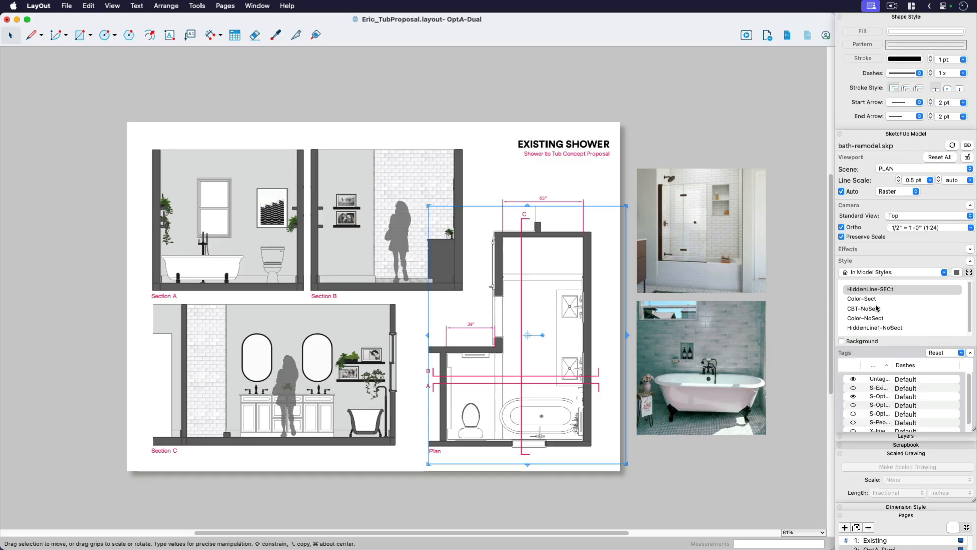
left_click(861, 298)
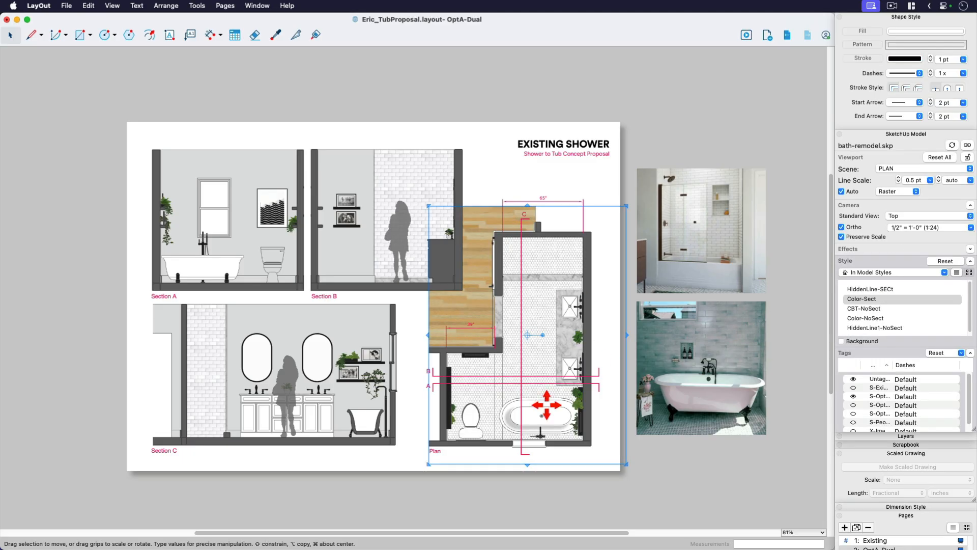
left_click(527, 511)
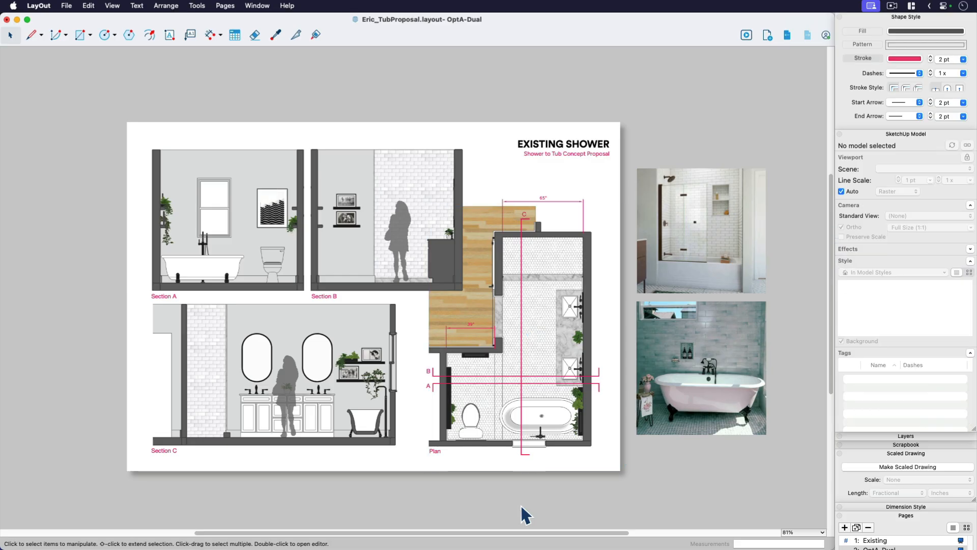
mouse_move(538, 192)
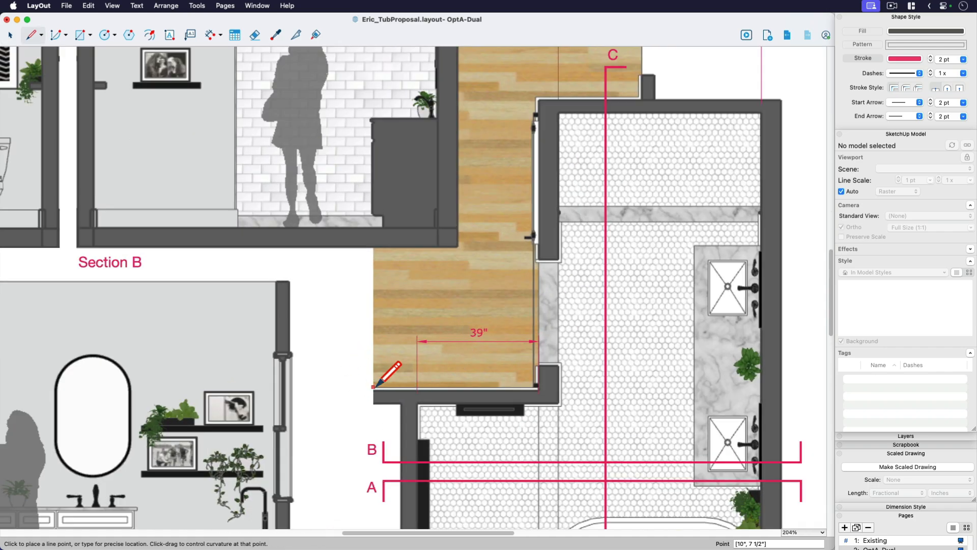
- Trace an outline along the bathroom walls to clip the hallway flooring from the plan
left_click(535, 387)
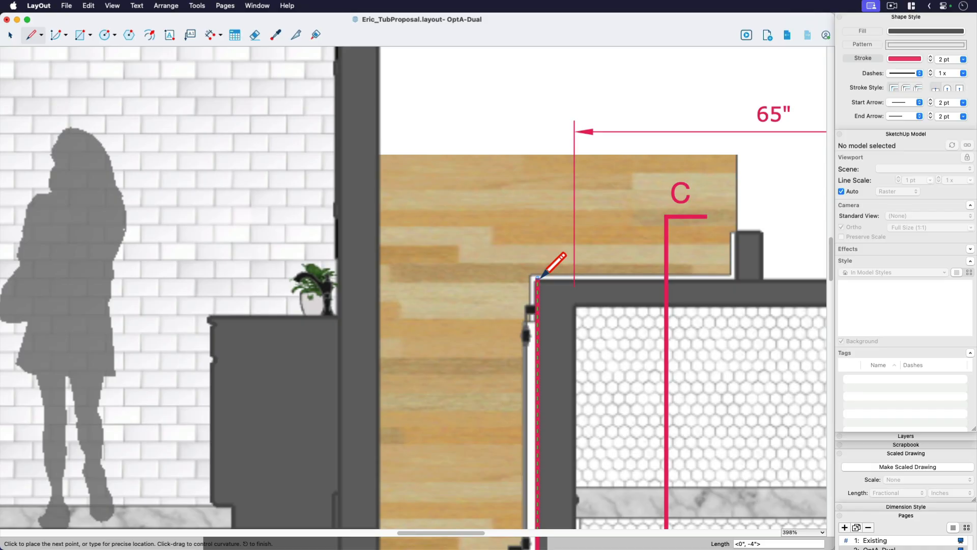
left_click(738, 148)
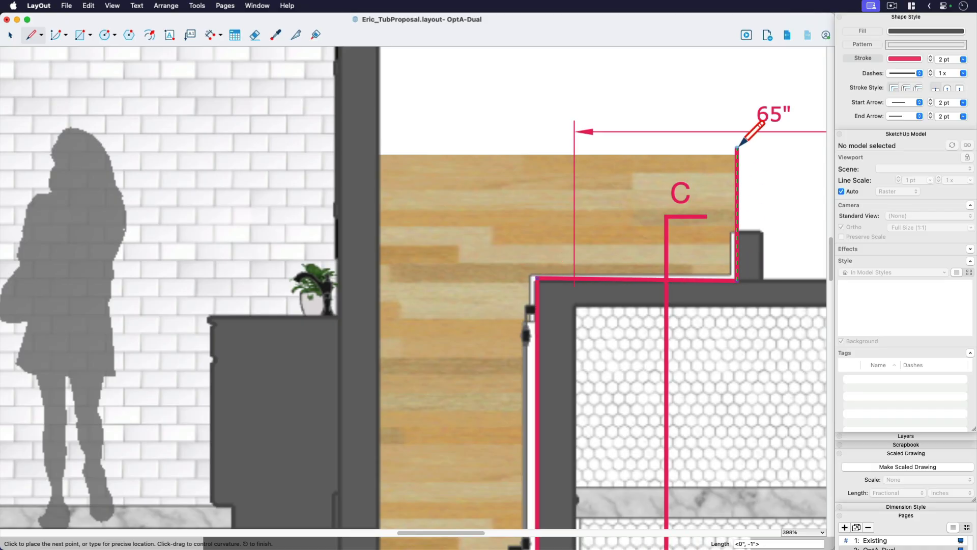
left_click(378, 148)
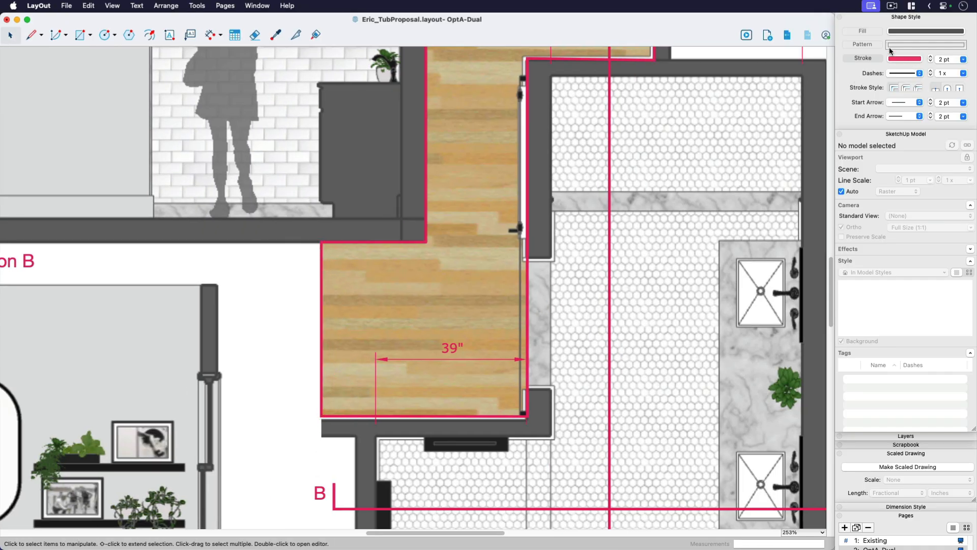
left_click(905, 58)
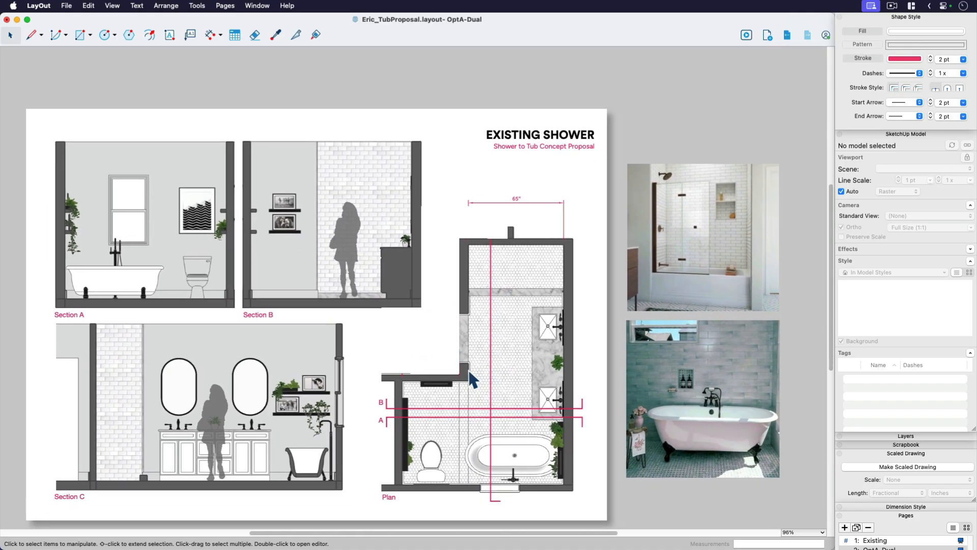
- Apply a coloured no-section style to the Existing page's plan viewport
scroll("down", 3)
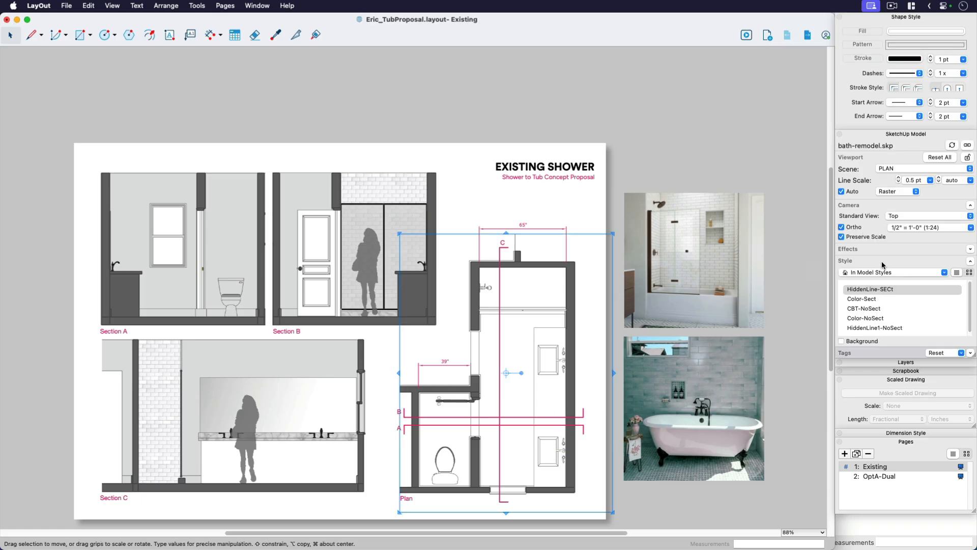
mouse_move(864, 261)
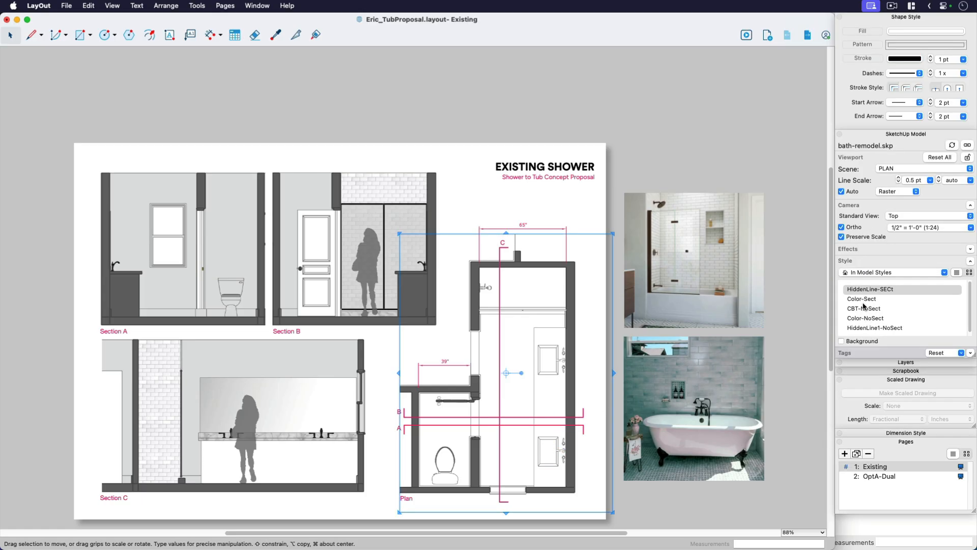
left_click(861, 299)
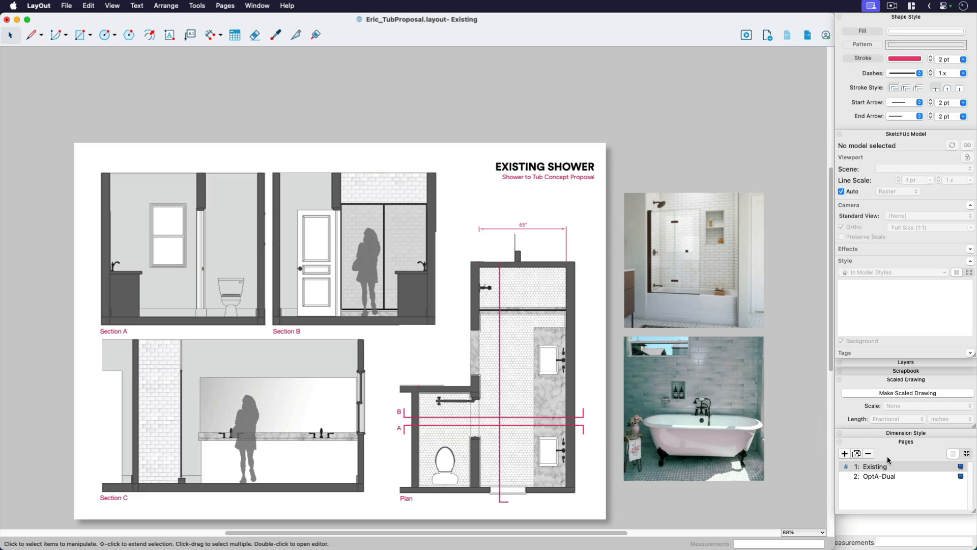
- Duplicate the OptA-Dual page and select a drawing view on the new copy
left_click(879, 475)
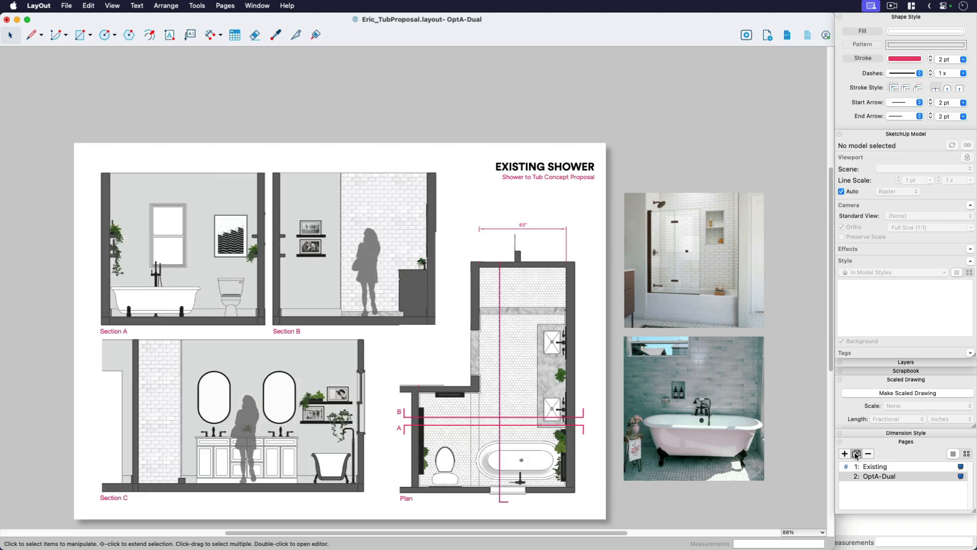
left_click(845, 453)
type("ObtB-Single")
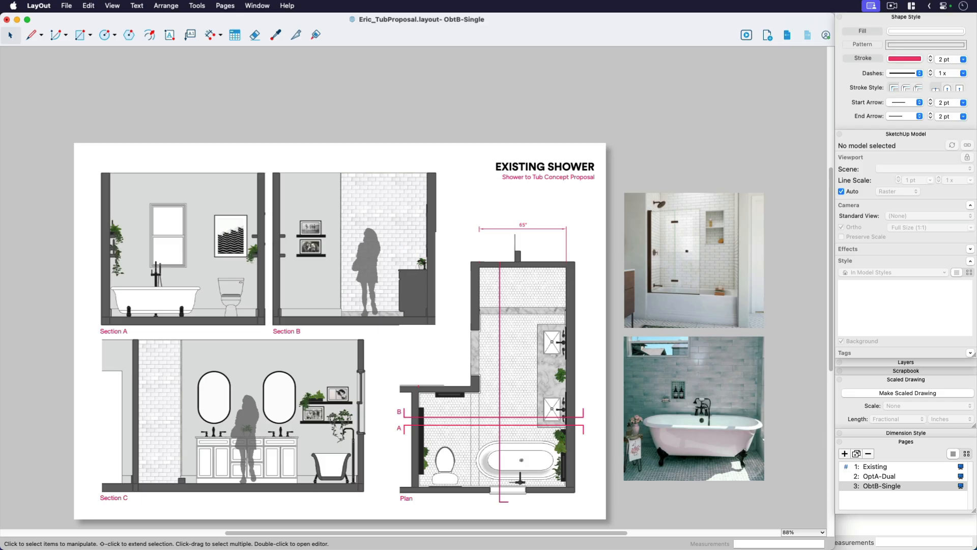
left_click(180, 239)
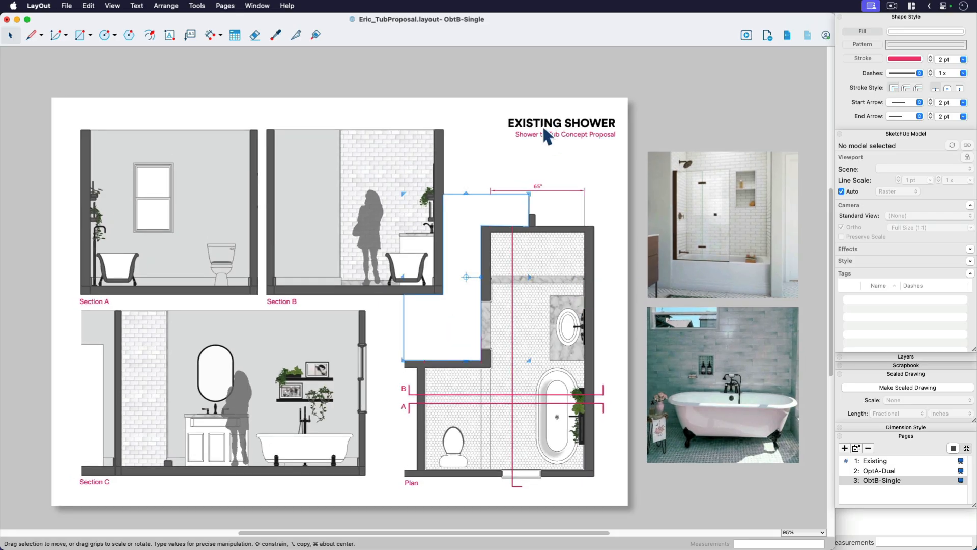
- Replace the 'Existing Shower' title text with 'Opt B Tub & Single Vanity'
double_click(561, 123)
type("O")
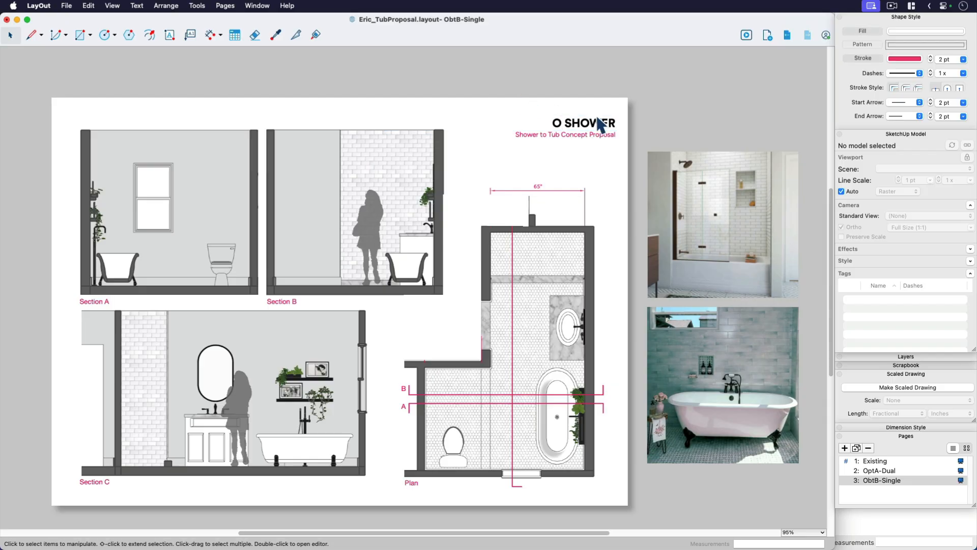
double_click(583, 122)
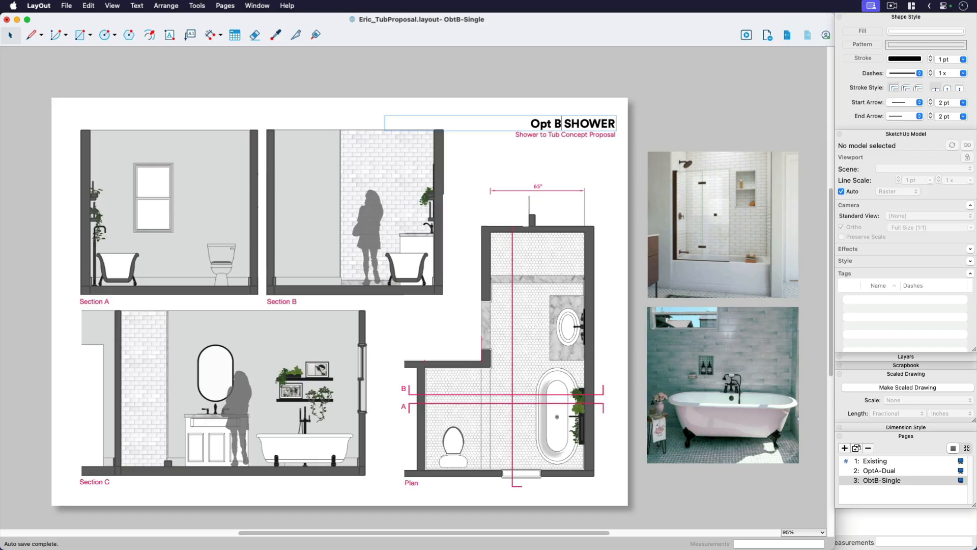
double_click(587, 123)
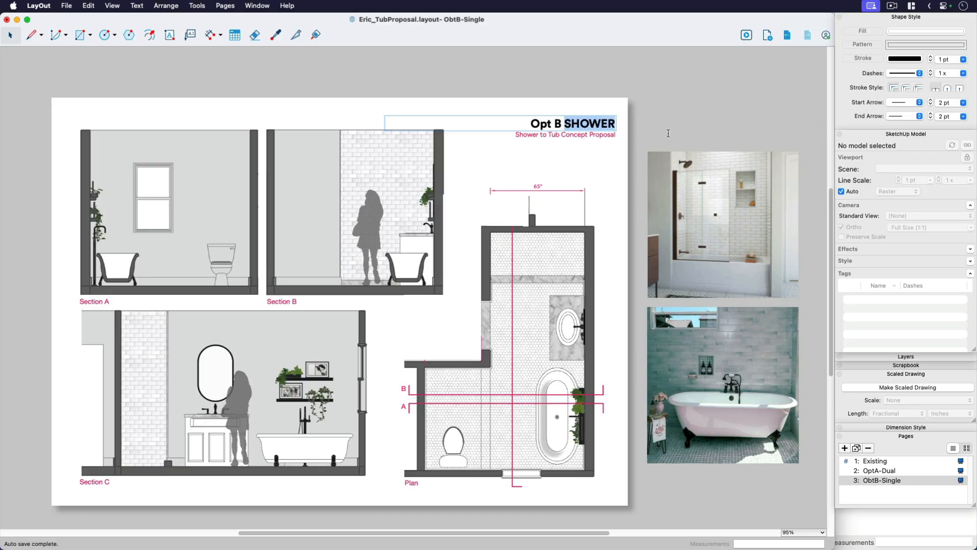
type("Tub & Single Vanity")
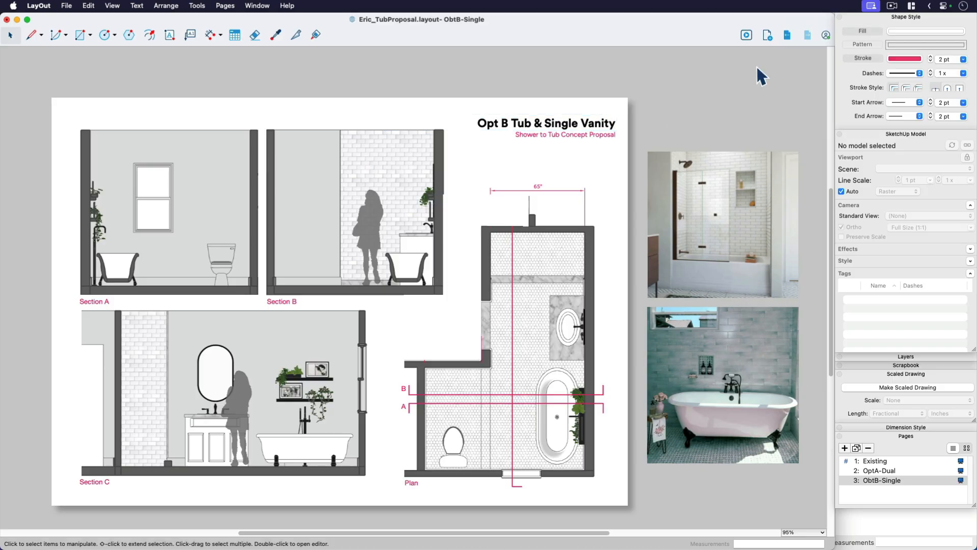
mouse_move(864, 458)
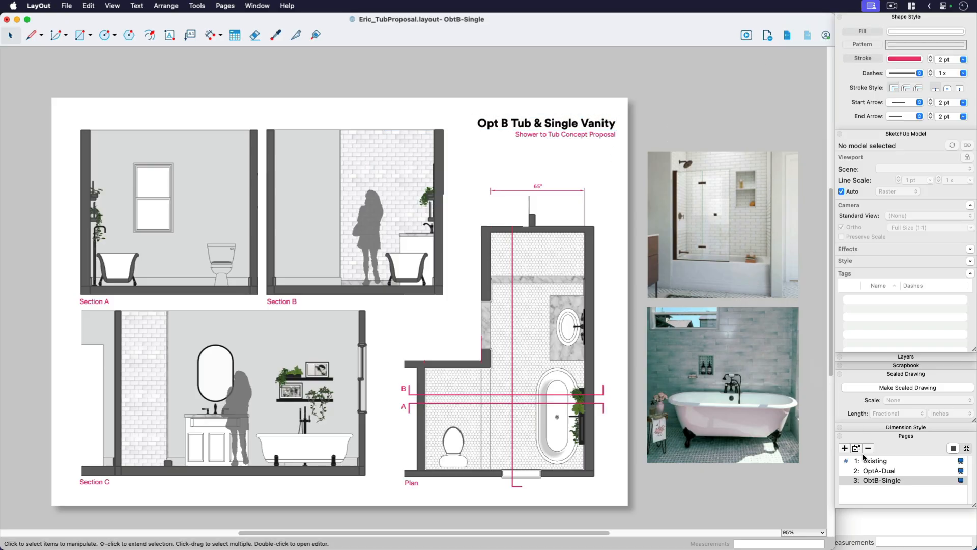
- Duplicate the Opt B page as Page 6 and set viewport tags for the tub-shower combo
left_click(844, 448)
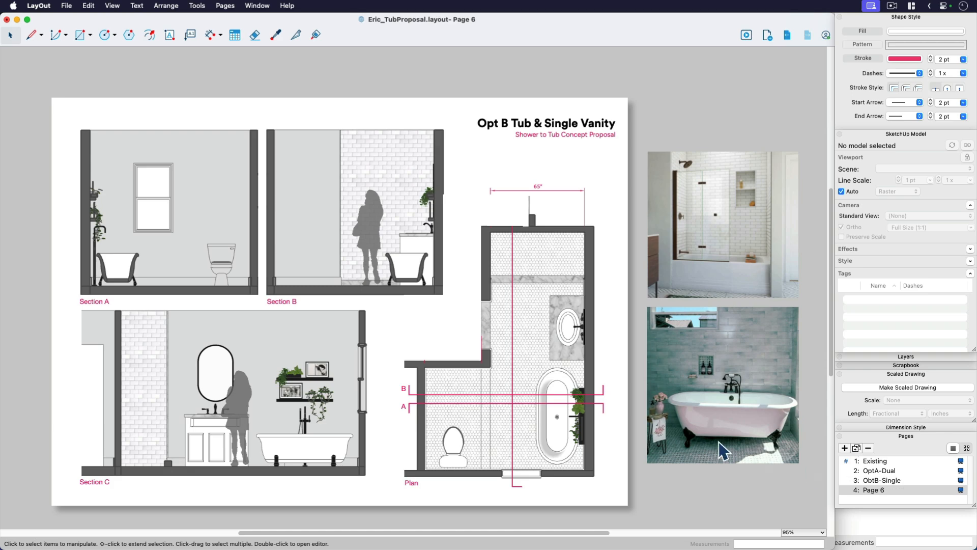
left_click(363, 206)
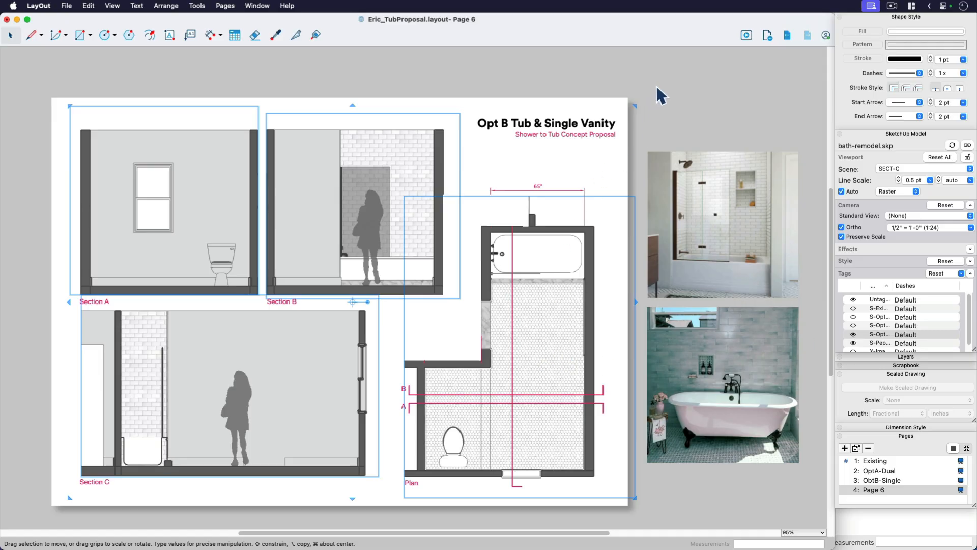
left_click(165, 199)
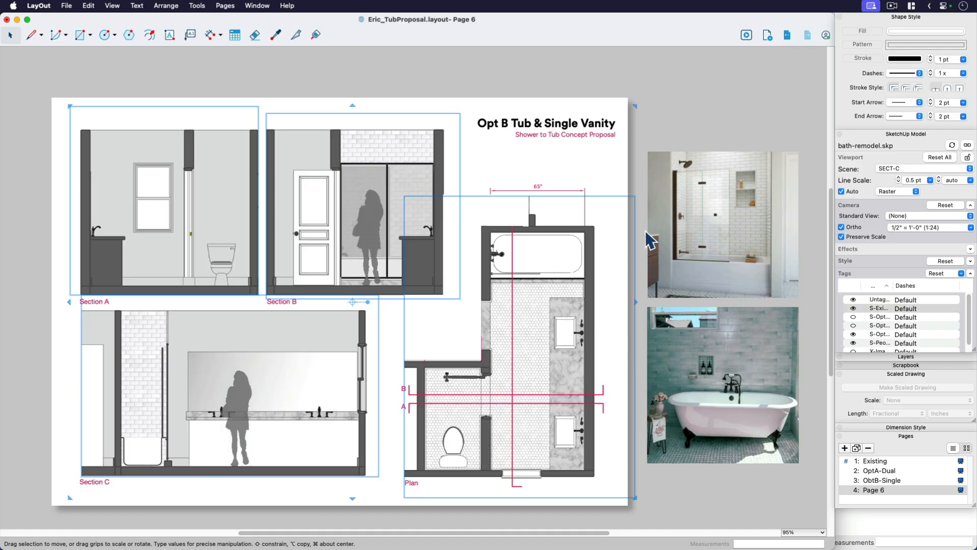
left_click(653, 116)
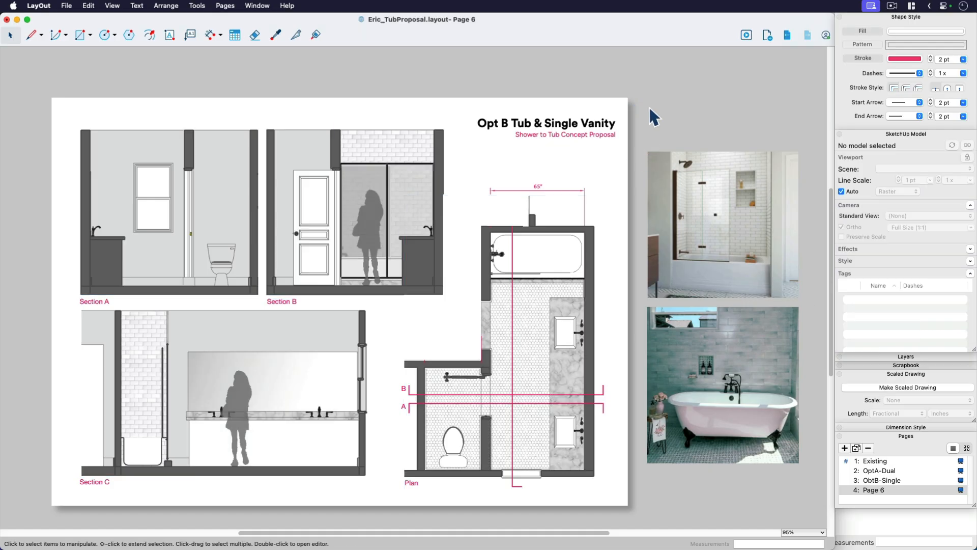
mouse_move(538, 265)
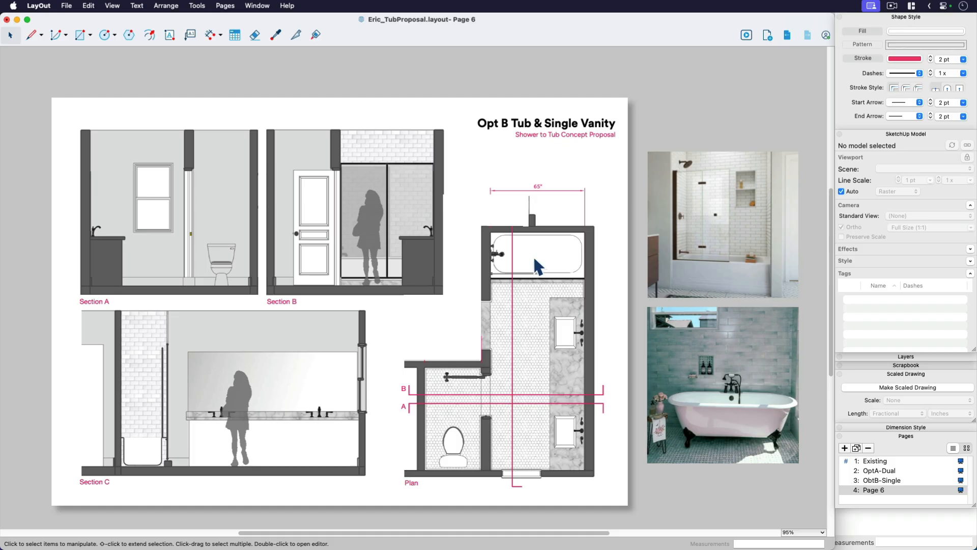
- Replace Page 6's title text after 'Opt' so it reads 'Opt C - Tub Shower Combo'
left_click(538, 192)
type("C")
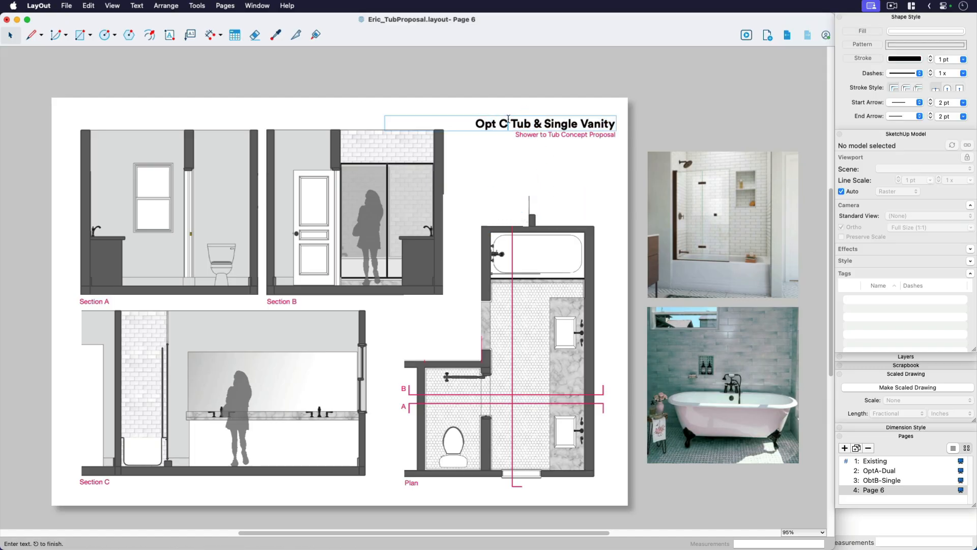
left_click_drag(512, 123, 616, 123)
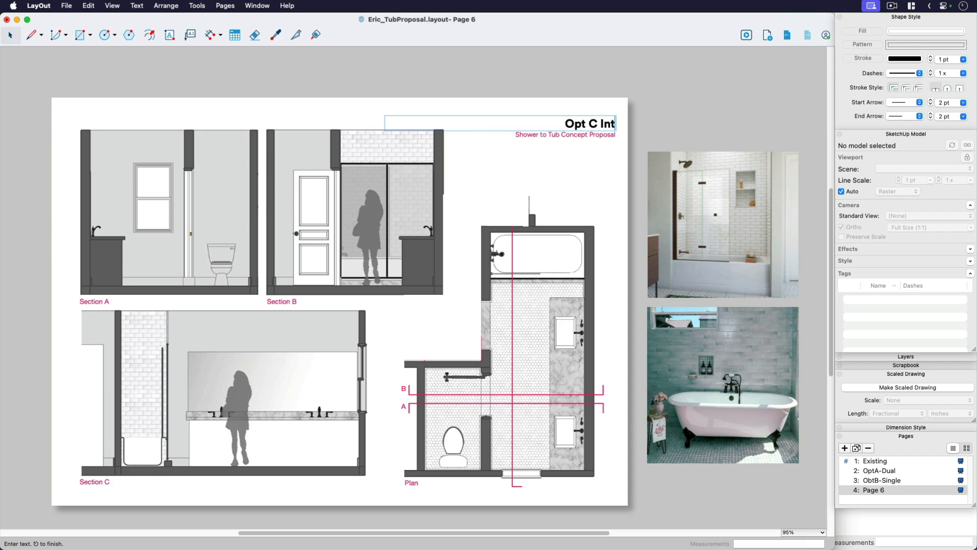
type("gr")
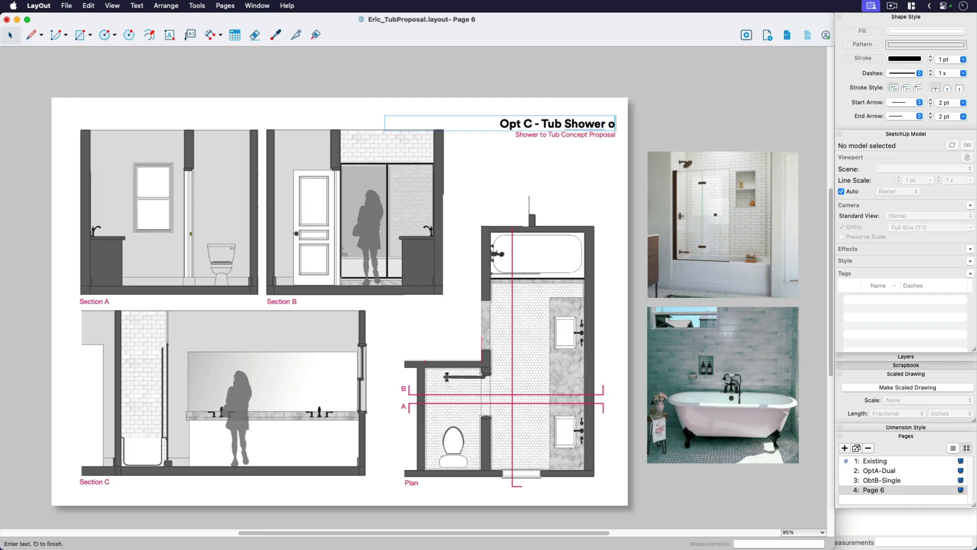
type("mbo")
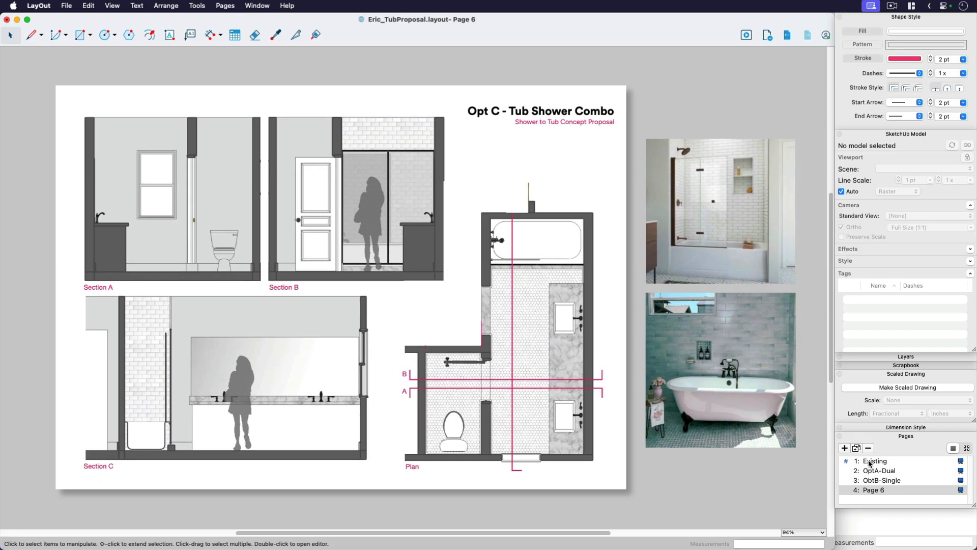
- Review the Existing and OptA-Dual pages, then return to Page 6
left_click(875, 461)
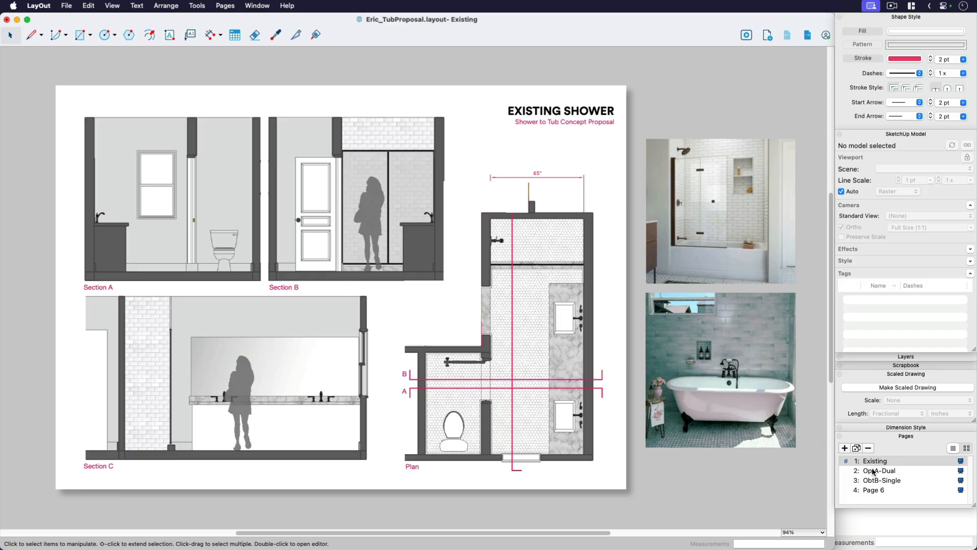
left_click(880, 470)
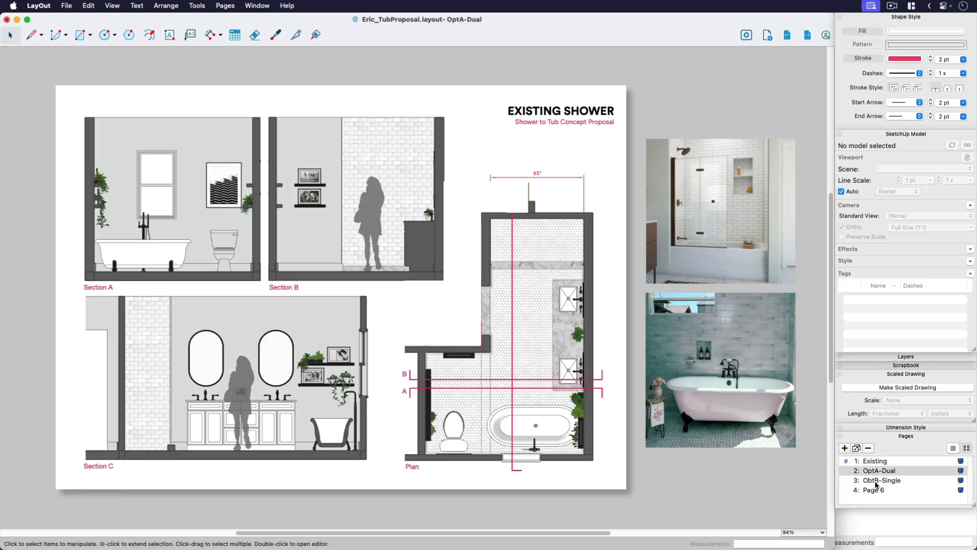
left_click(873, 489)
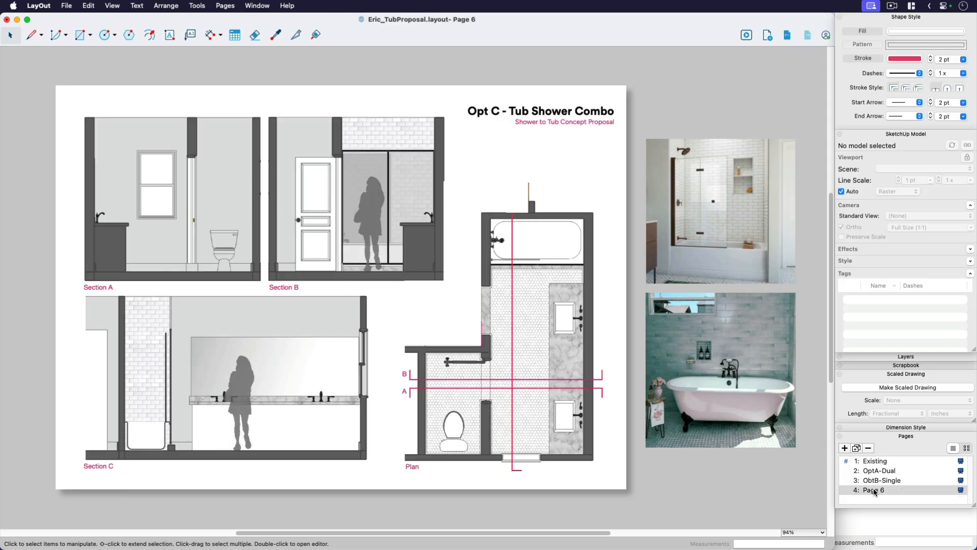
- Begin renaming Page 6 in the Pages panel to an 'Opt C' name
double_click(875, 489)
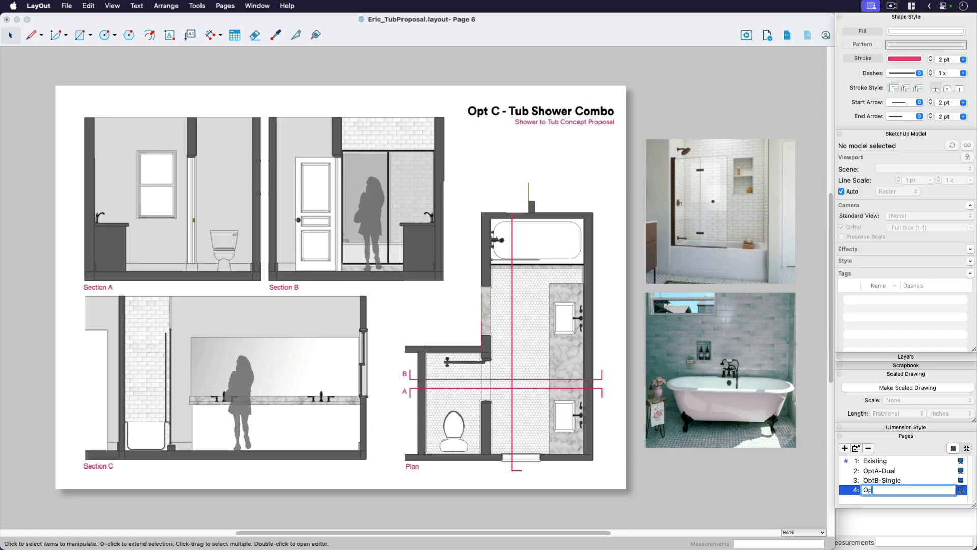
type("Opt - C-")
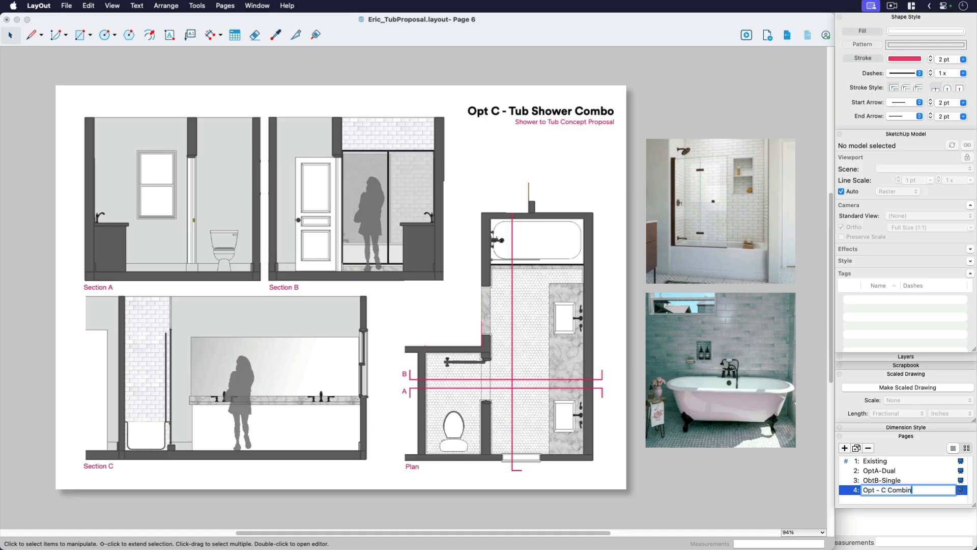
key("backspace")
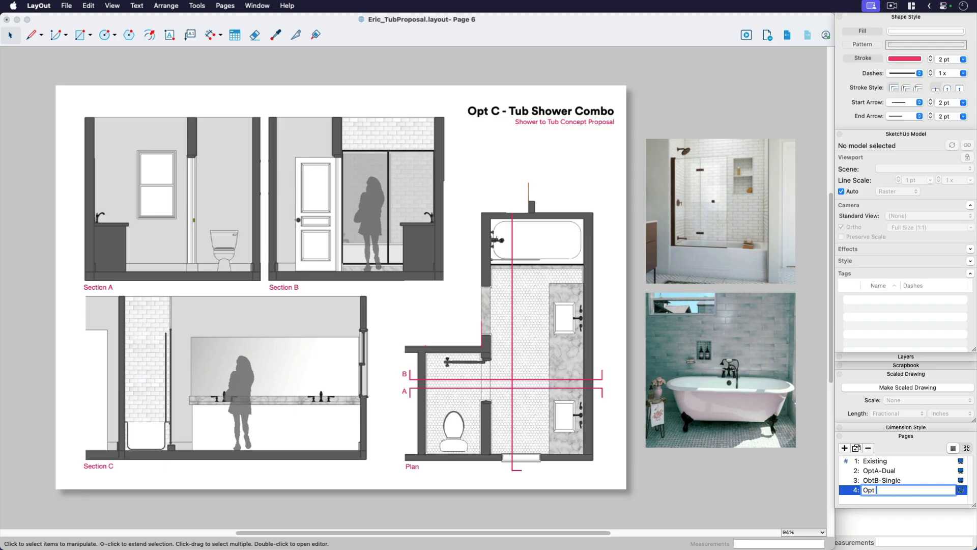